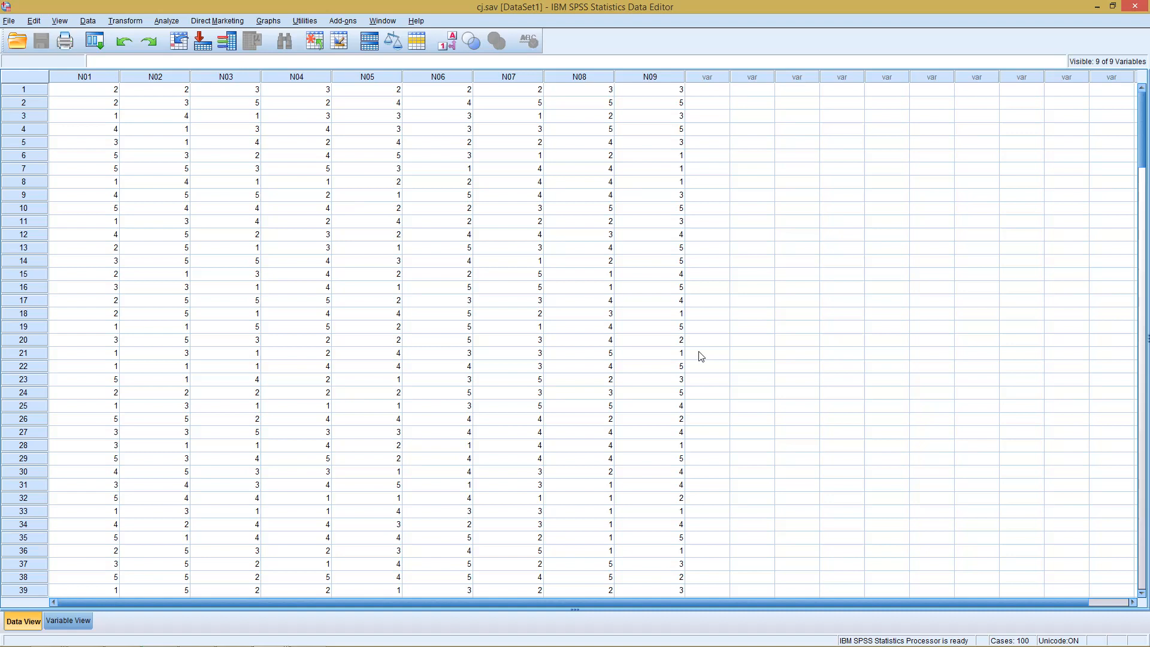
mouse_move(662, 205)
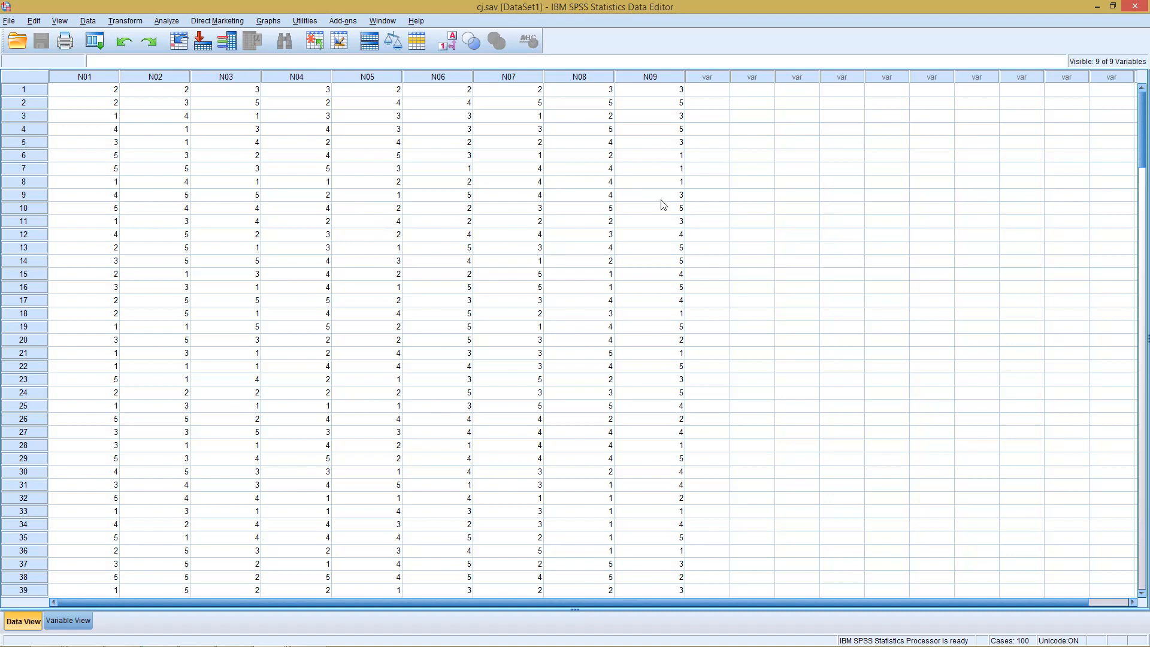
mouse_move(84, 87)
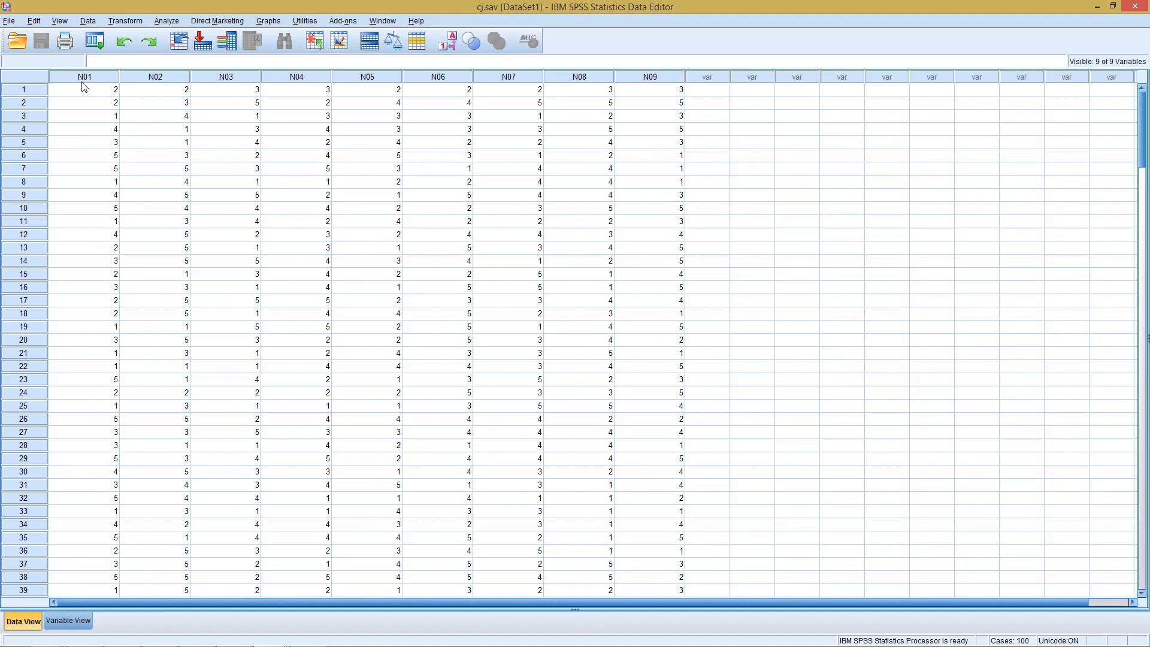
mouse_move(647, 87)
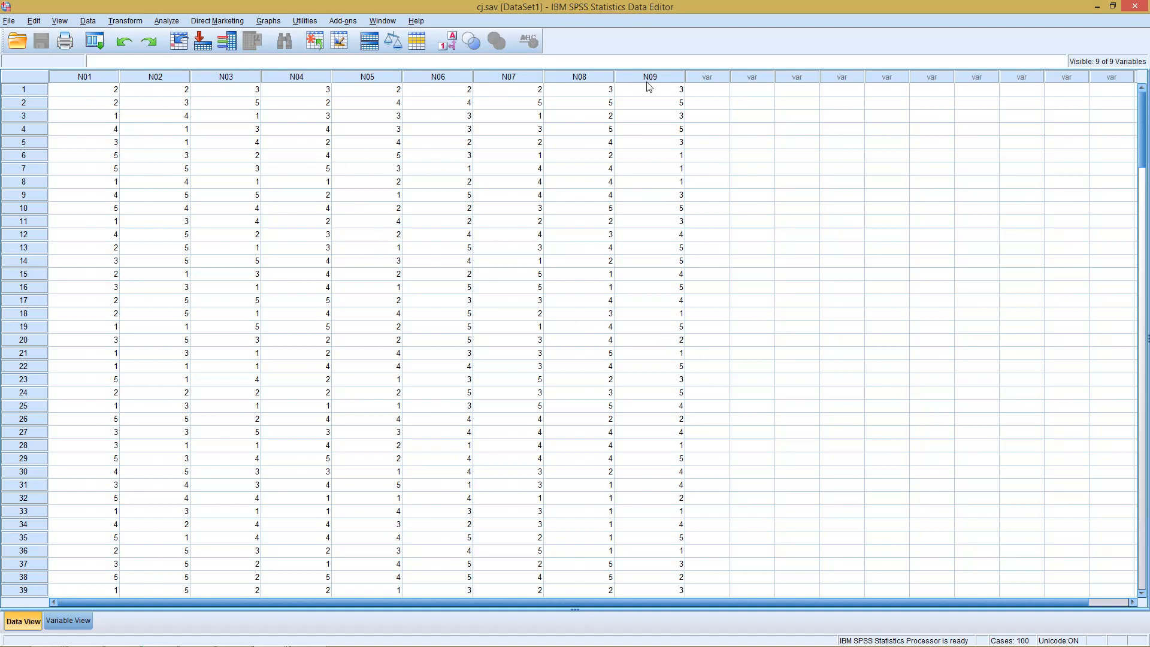
mouse_move(259, 110)
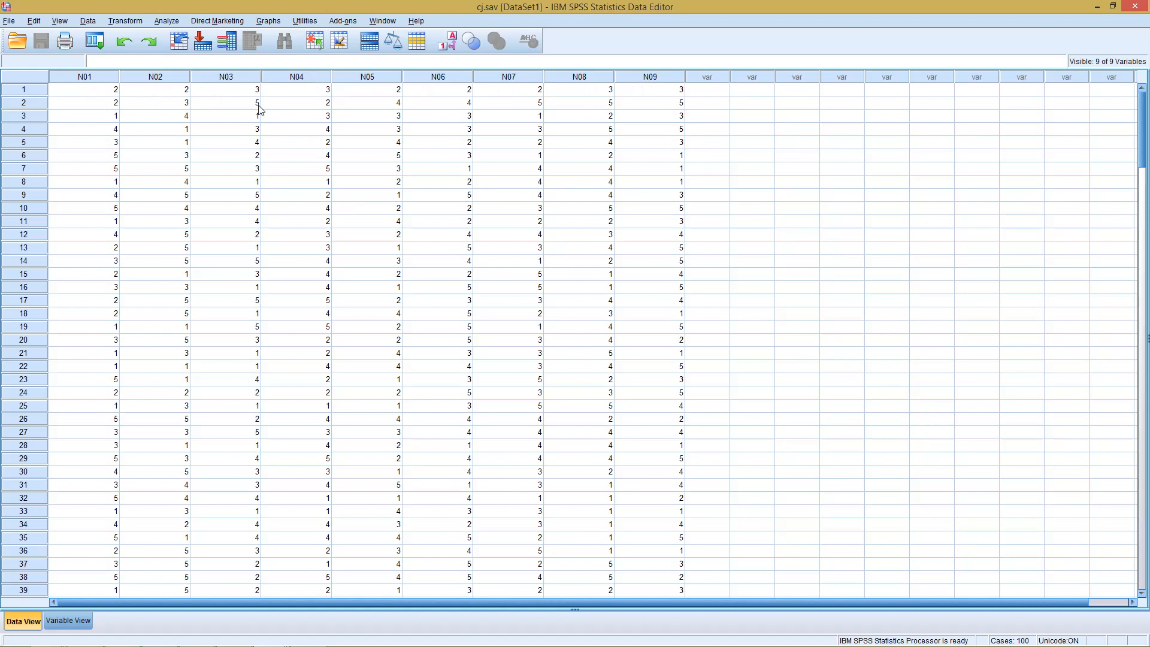
Switch to Variable View to inspect the properties of variables N01–N09
left_click(67, 621)
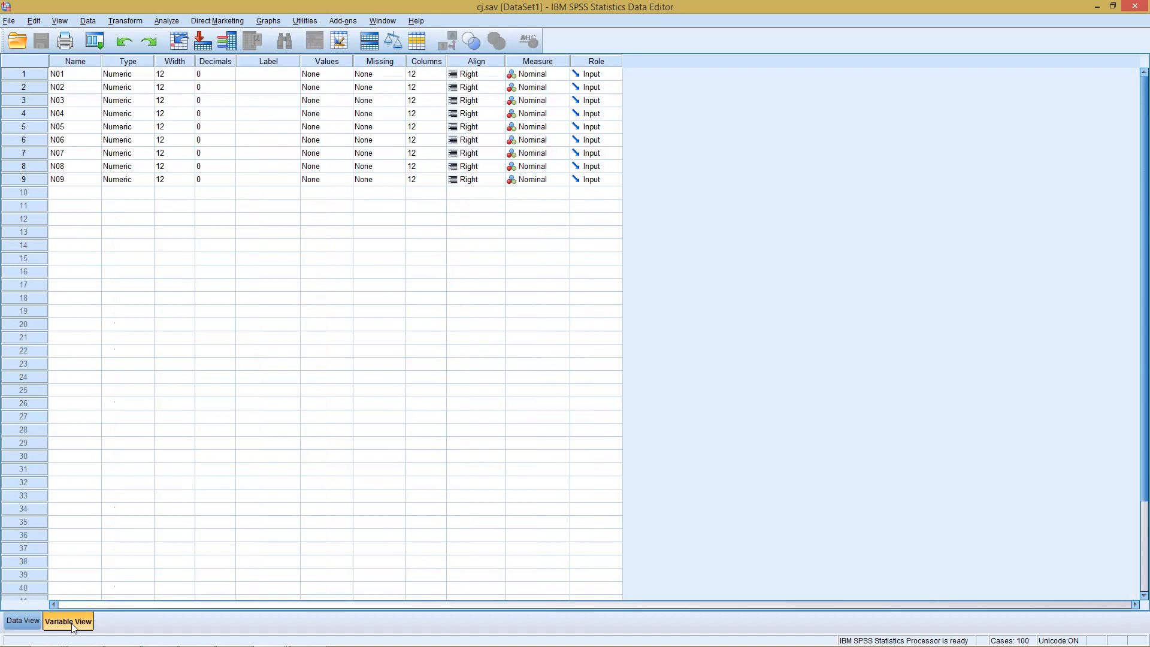
mouse_move(248, 81)
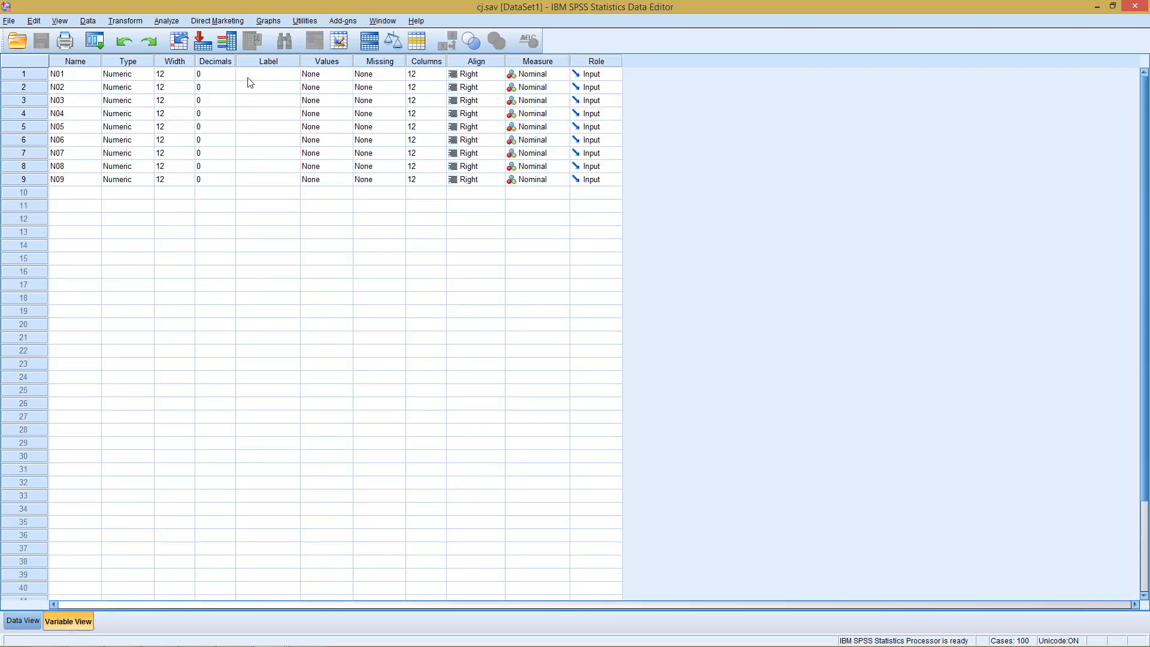
mouse_move(121, 137)
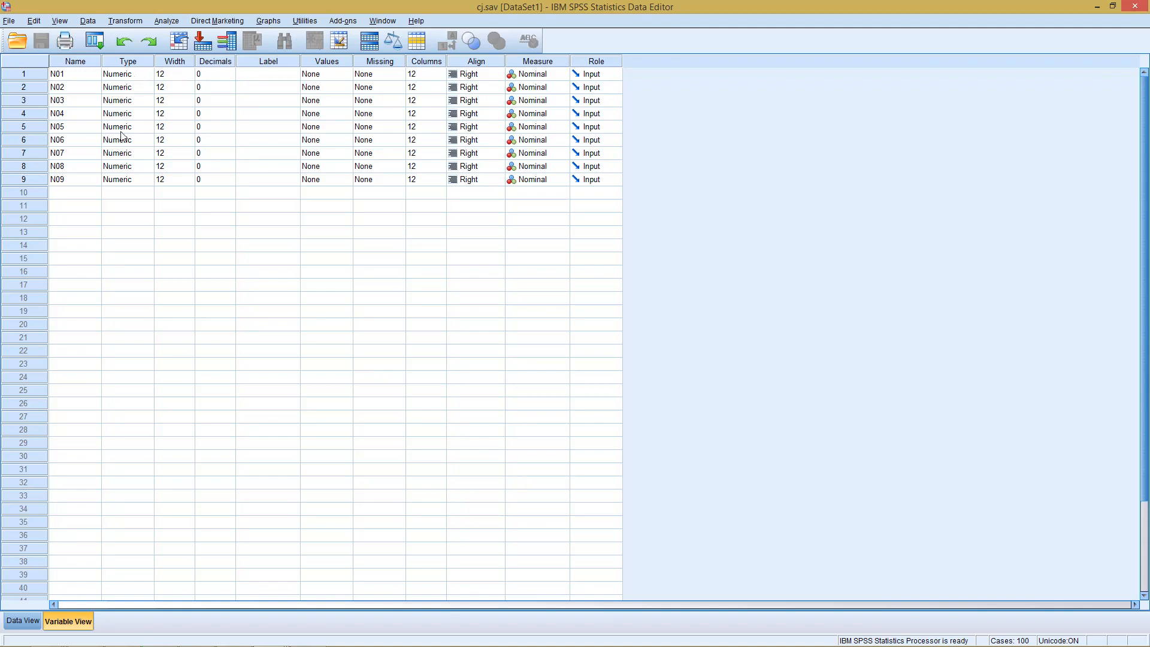
mouse_move(82, 188)
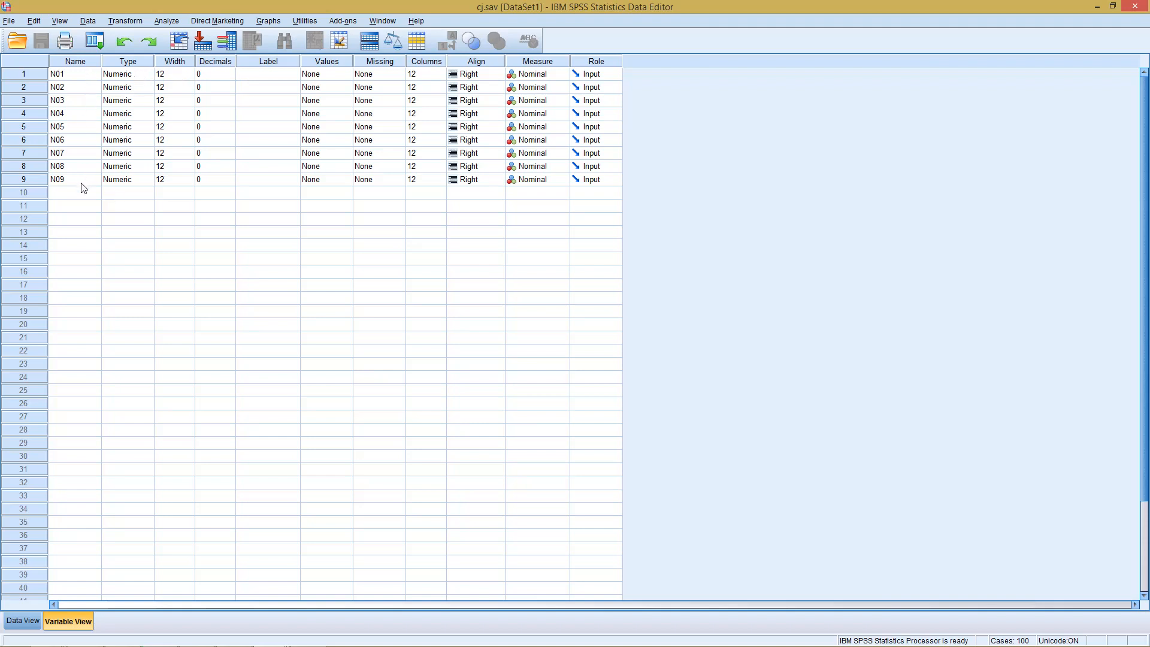
mouse_move(82, 78)
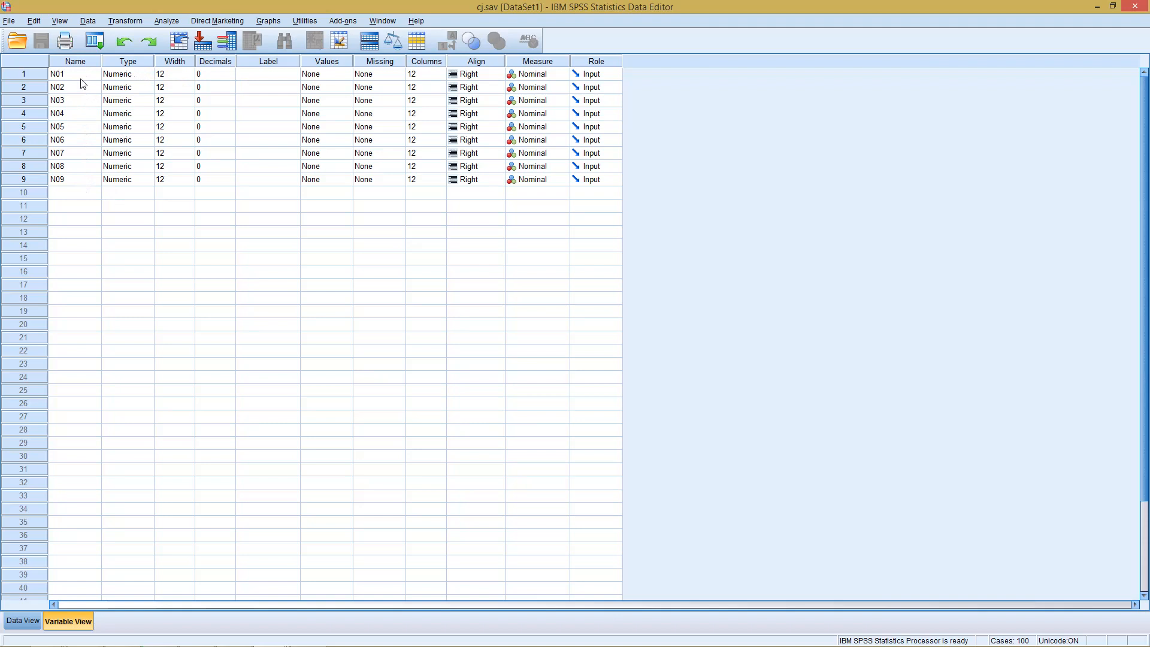
mouse_move(66, 140)
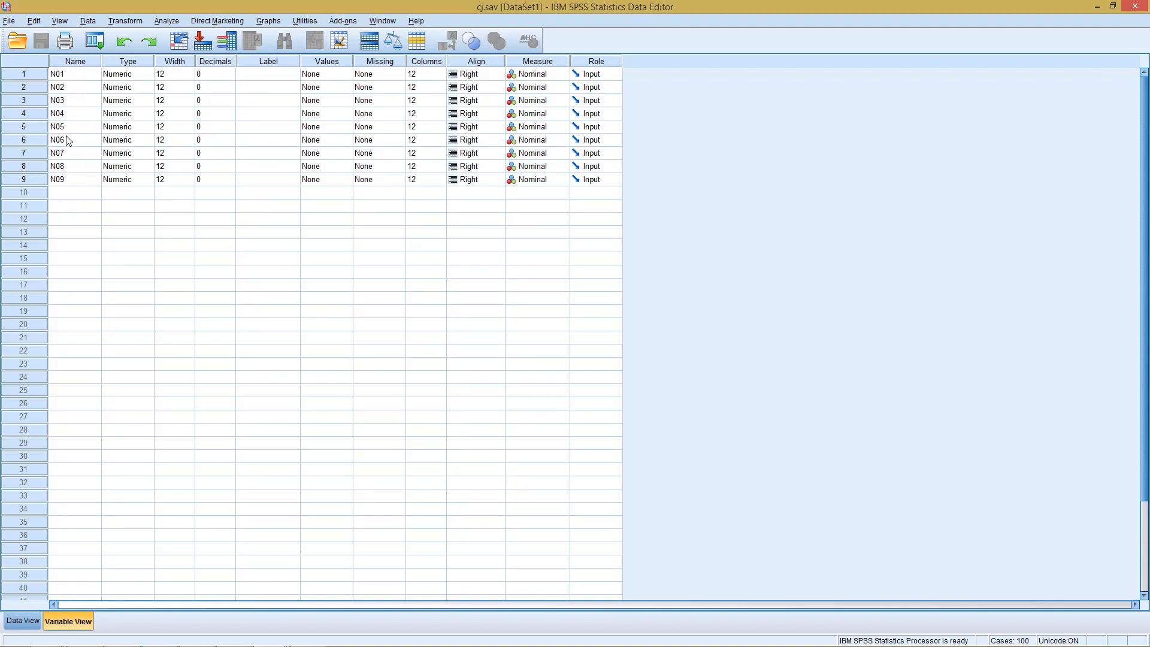
mouse_move(62, 88)
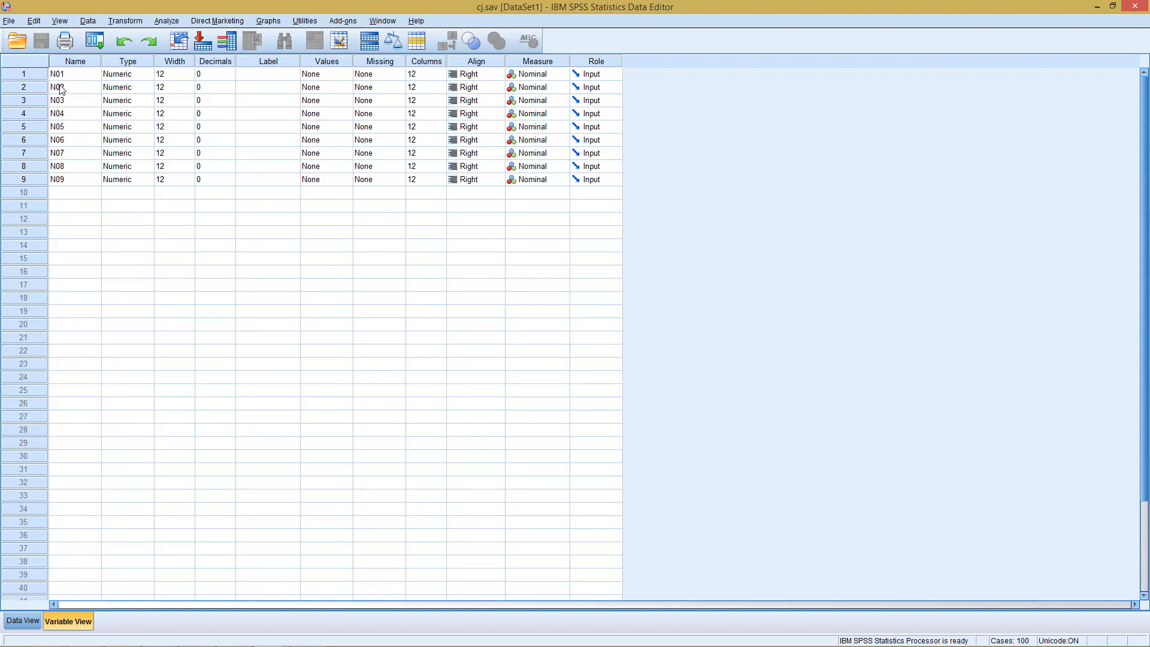
mouse_move(62, 140)
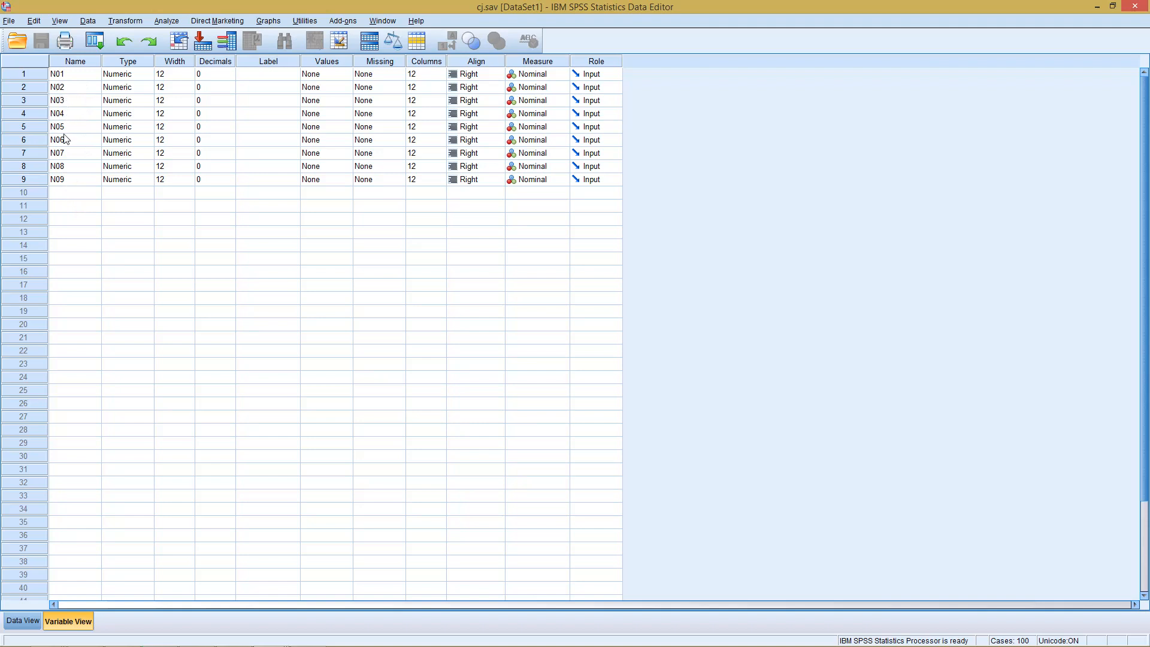
mouse_move(58, 75)
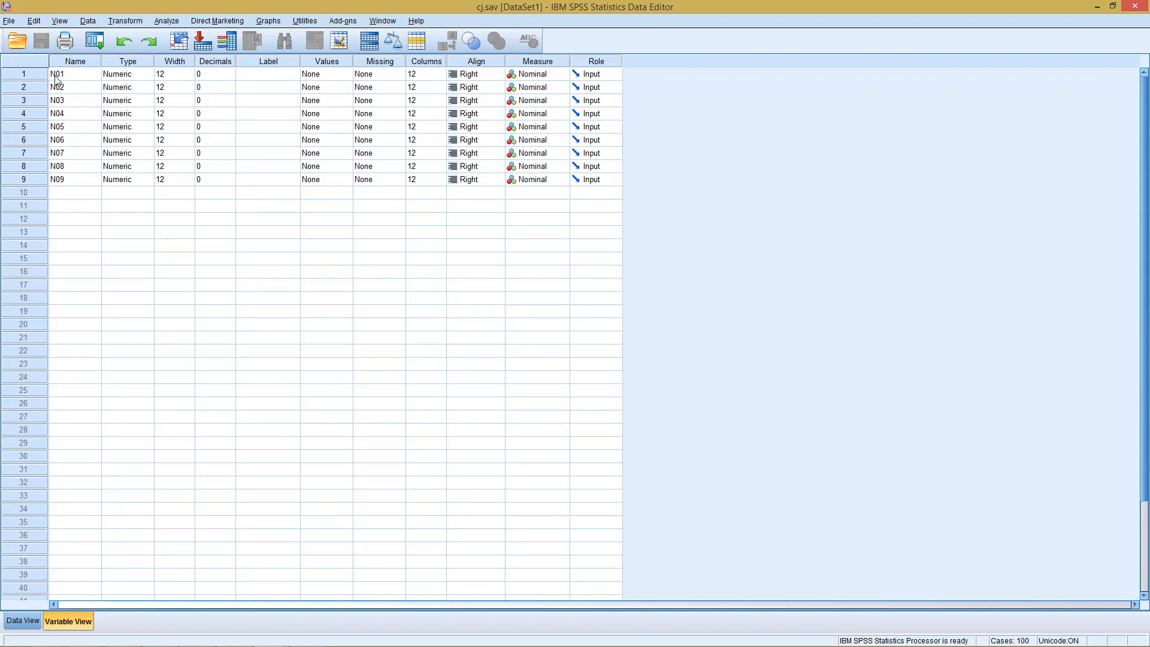
mouse_move(69, 94)
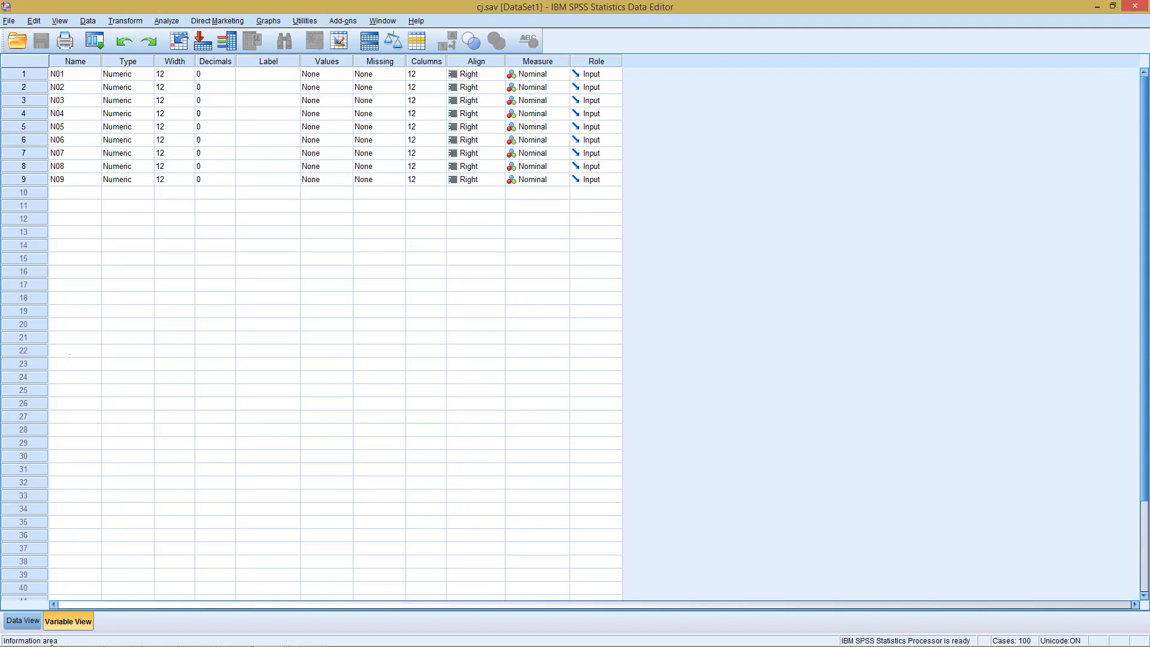
Return to Data View showing the 1–5 ratings, briefly opening and dismissing the Analyze menu
left_click(22, 621)
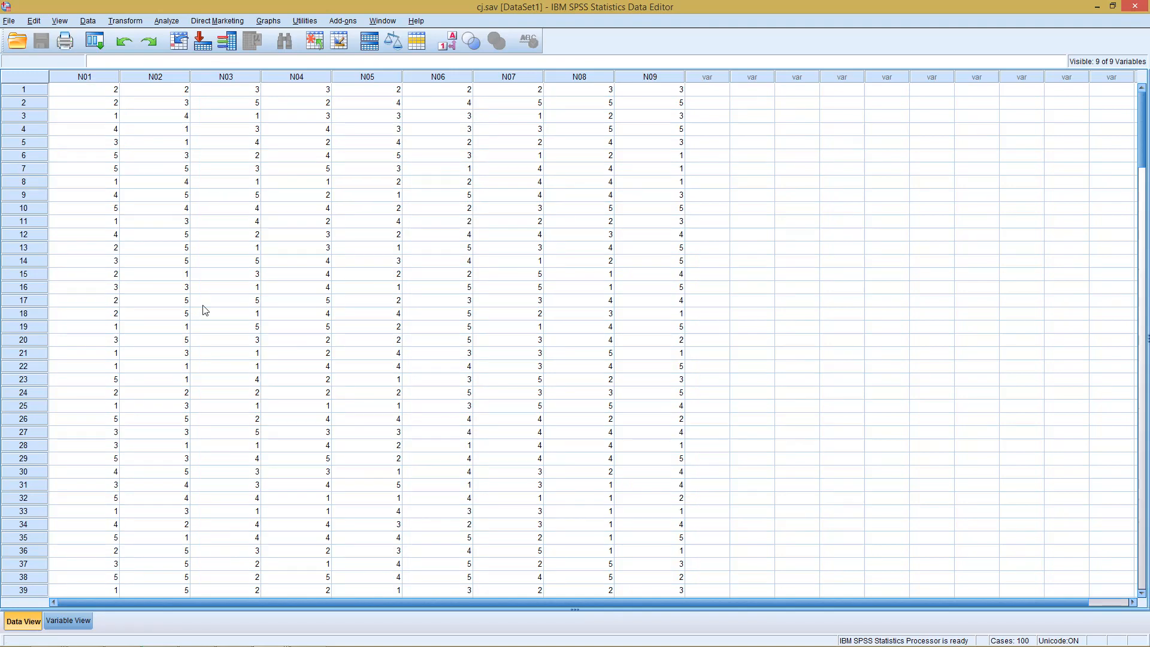
mouse_move(203, 163)
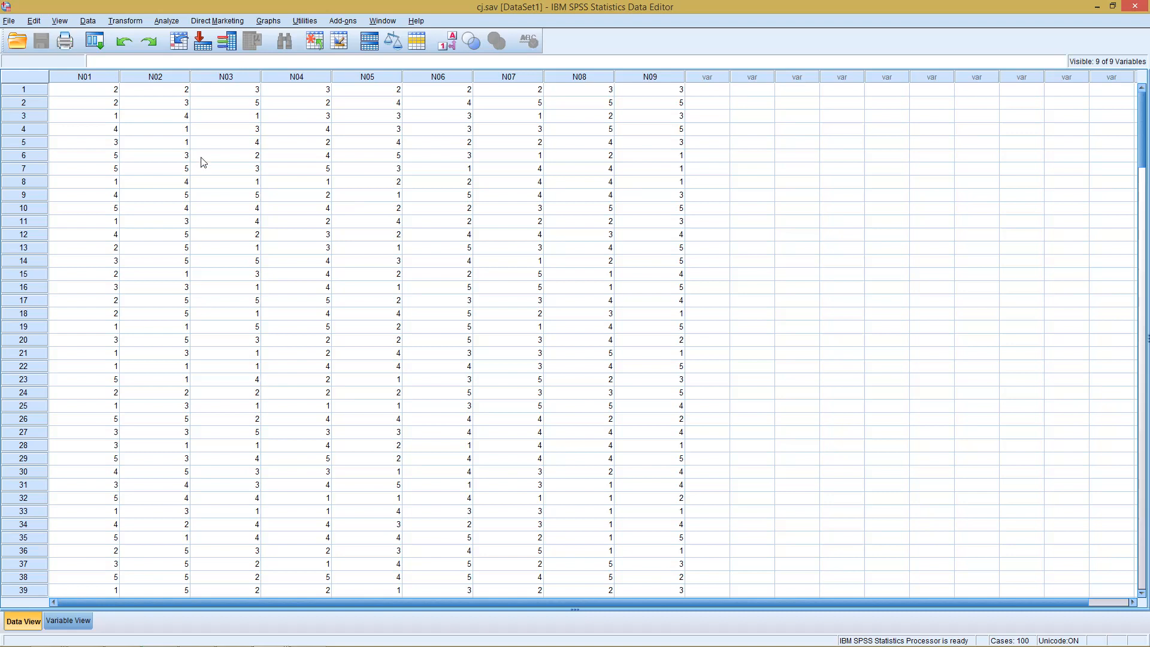
mouse_move(189, 100)
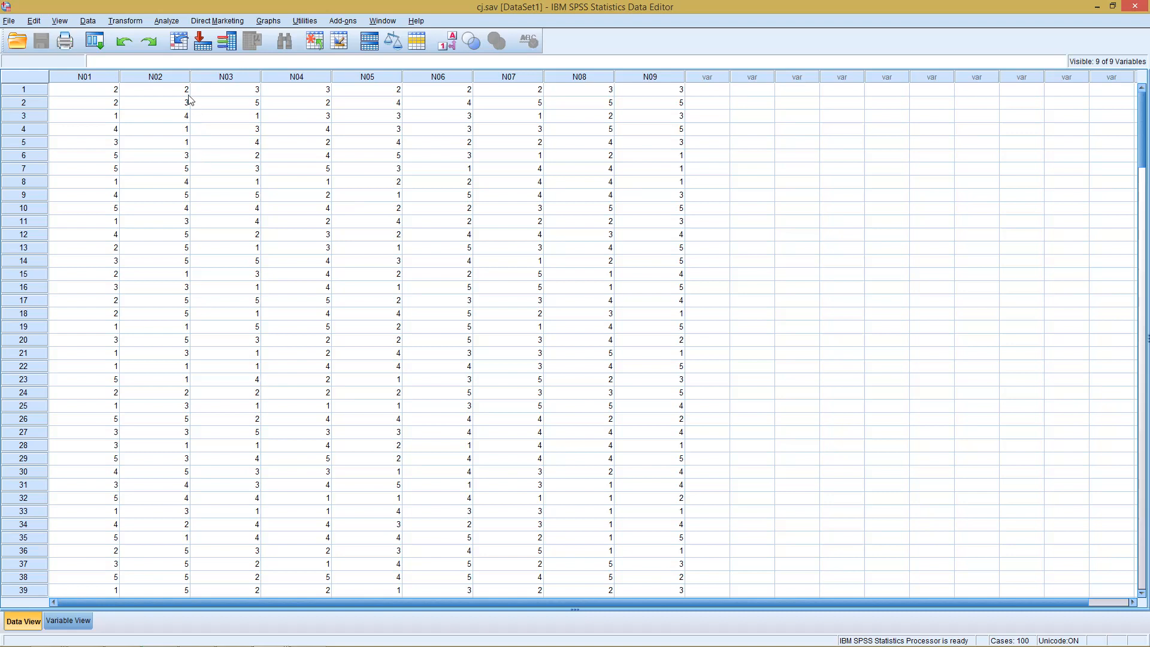
mouse_move(164, 19)
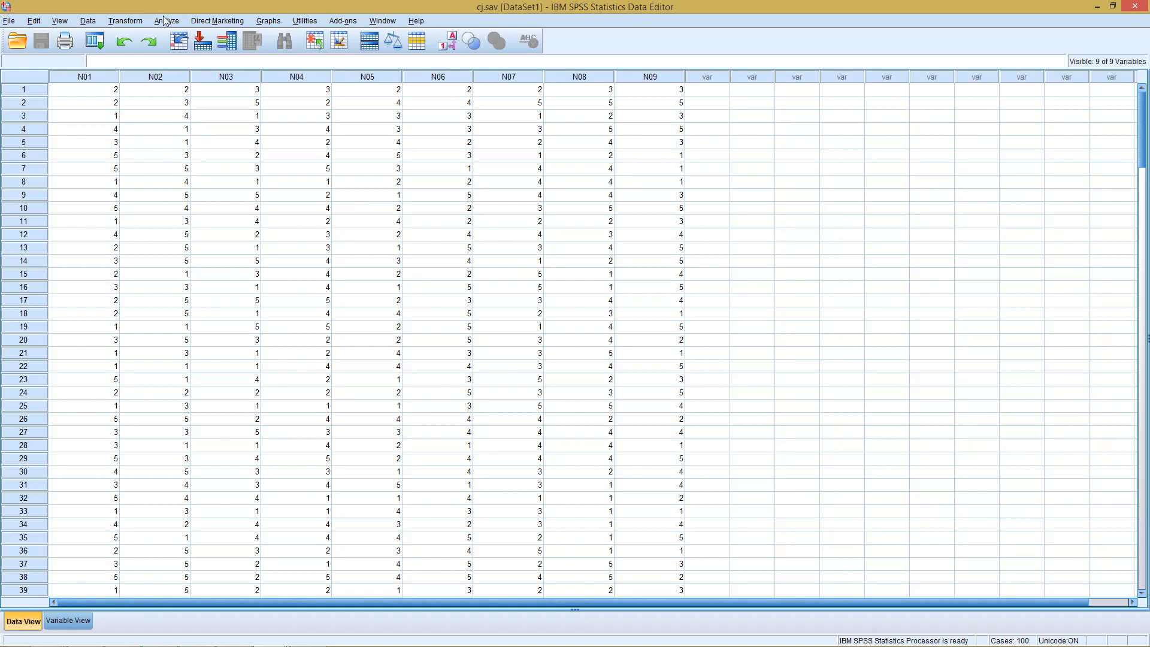
left_click(167, 20)
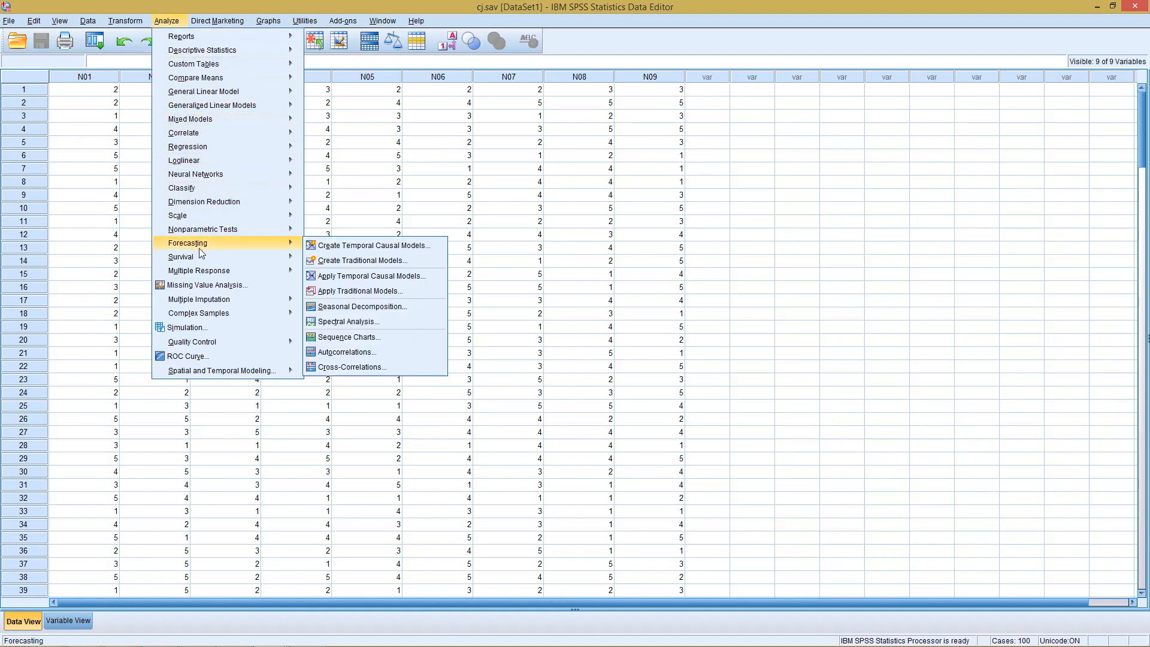
left_click(85, 142)
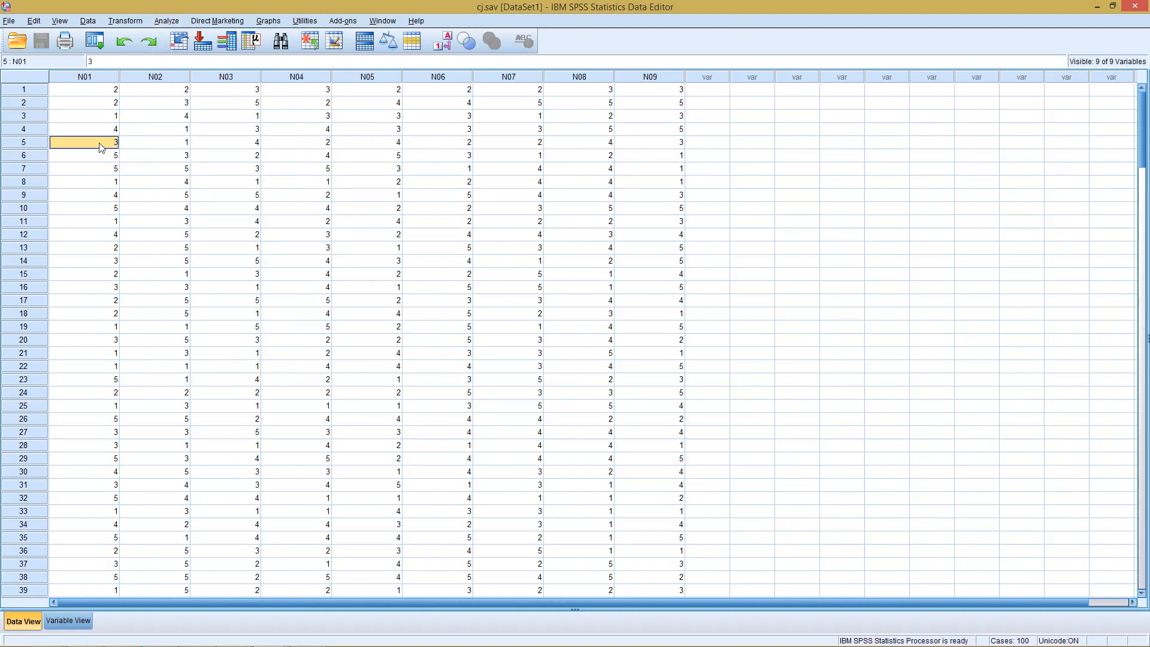
Create a new blank syntax document from File > New > Syntax
left_click(10, 20)
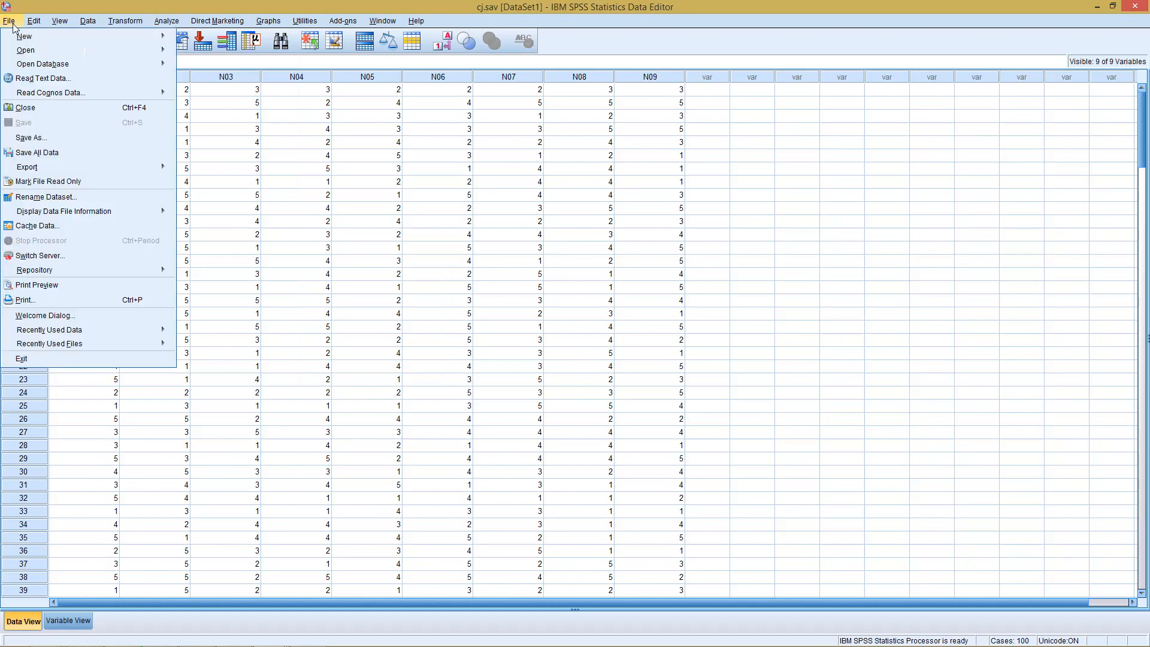
left_click(24, 36)
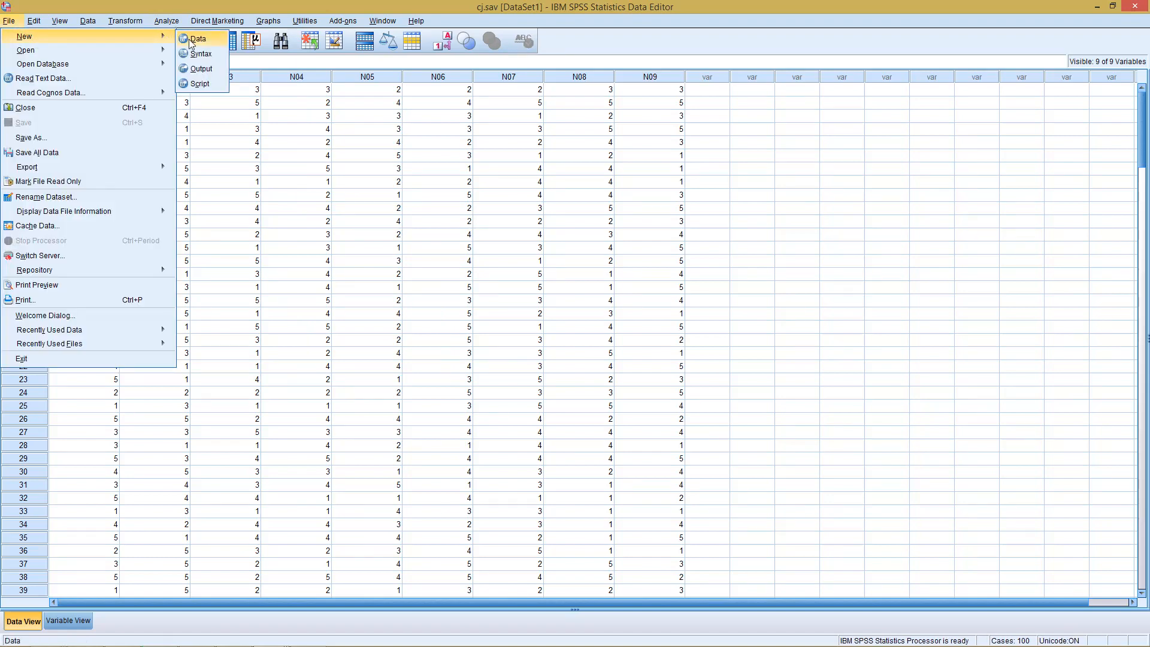
left_click(200, 53)
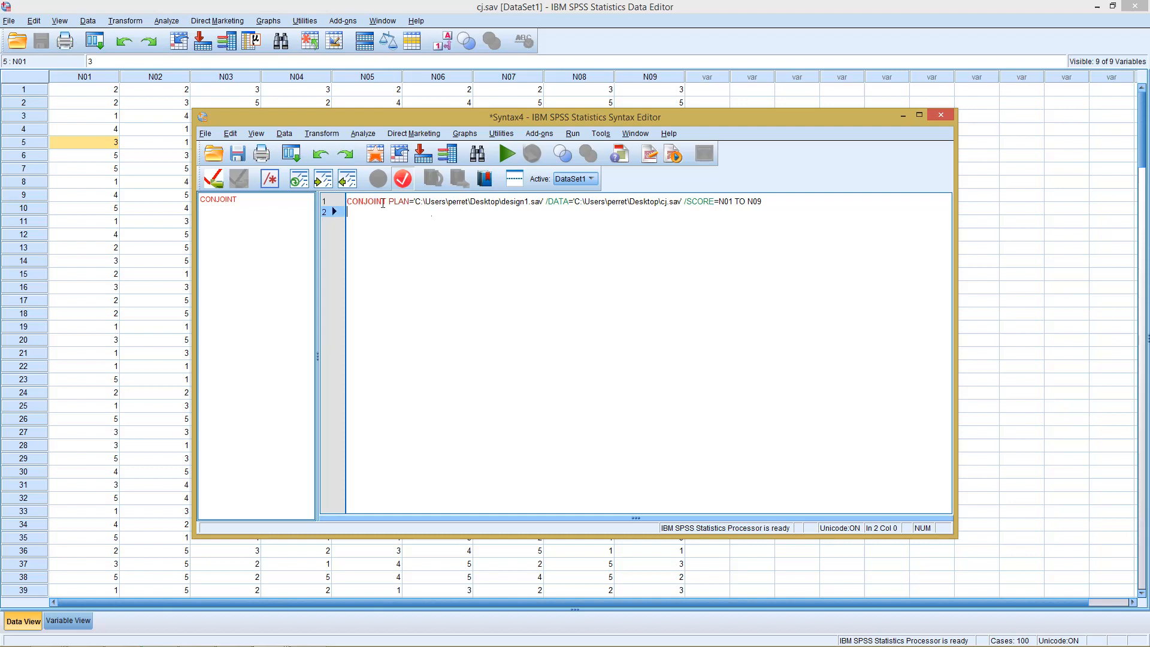
mouse_move(385, 203)
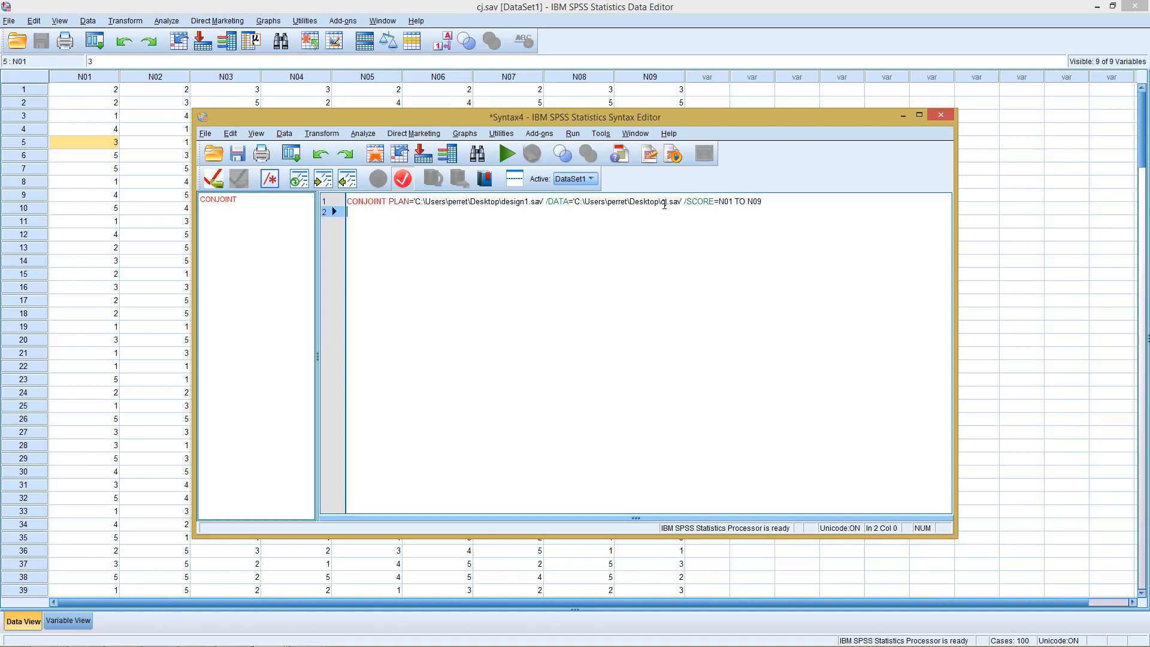
mouse_move(483, 202)
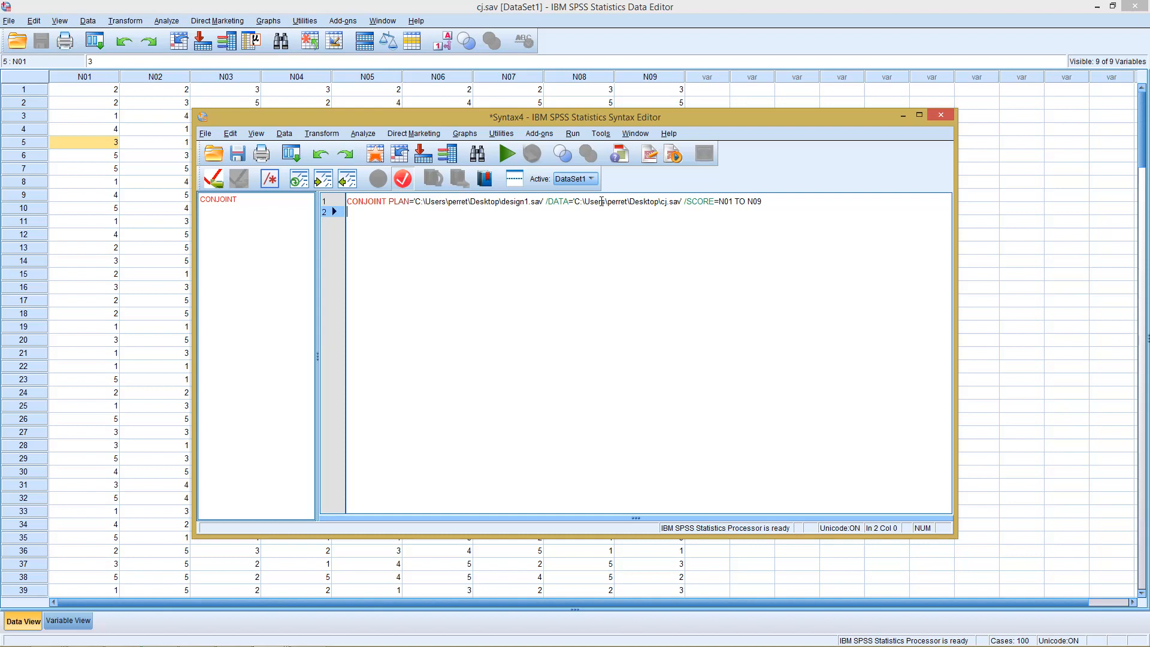
mouse_move(666, 208)
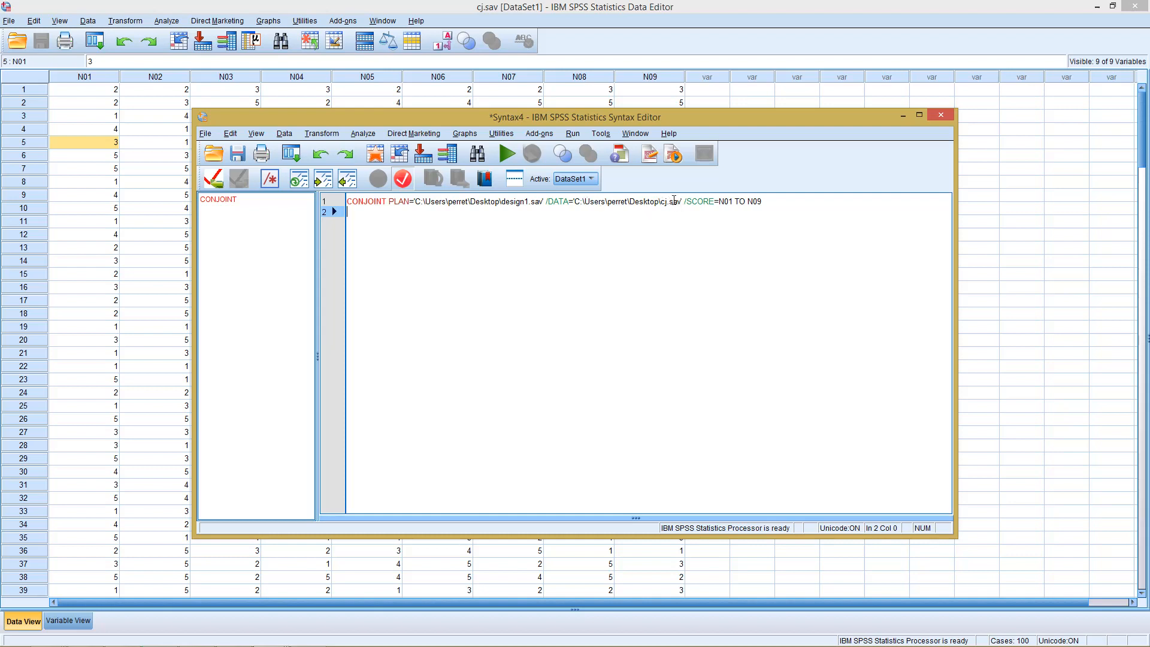
mouse_move(628, 181)
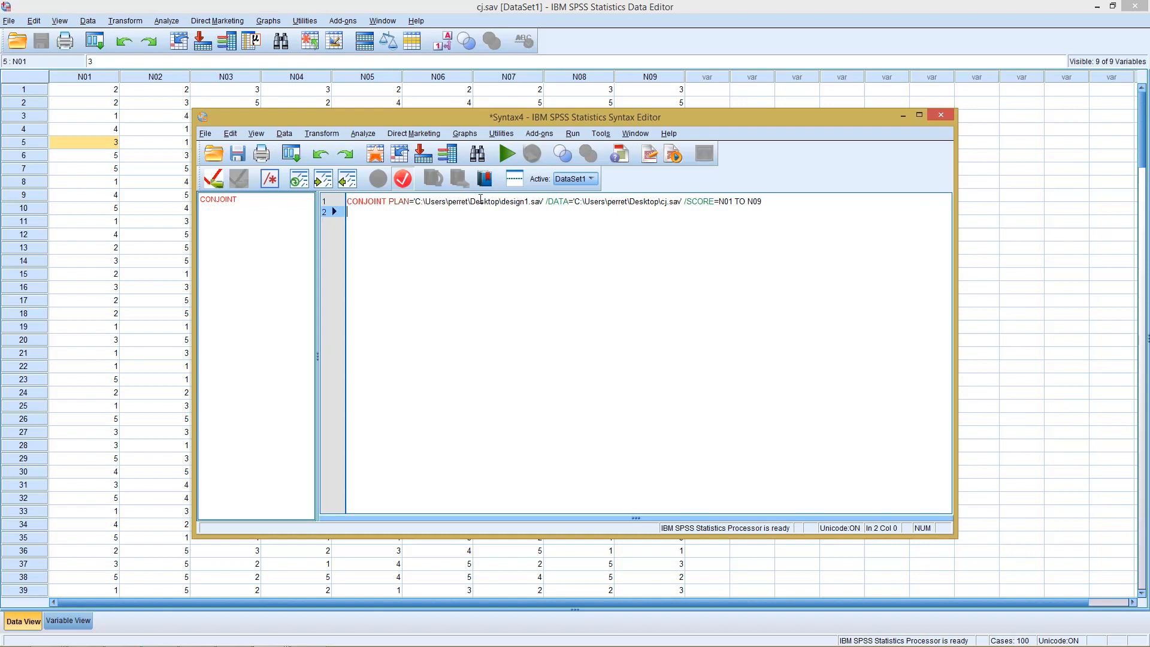
mouse_move(539, 34)
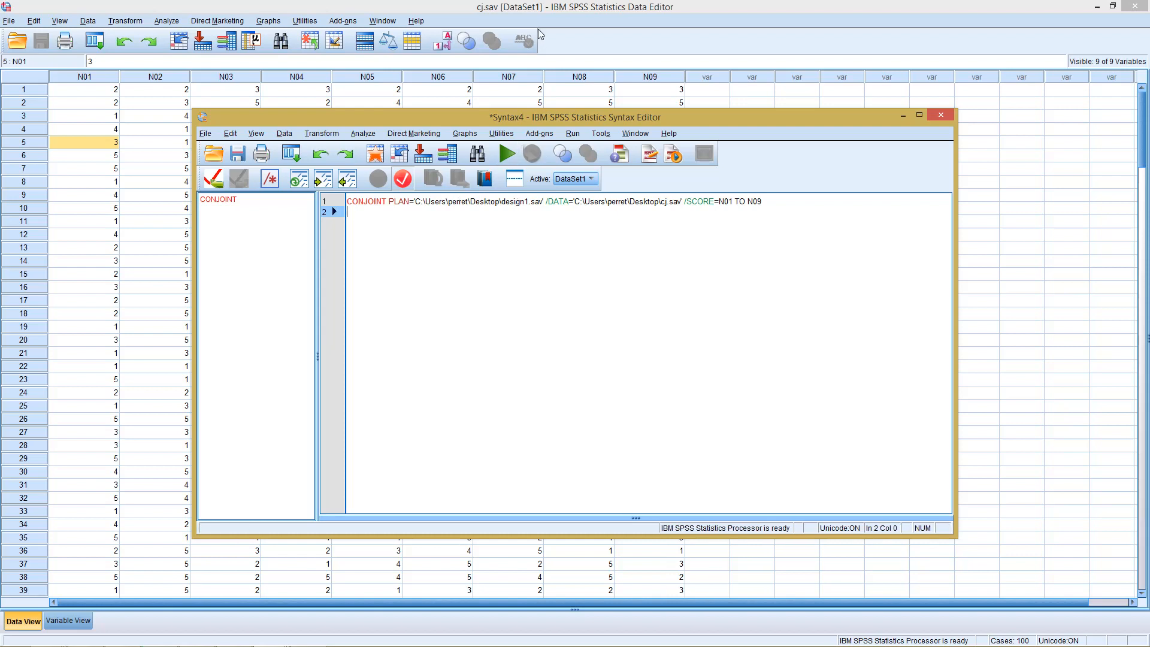
mouse_move(550, 198)
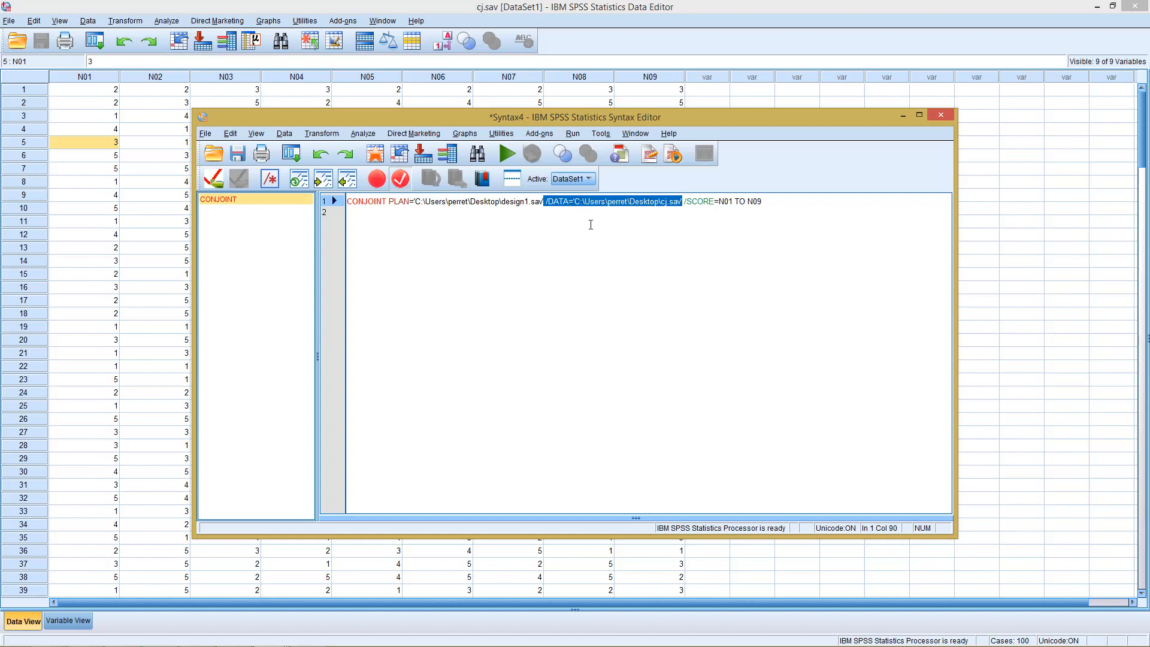
left_click(345, 212)
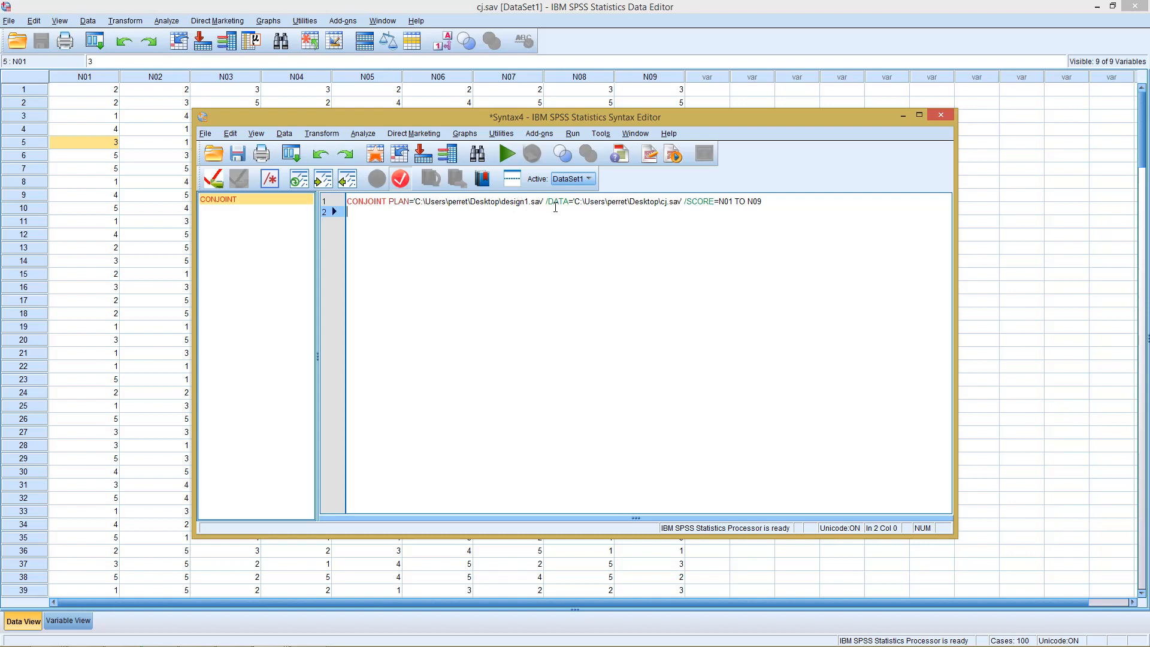
mouse_move(587, 208)
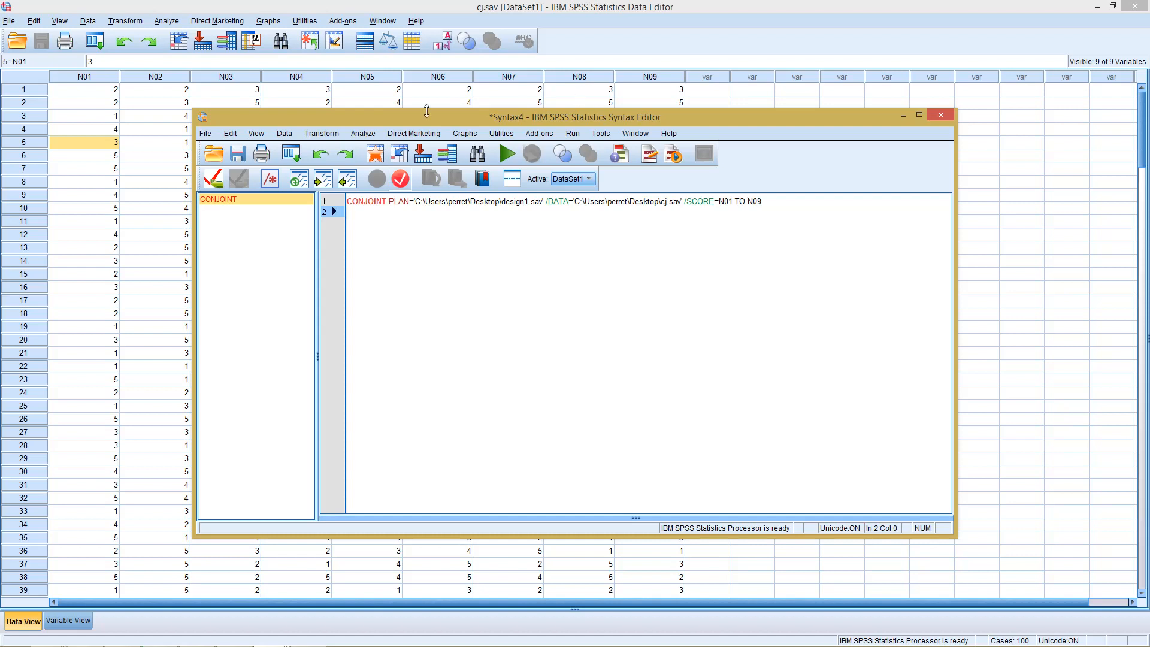
mouse_move(177, 94)
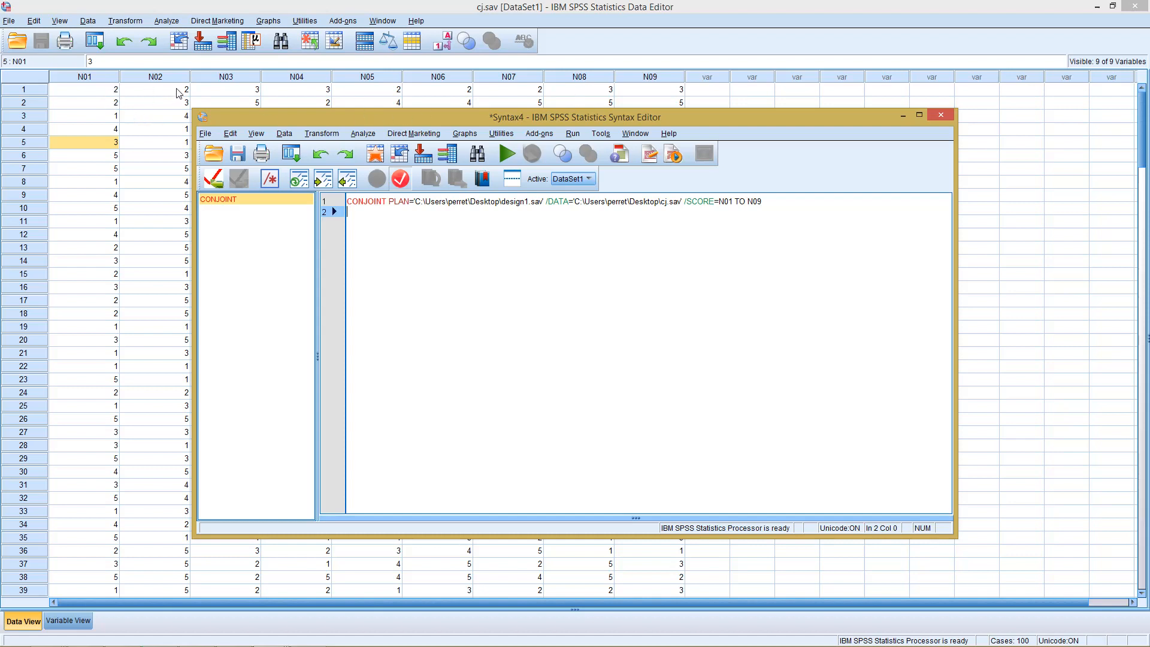
mouse_move(133, 98)
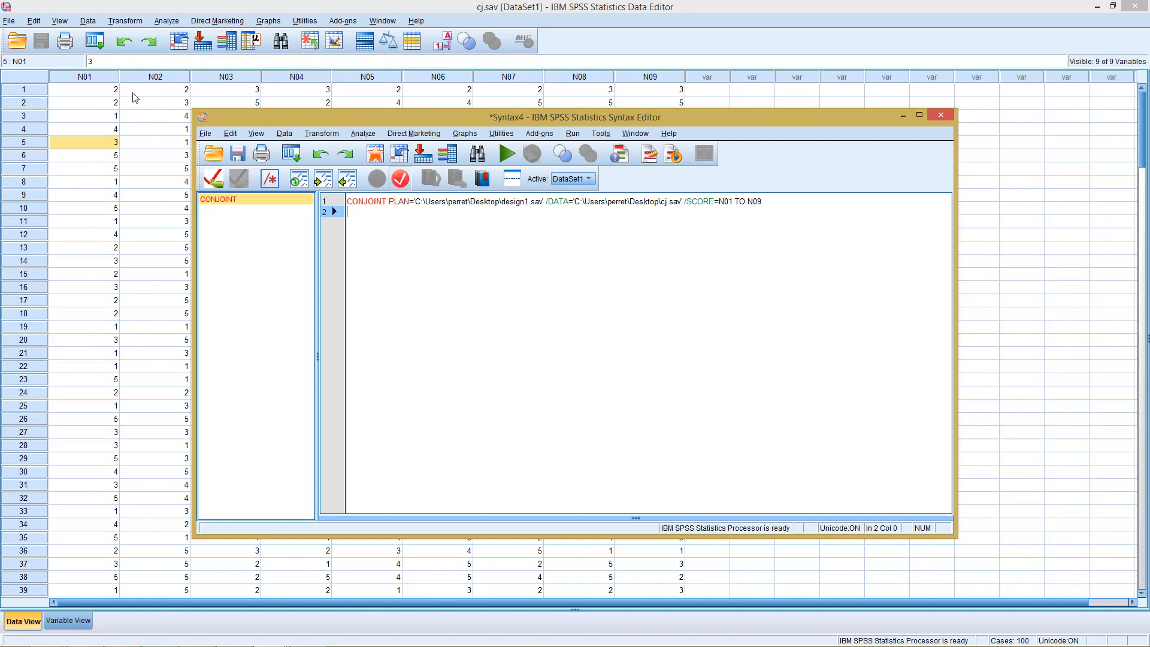
mouse_move(272, 95)
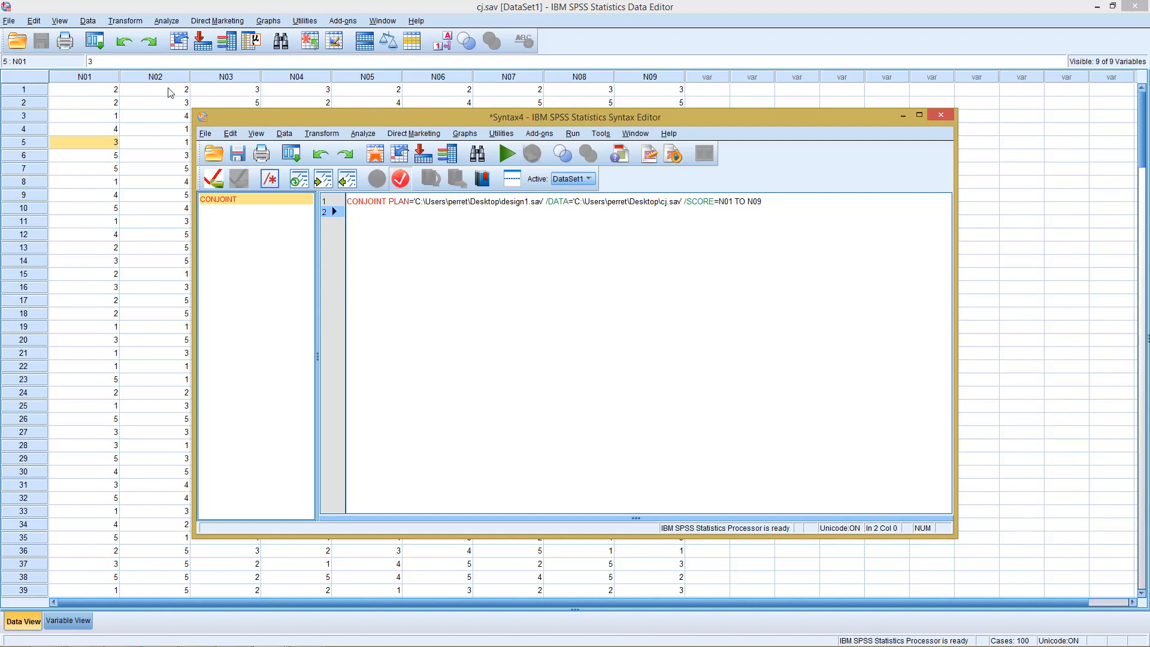
mouse_move(245, 91)
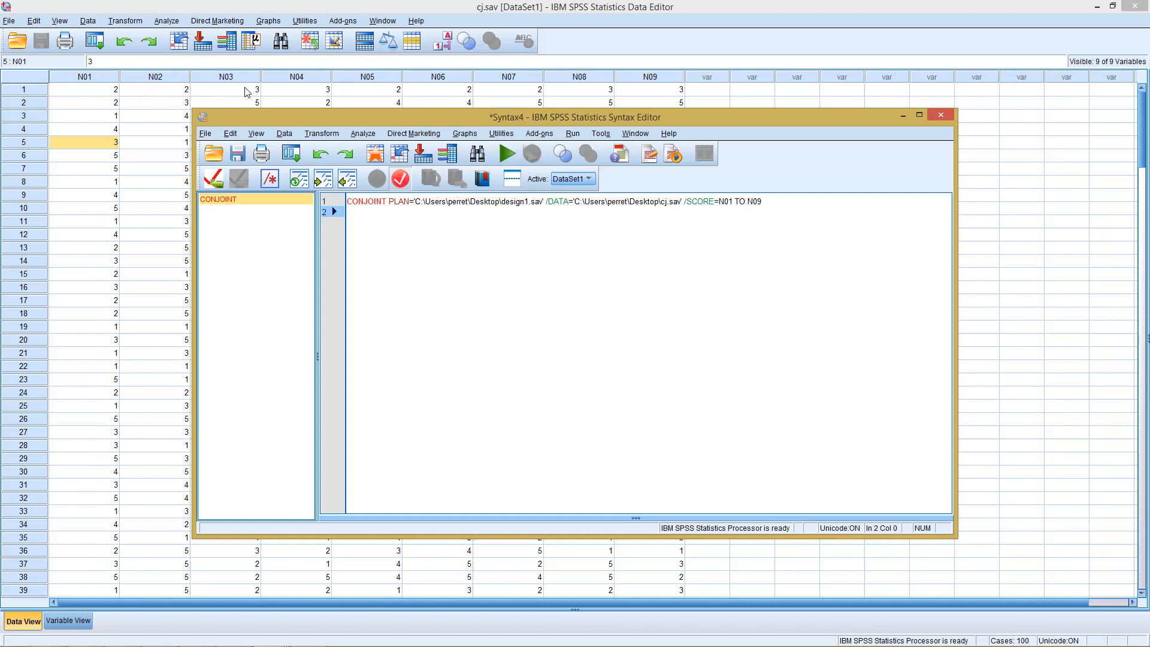
mouse_move(703, 197)
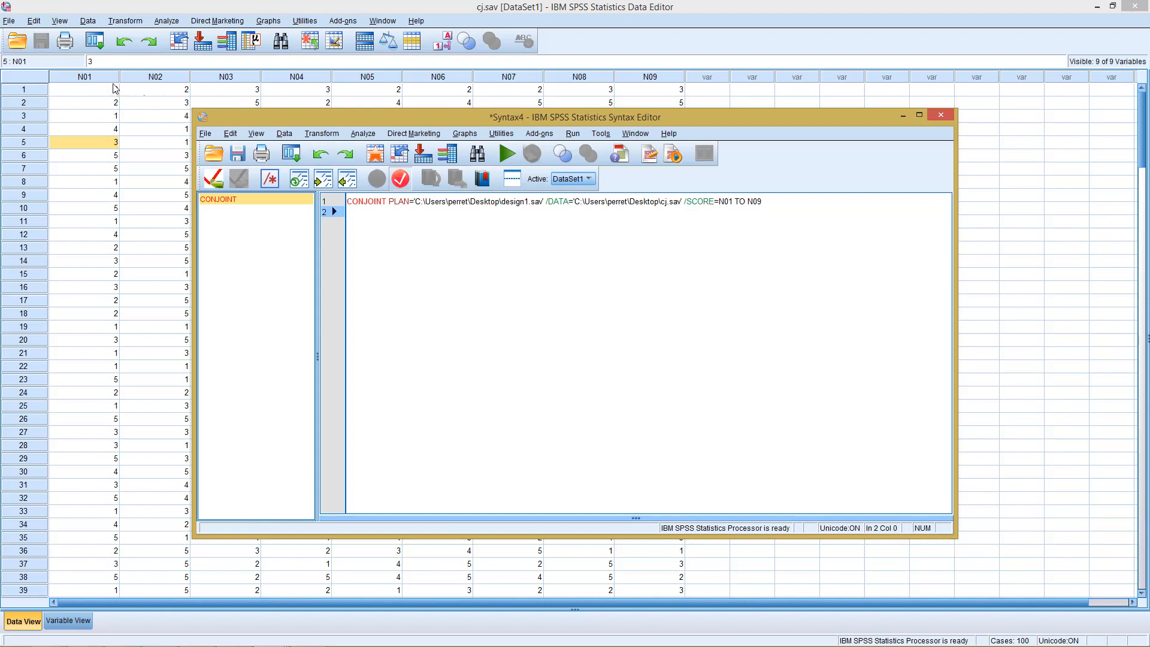
mouse_move(379, 79)
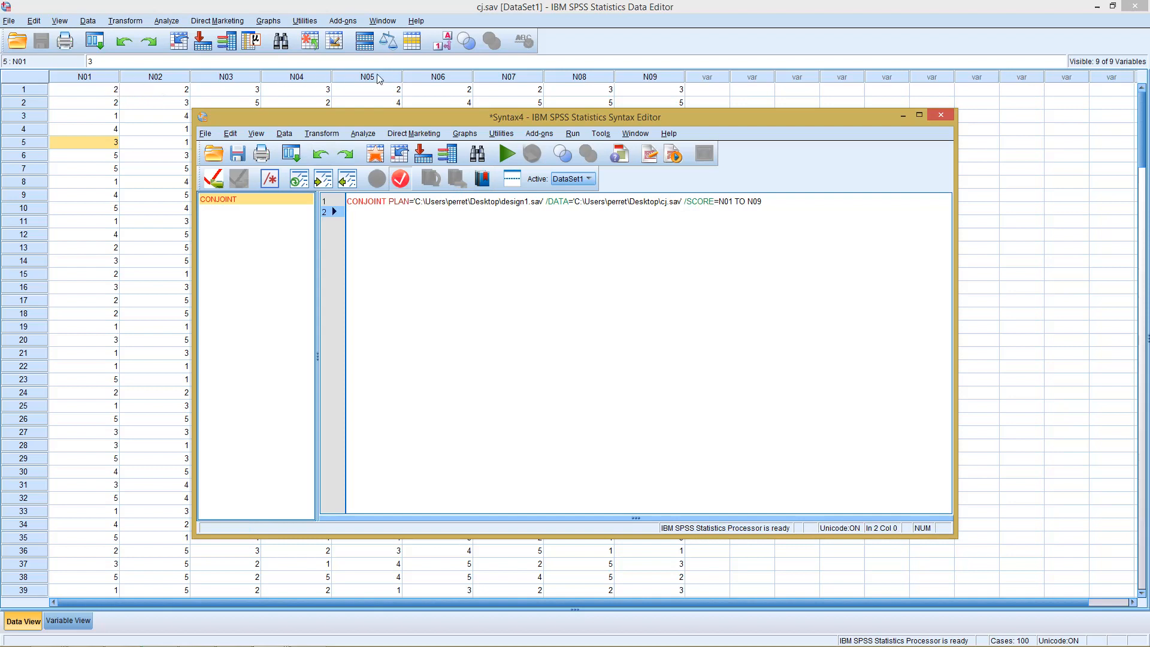
mouse_move(699, 104)
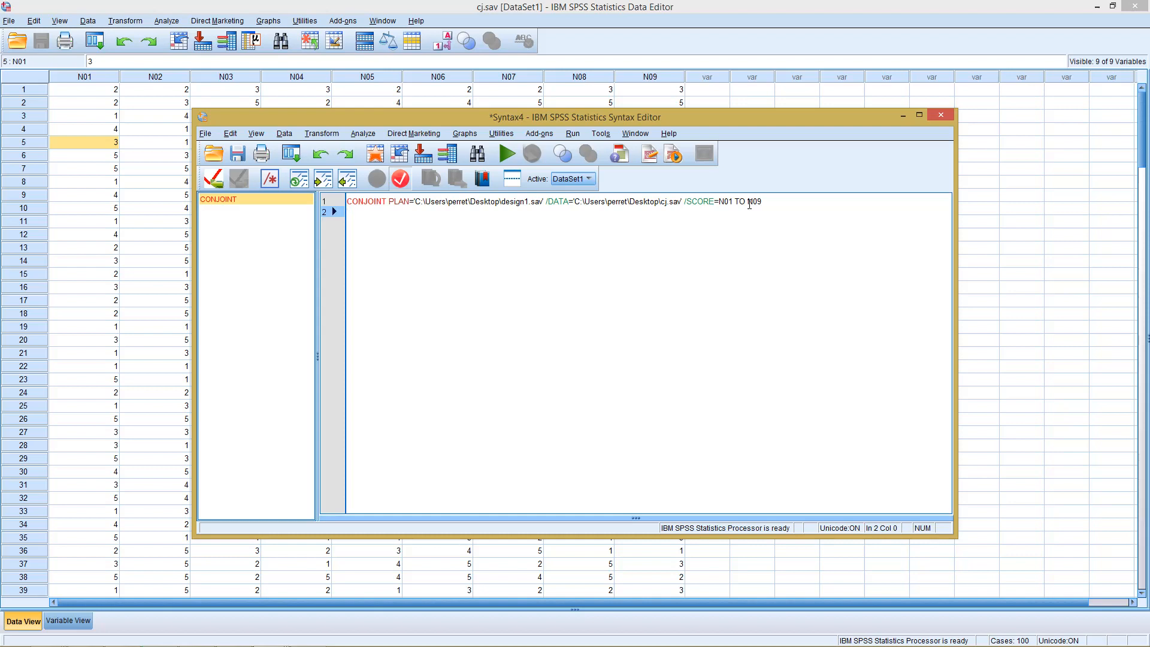
mouse_move(605, 41)
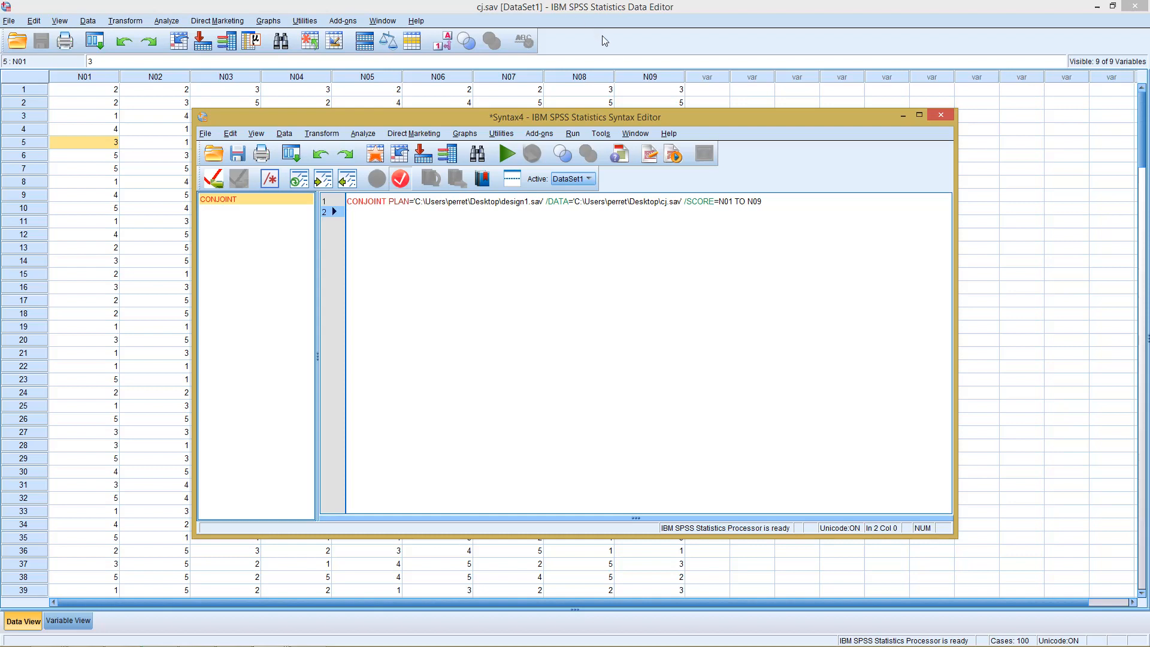
mouse_move(542, 81)
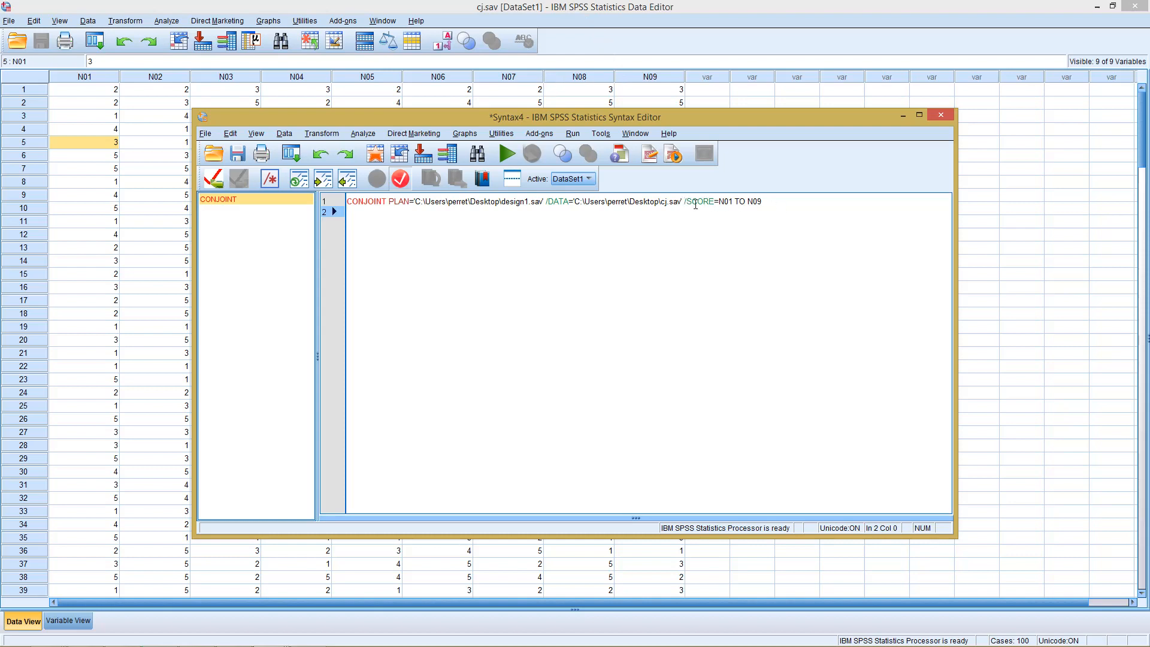
mouse_move(158, 176)
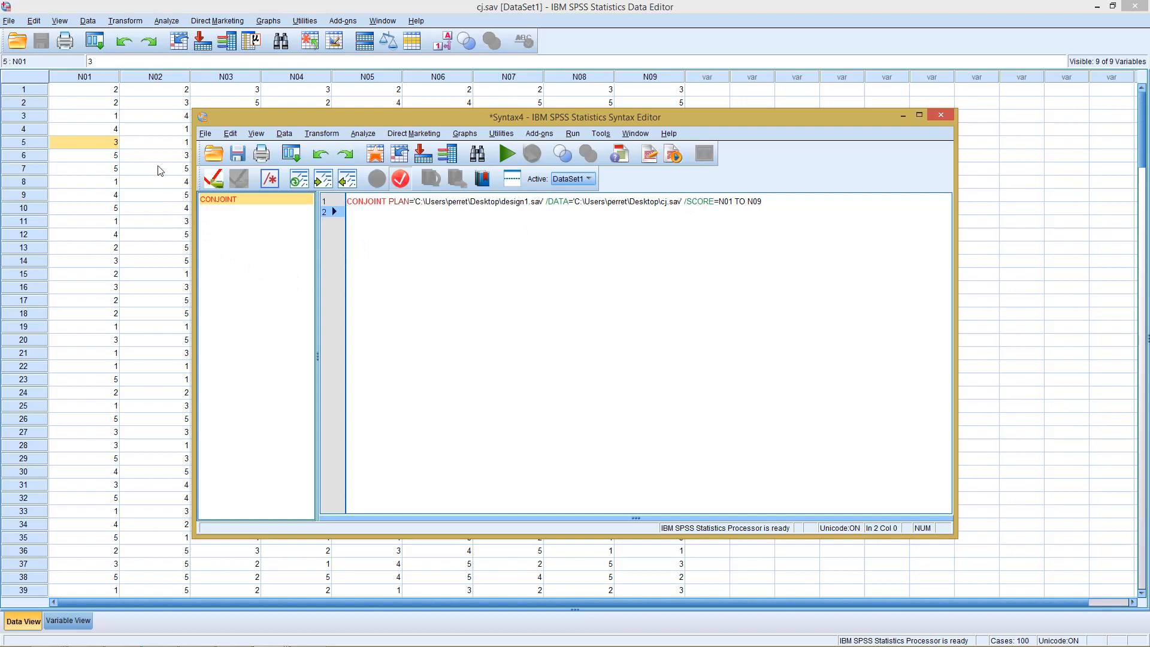
mouse_move(164, 133)
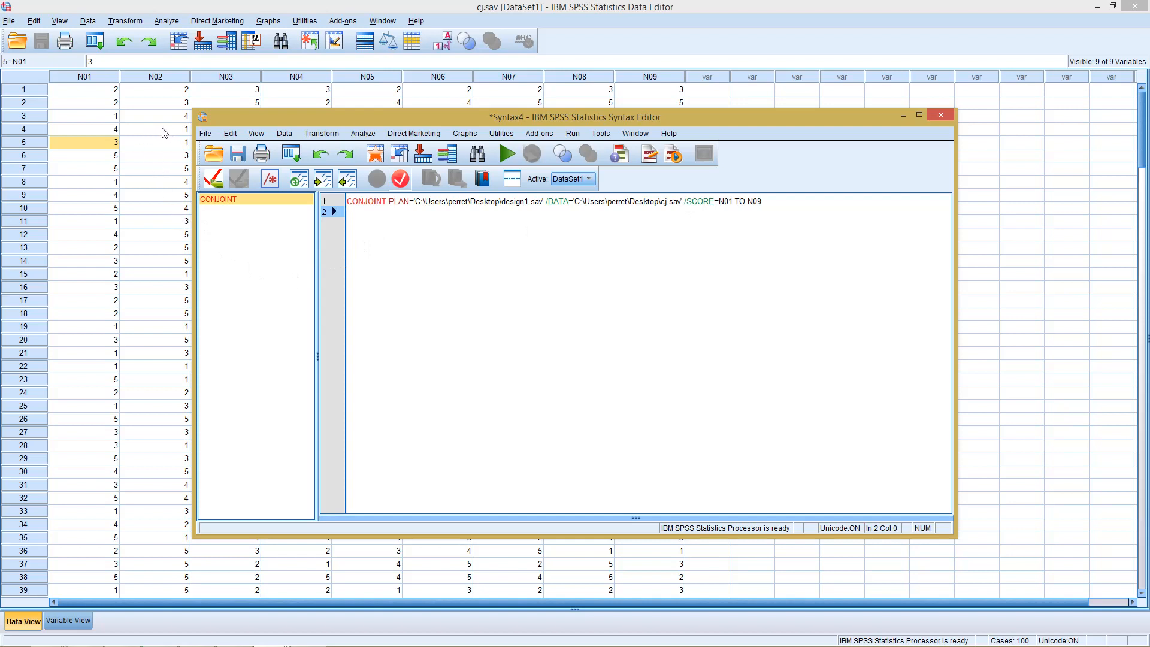
mouse_move(212, 101)
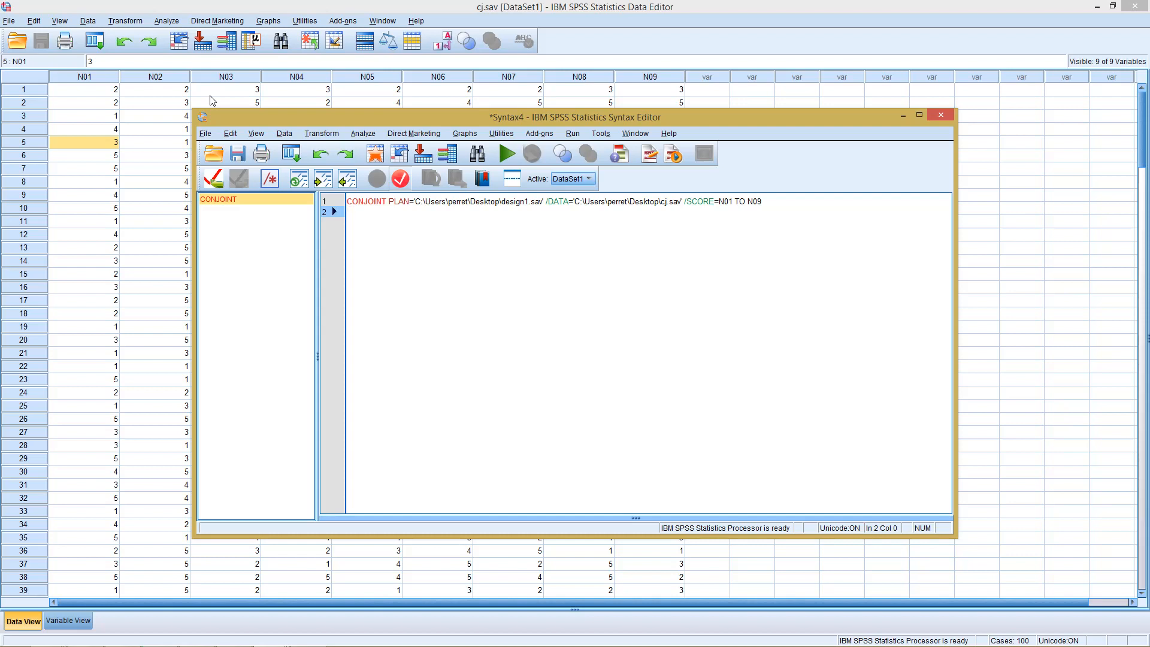
mouse_move(269, 94)
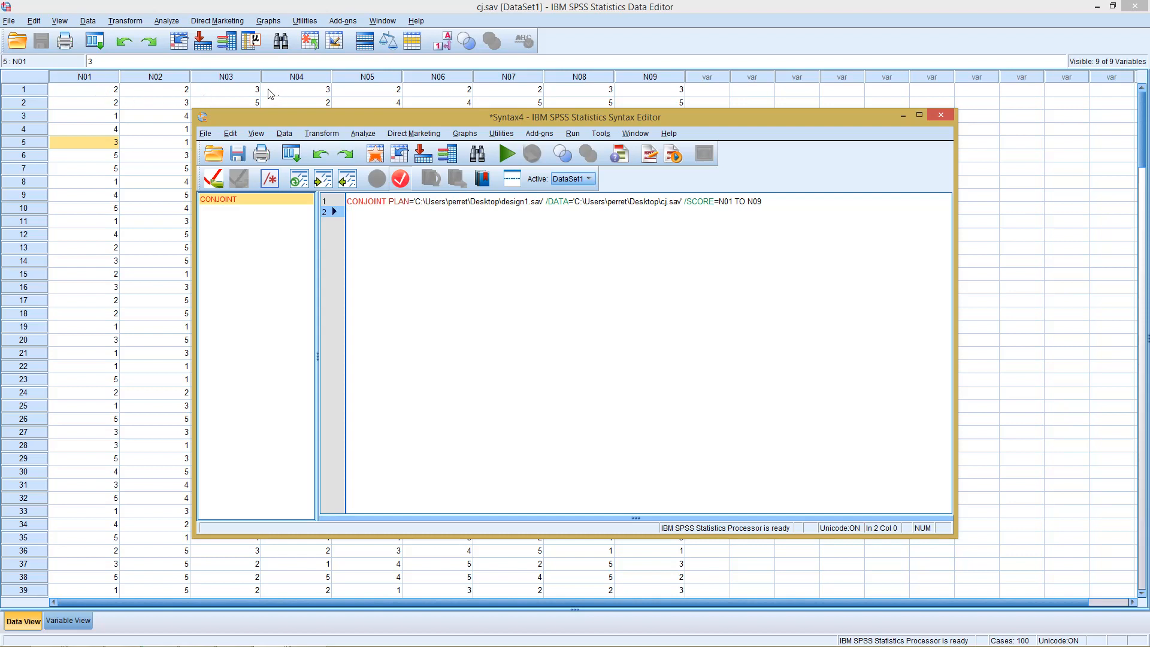
mouse_move(504, 103)
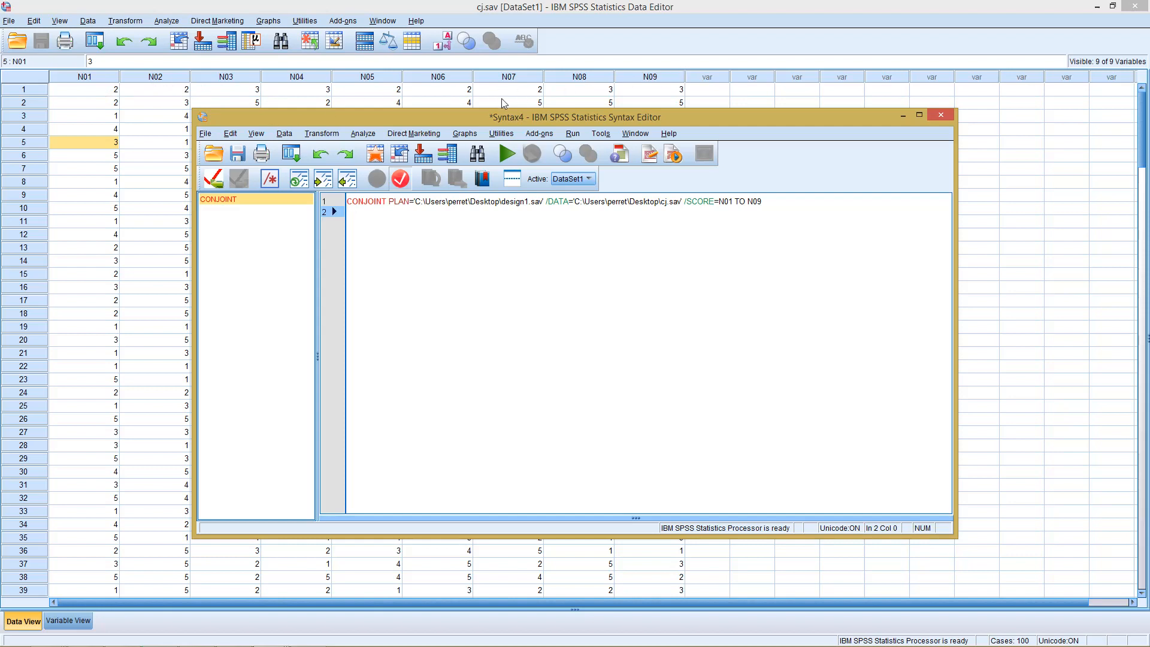
mouse_move(685, 208)
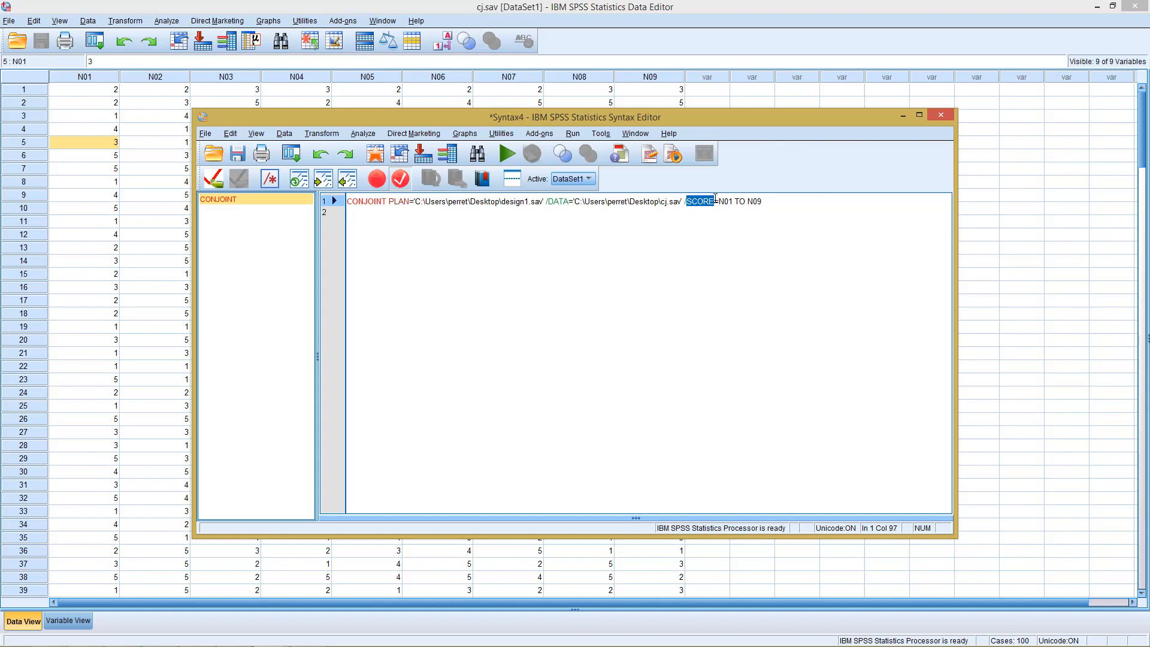
mouse_move(496, 213)
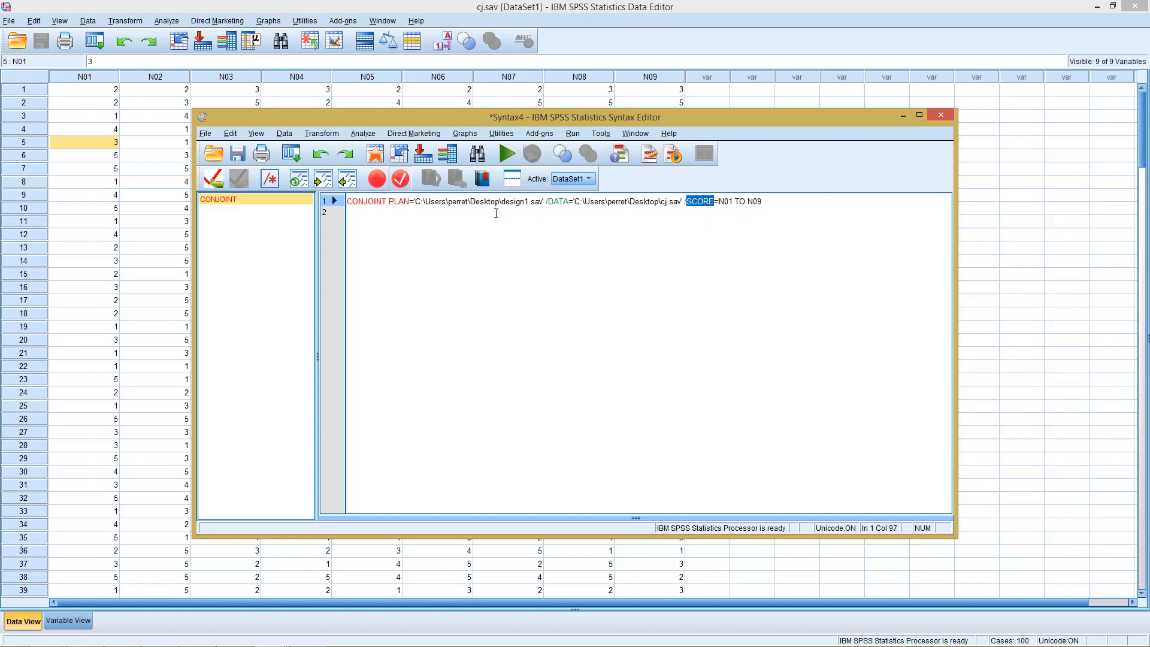
mouse_move(610, 108)
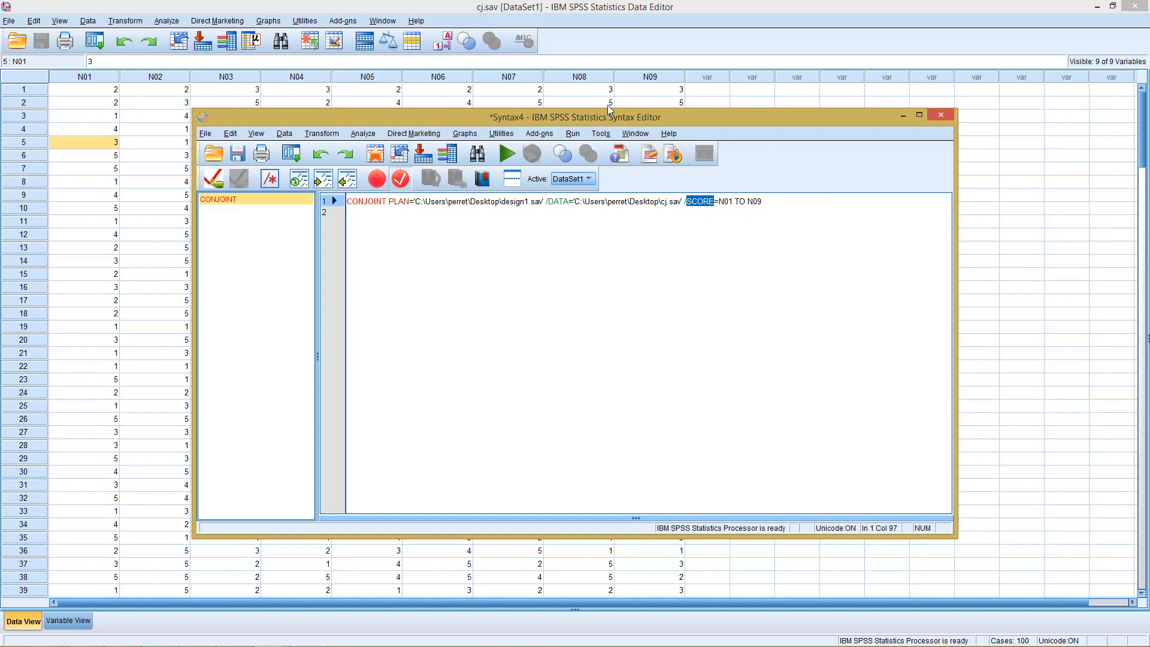
mouse_move(694, 195)
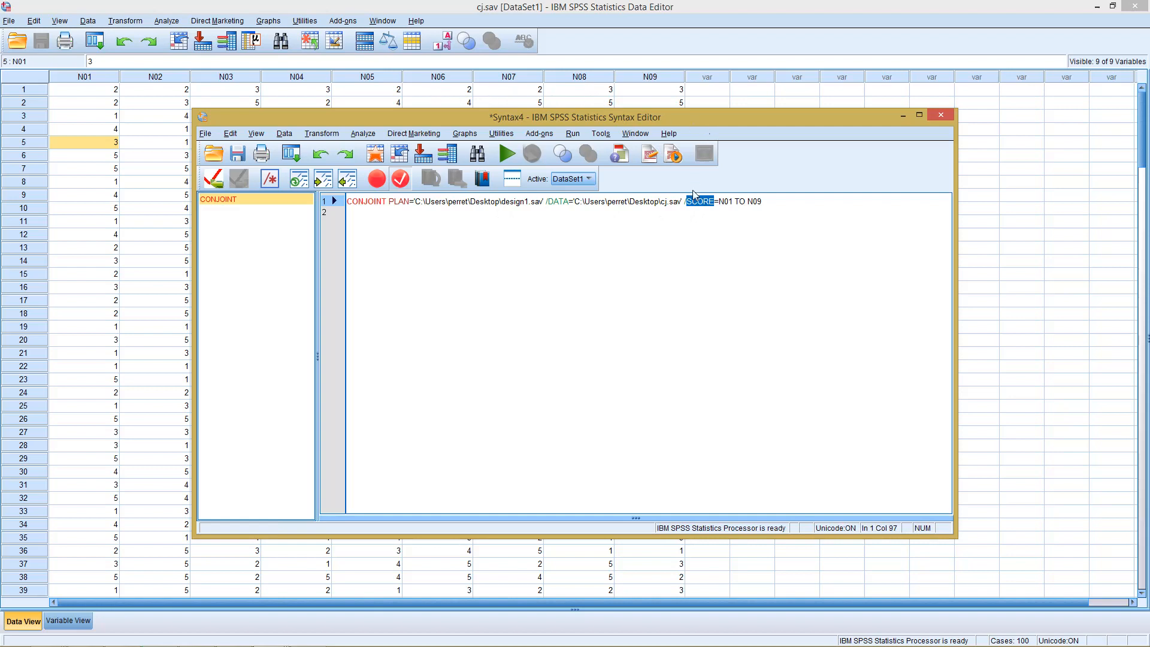
mouse_move(599, 227)
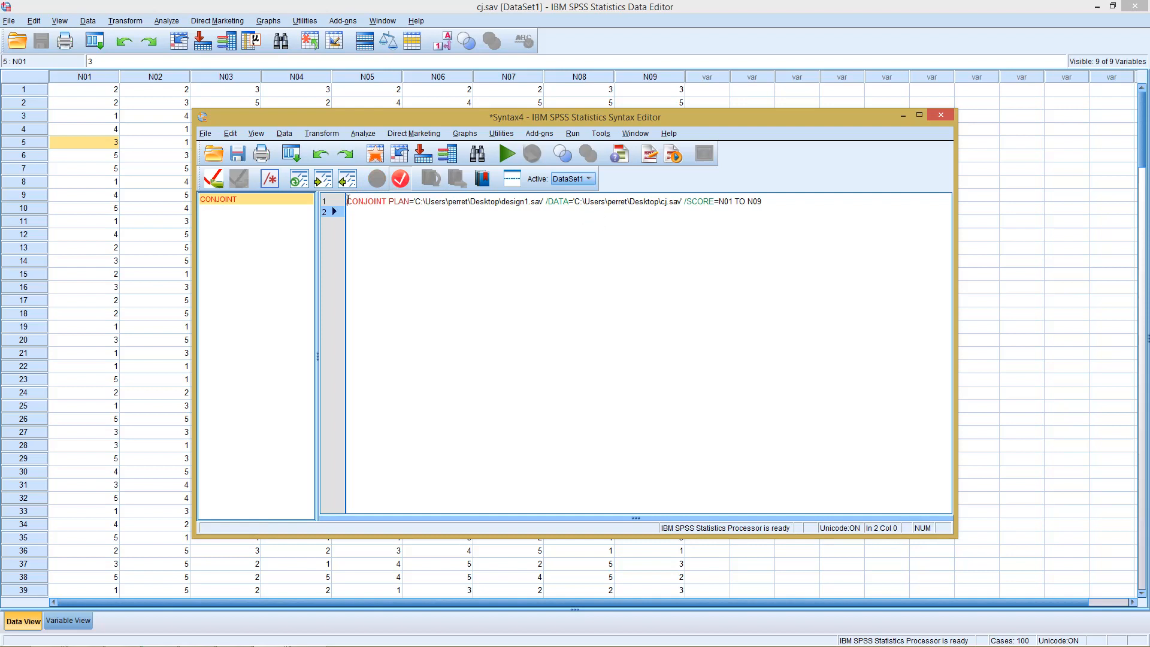
Run the selected CONJOINT command line and switch to the resulting Output Viewer window
triple_click(553, 201)
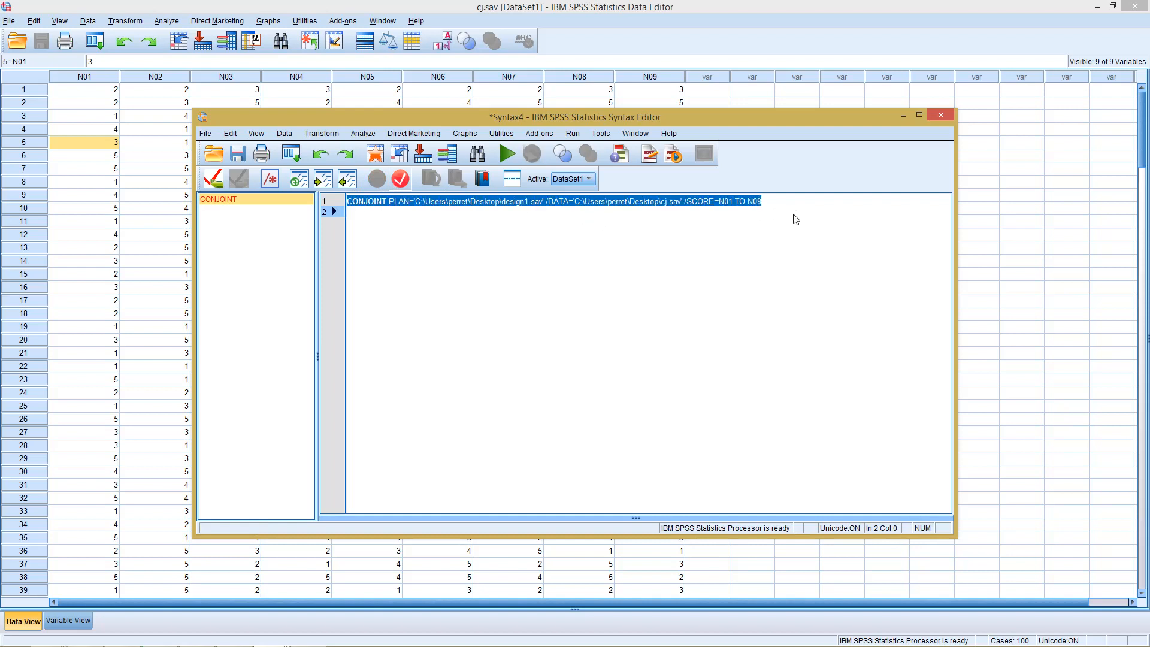
mouse_move(599, 262)
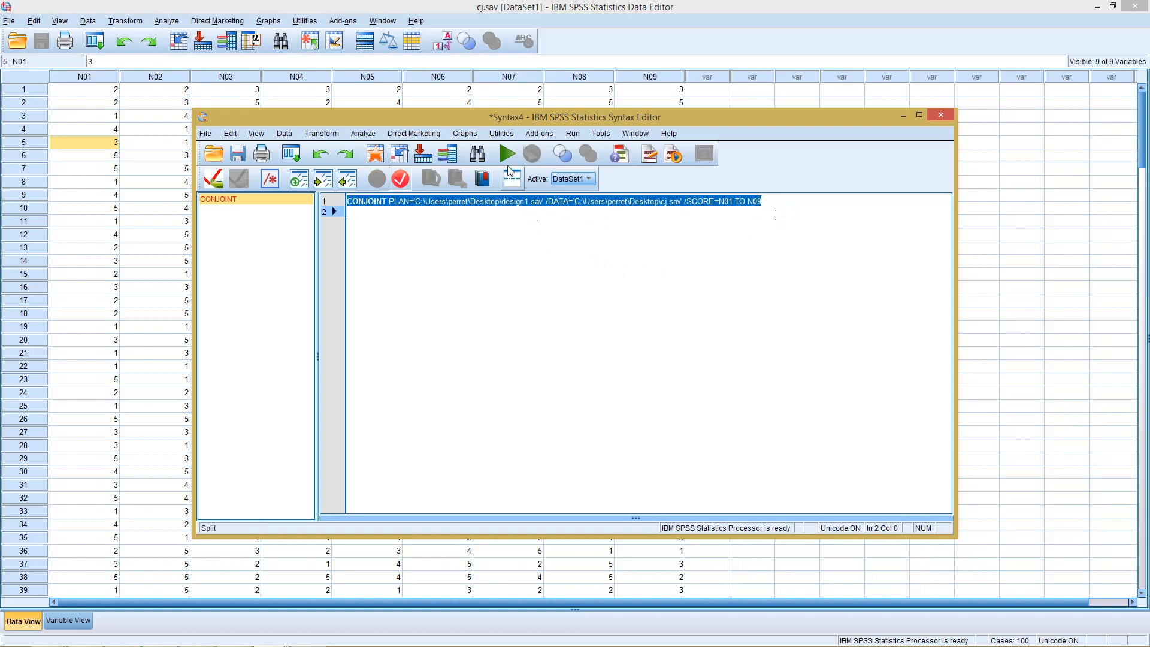
mouse_move(509, 154)
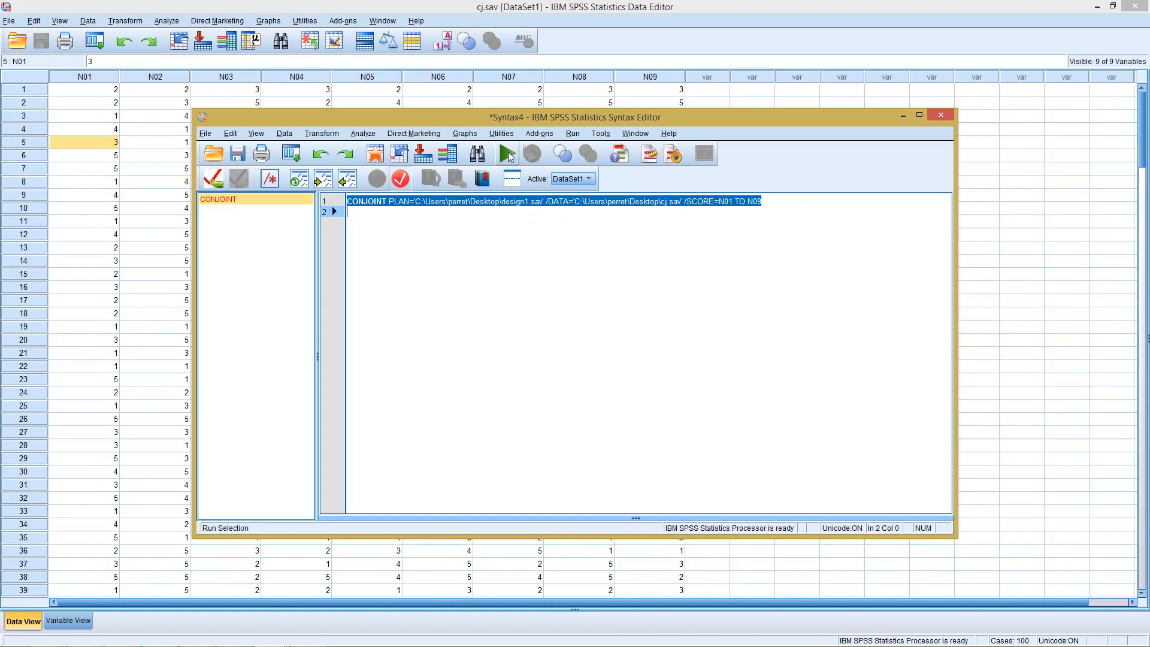
mouse_move(508, 154)
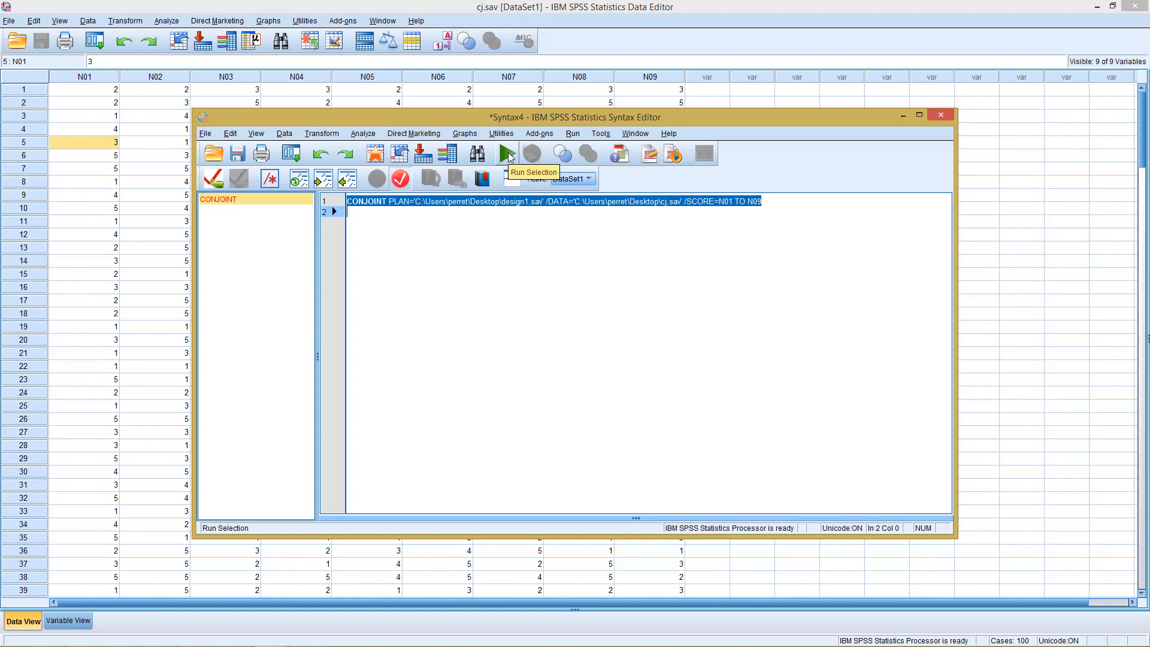
left_click(508, 154)
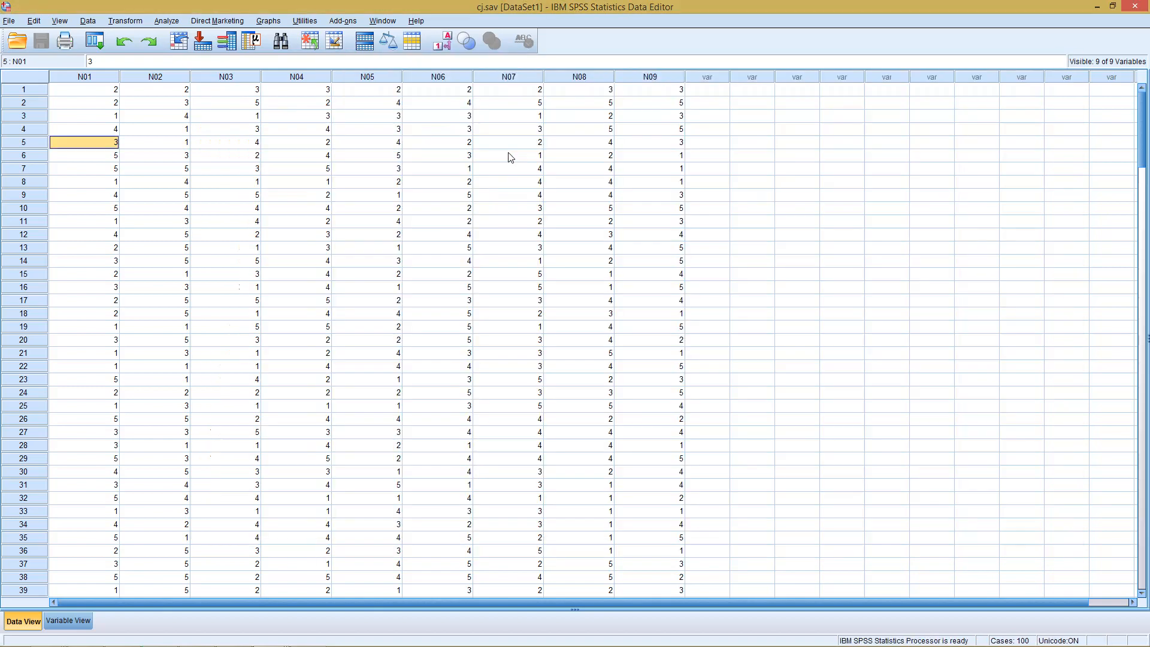
mouse_move(418, 251)
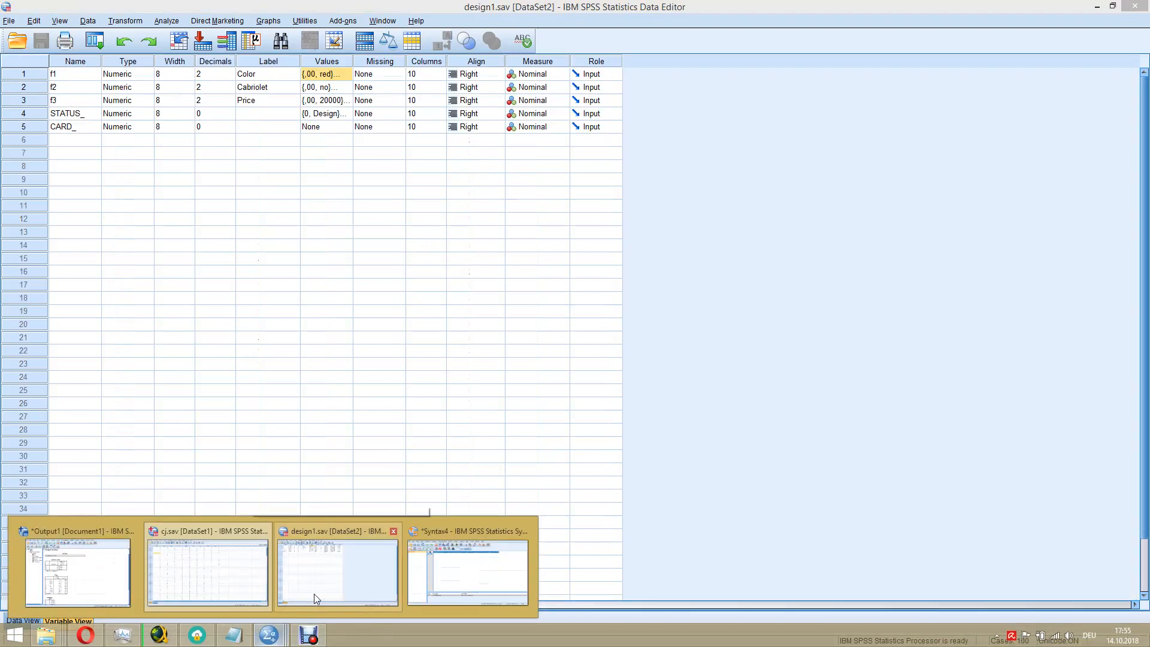
left_click(79, 572)
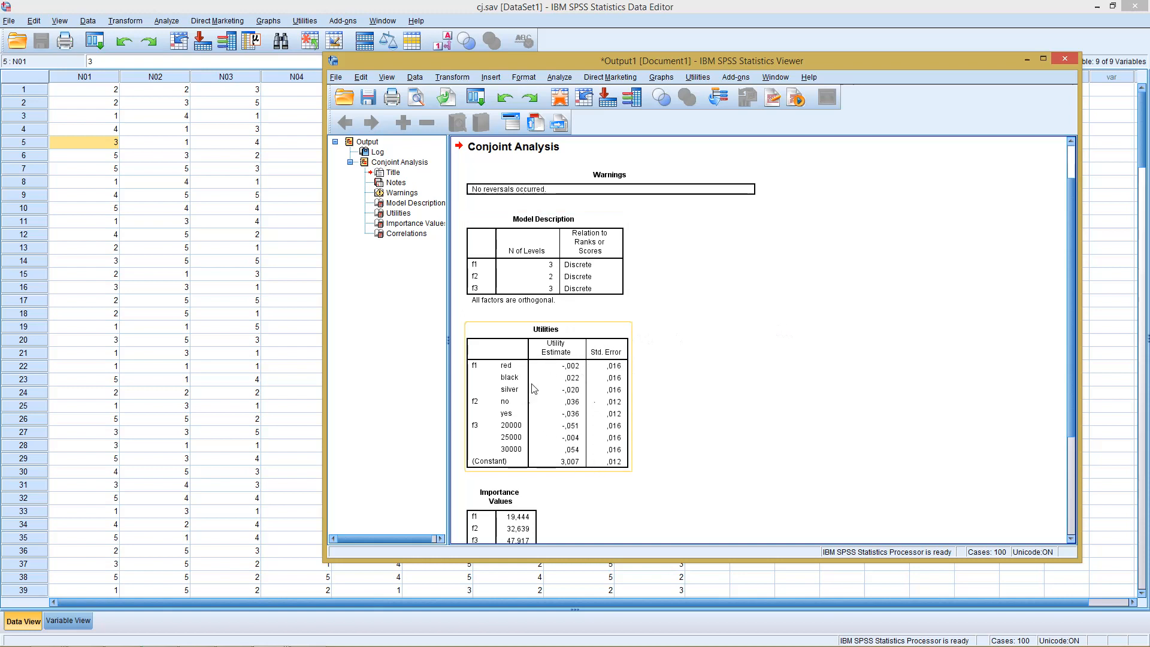
mouse_move(552, 334)
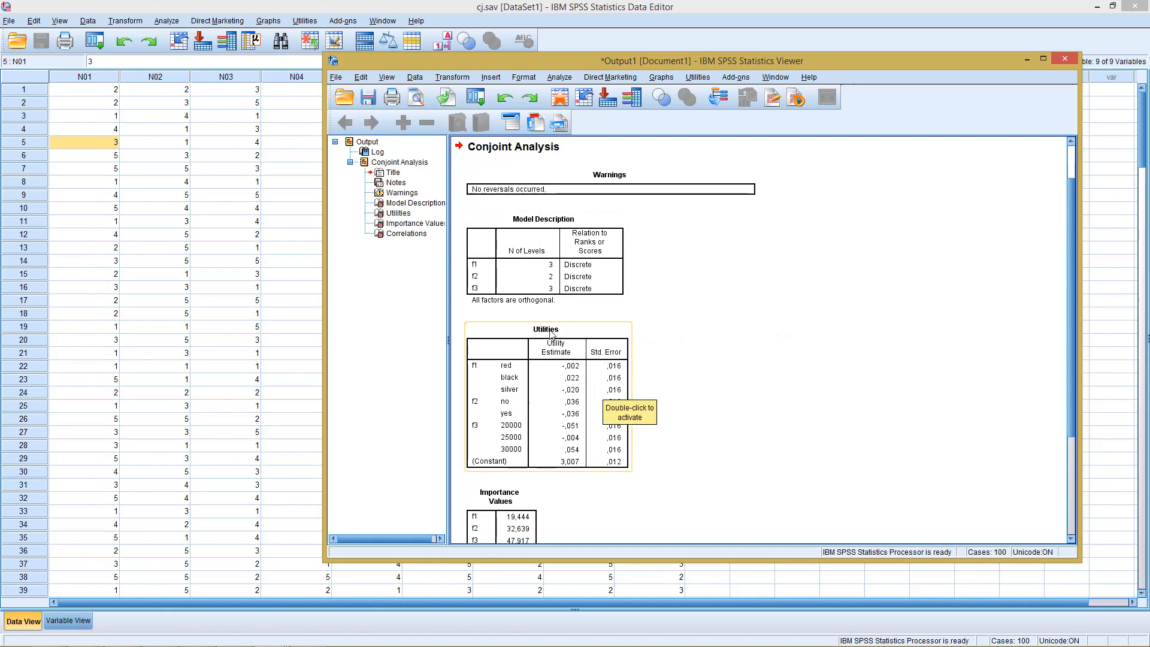
mouse_move(554, 337)
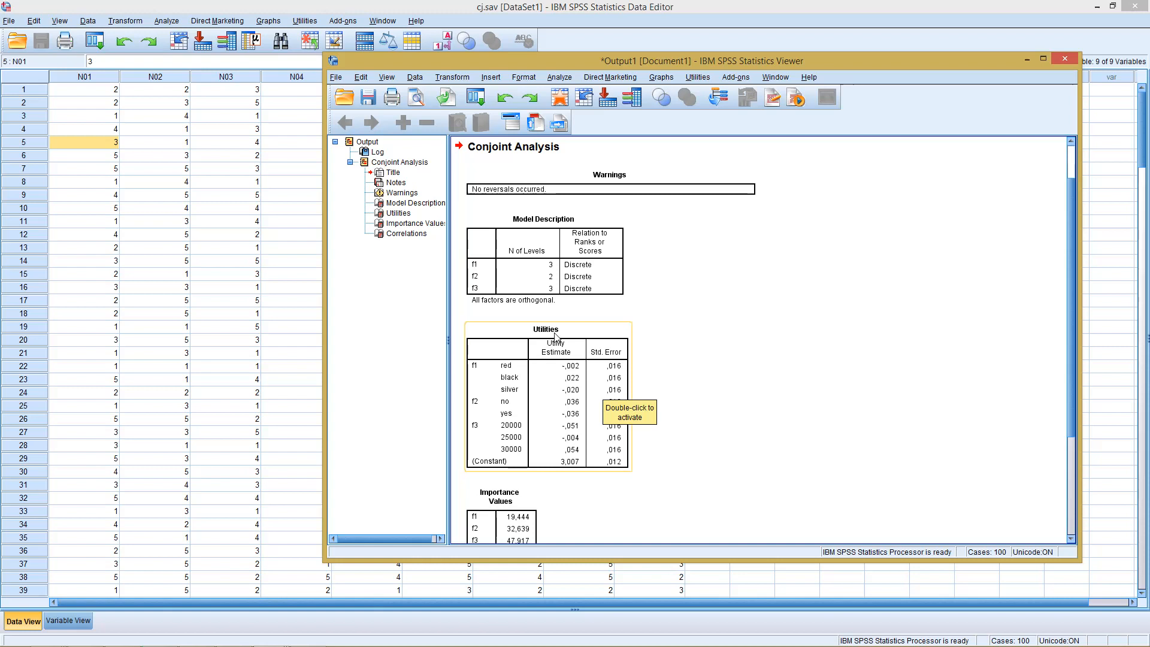
mouse_move(490, 355)
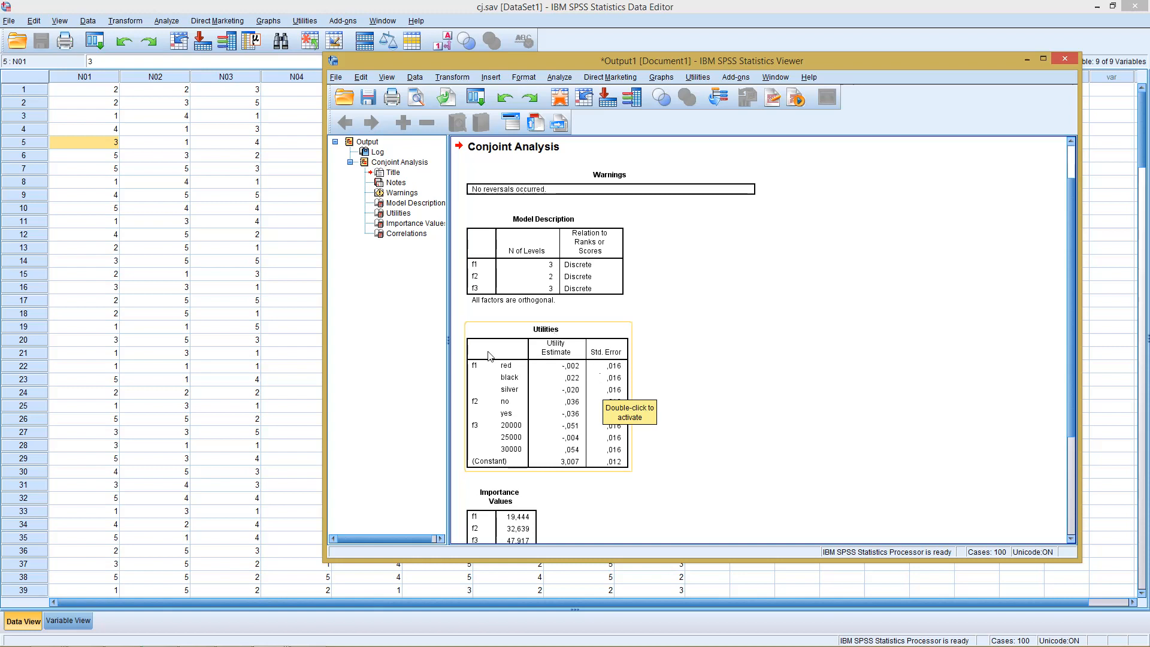
mouse_move(575, 373)
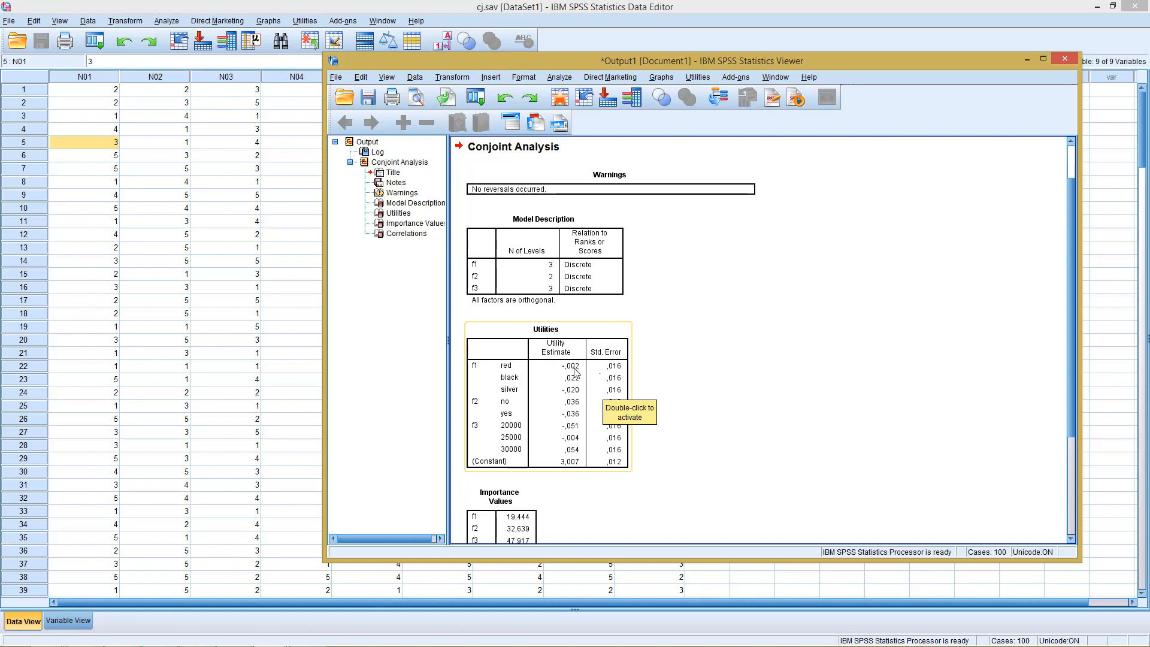
mouse_move(577, 393)
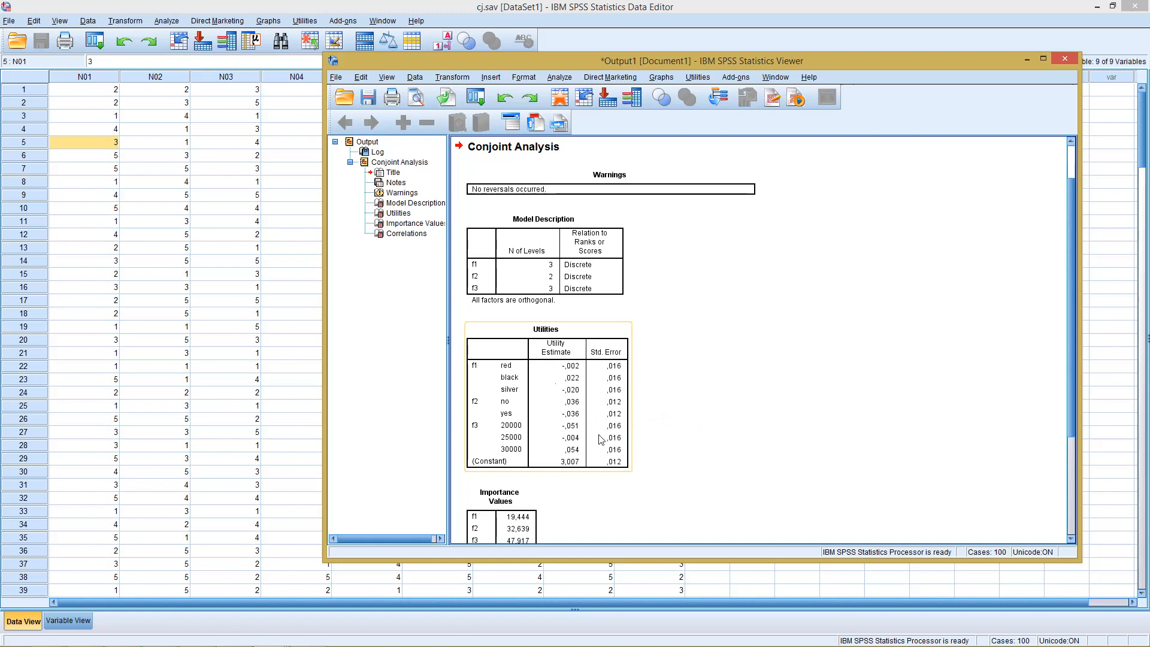
mouse_move(597, 438)
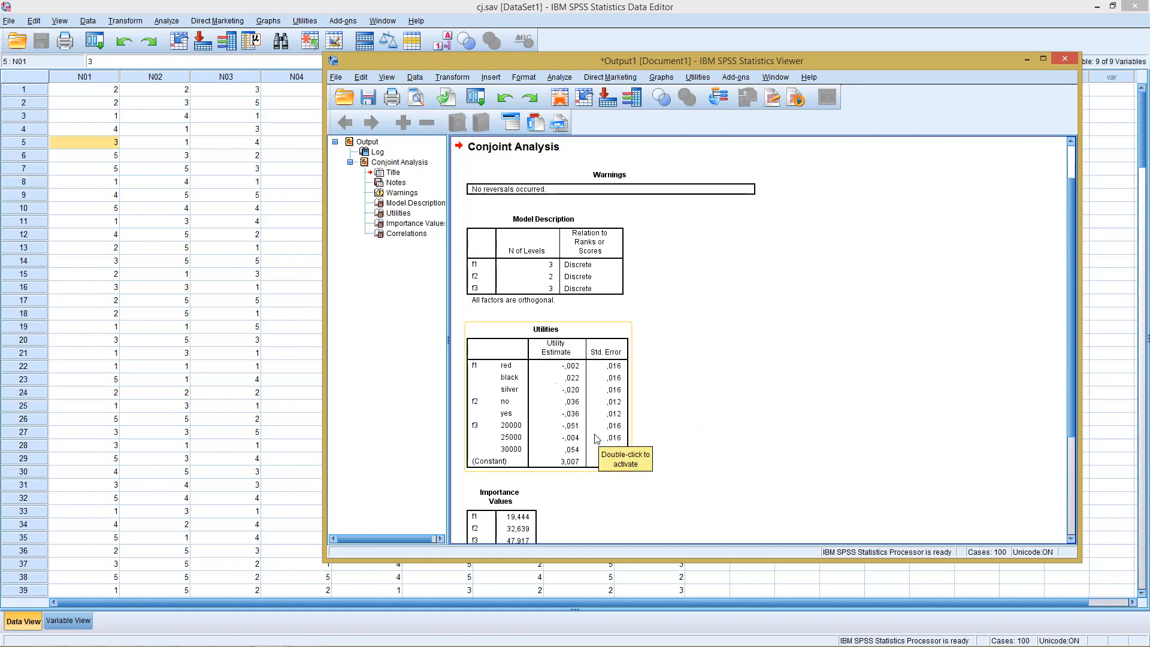
mouse_move(563, 444)
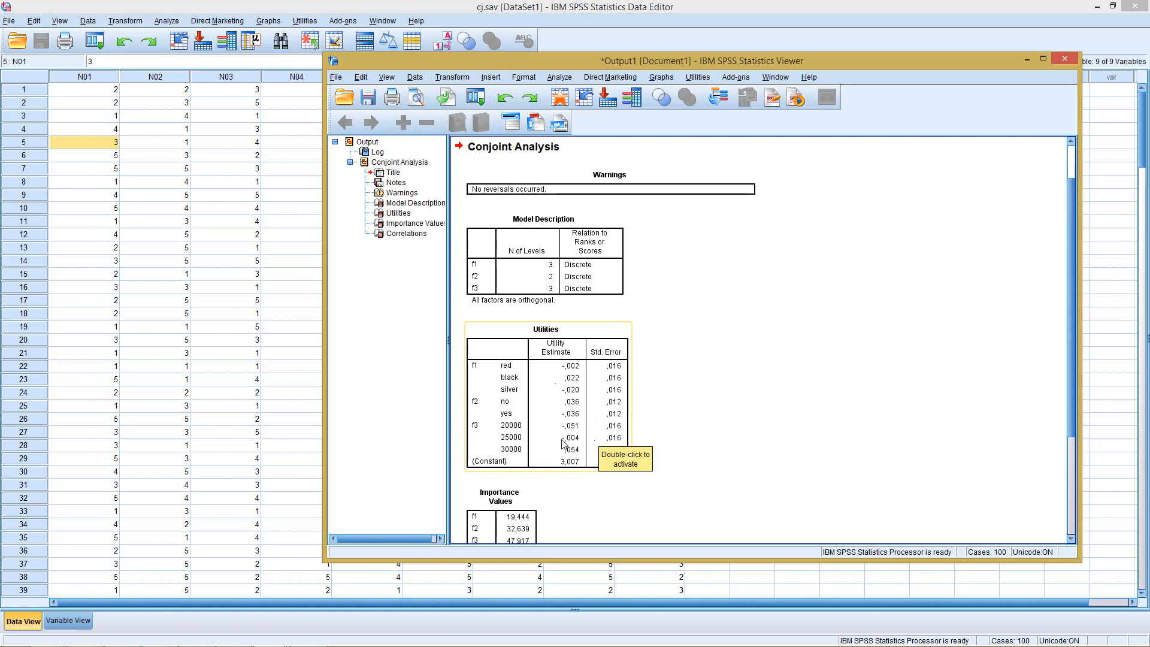
mouse_move(568, 448)
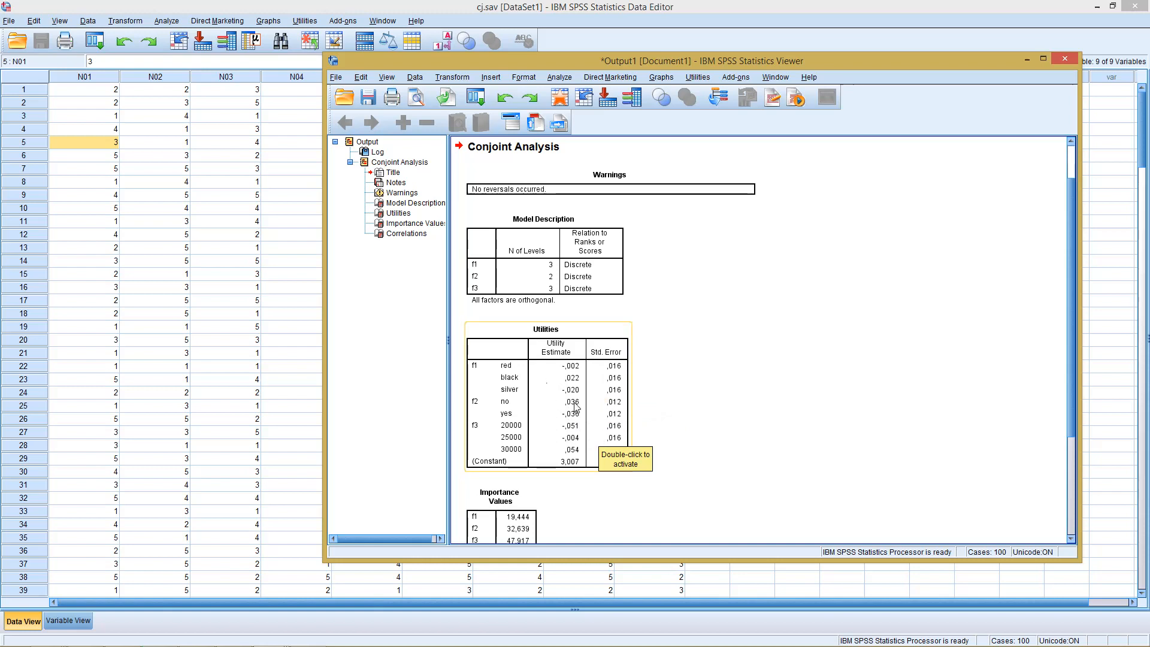
mouse_move(568, 431)
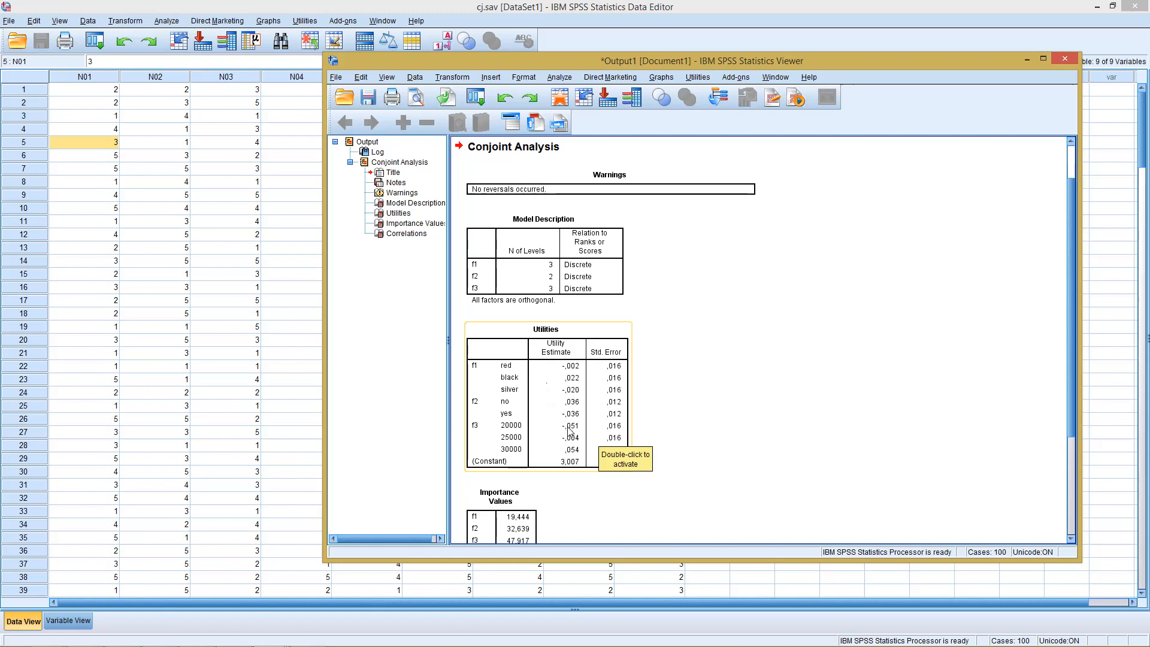
mouse_move(577, 460)
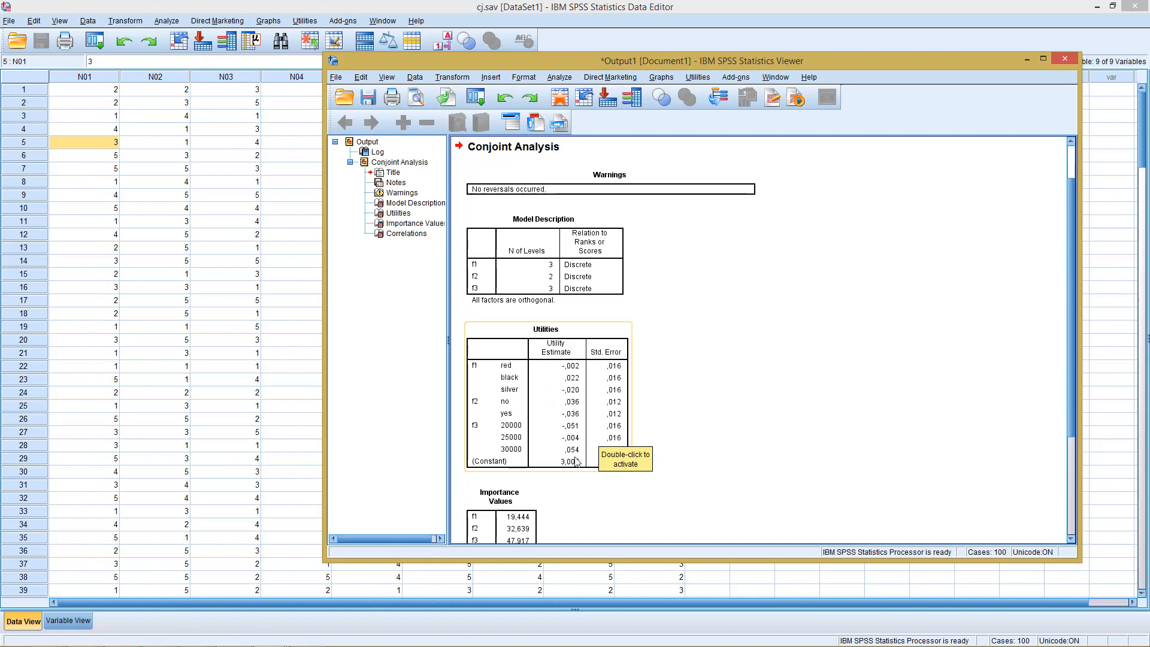
mouse_move(654, 415)
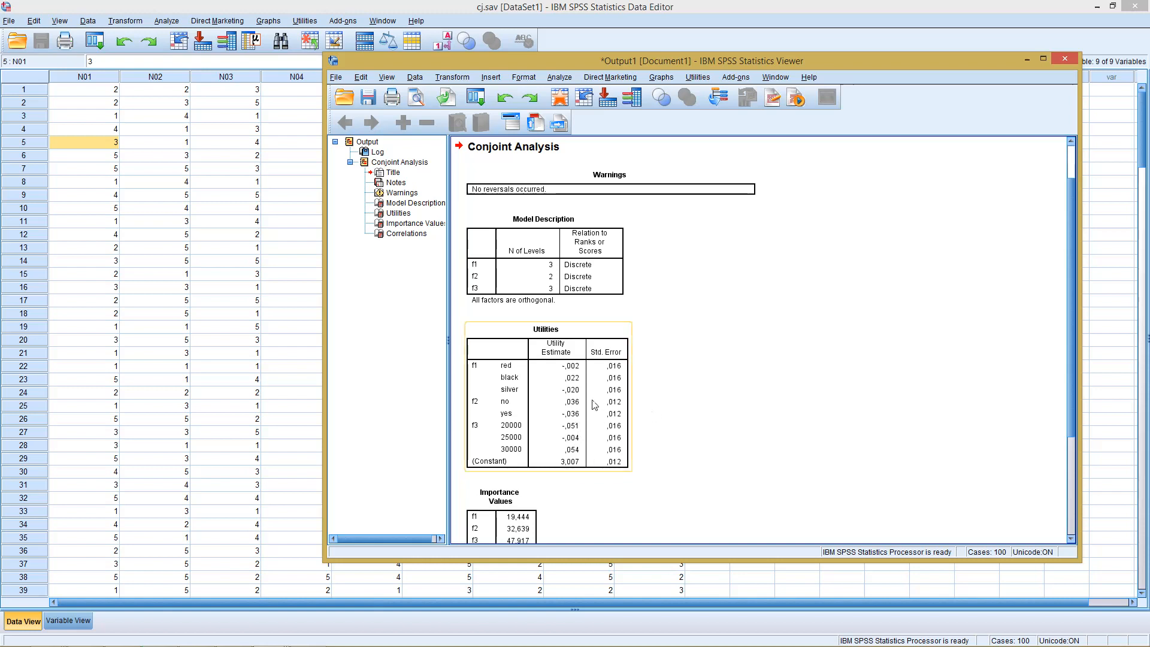
mouse_move(511, 372)
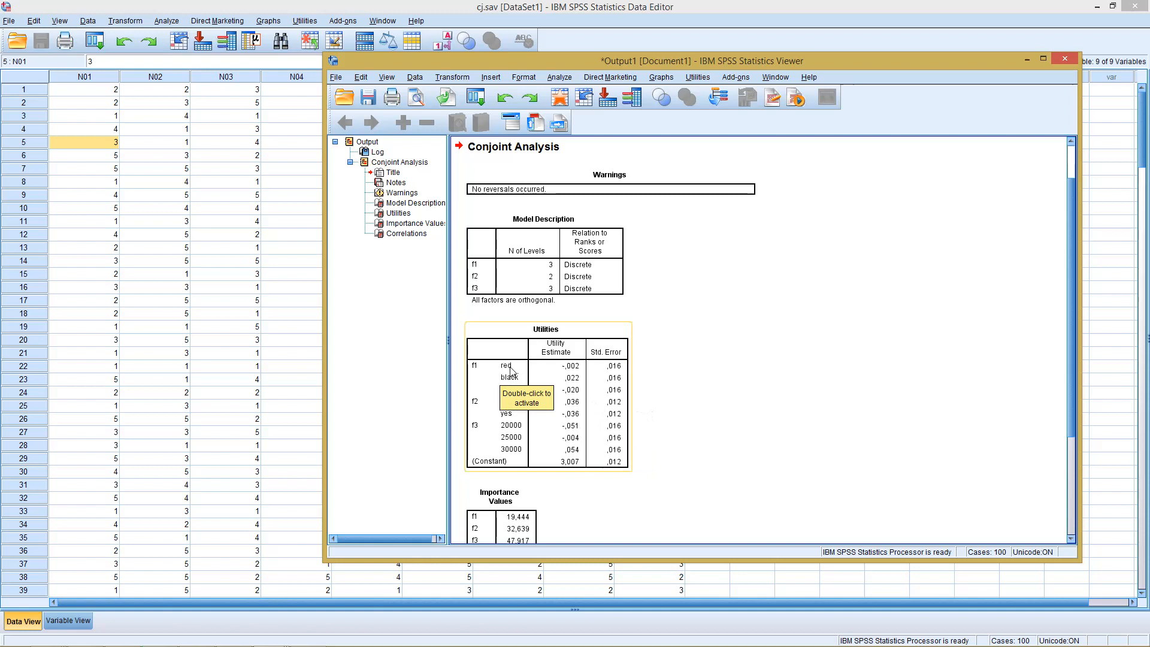
mouse_move(532, 390)
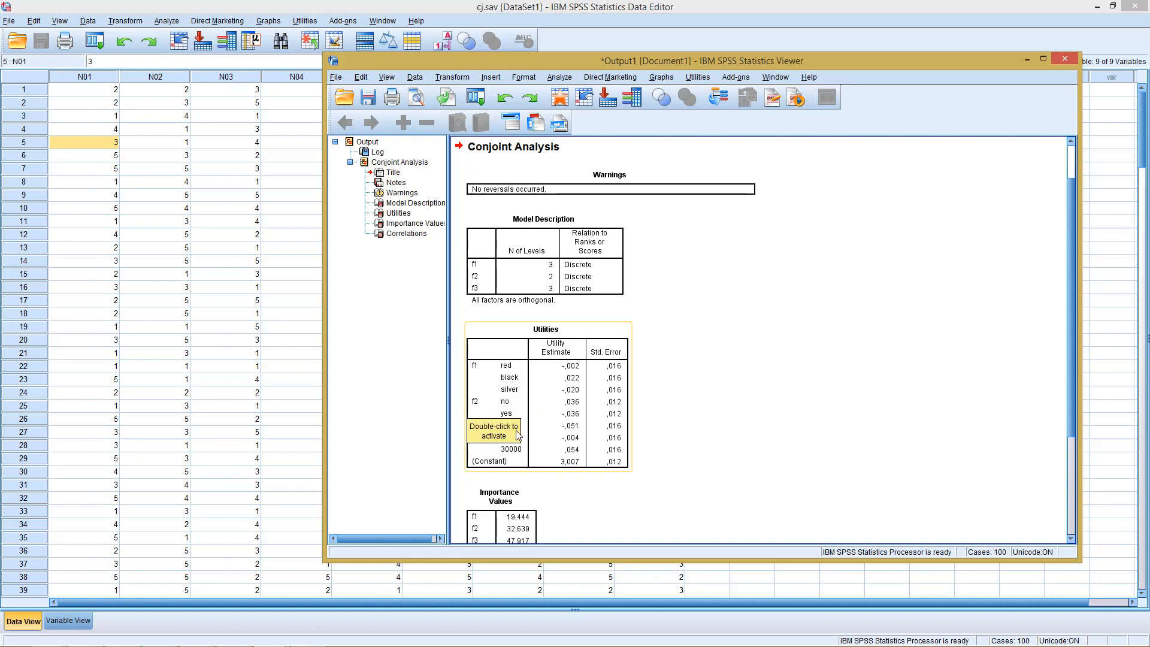
mouse_move(552, 418)
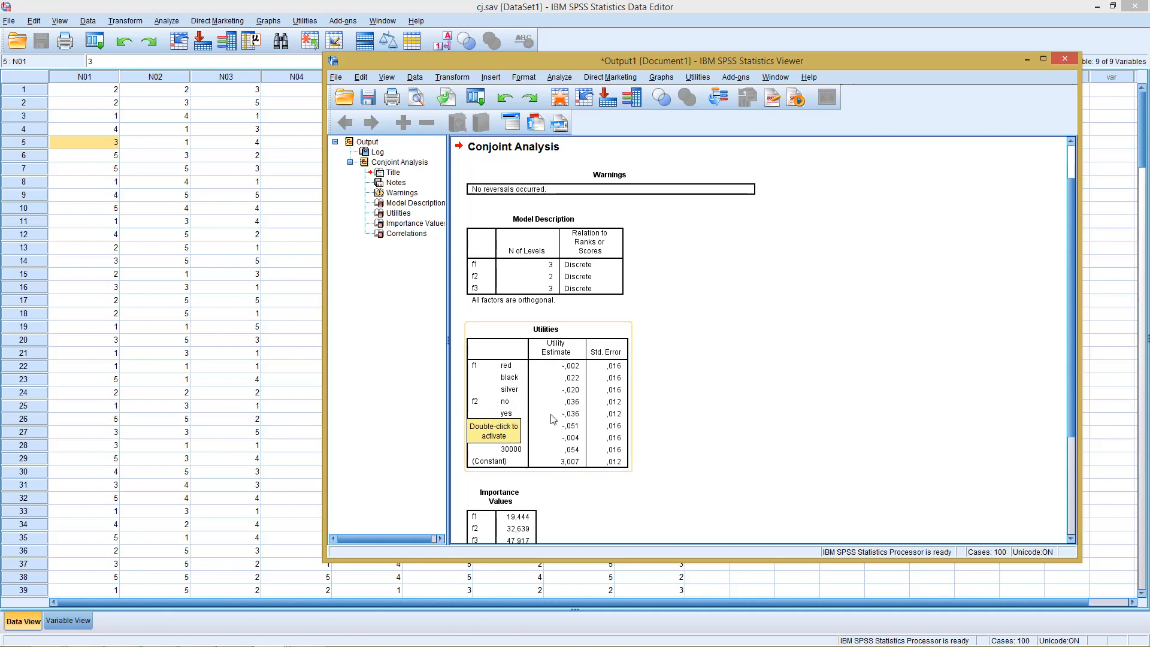
mouse_move(504, 411)
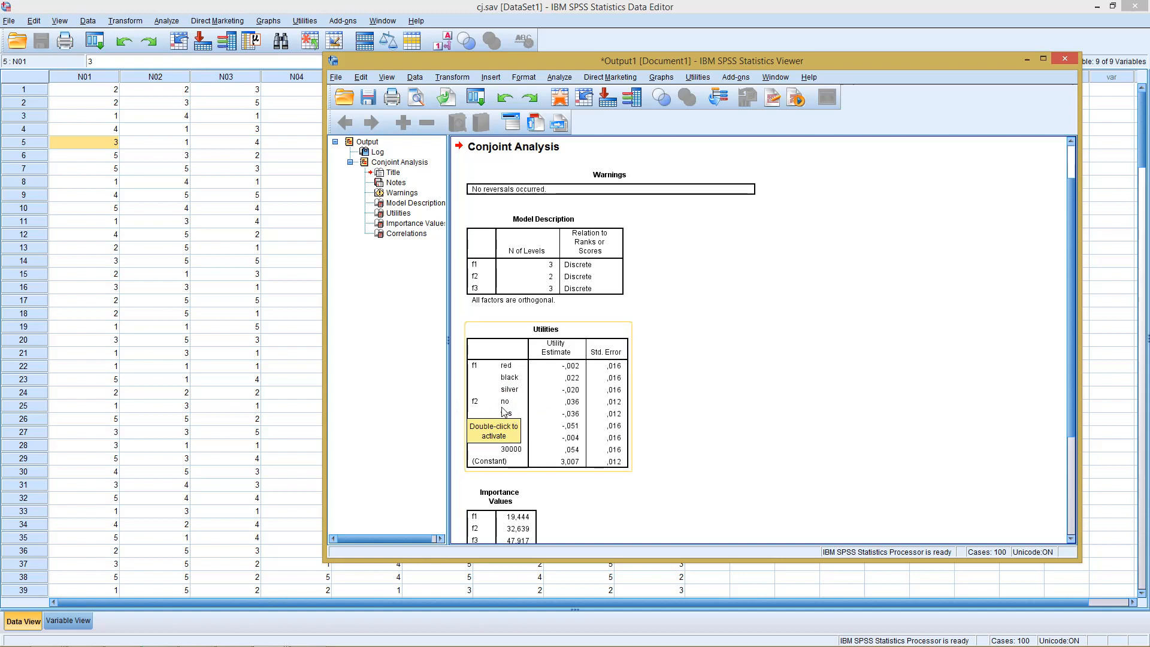
mouse_move(557, 413)
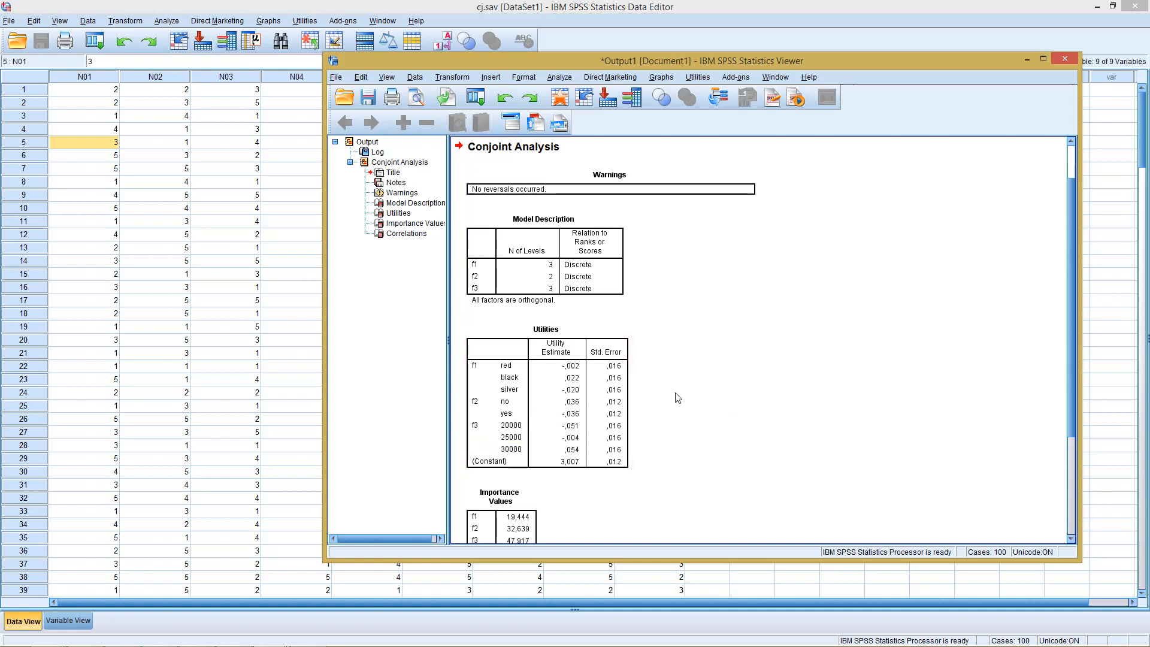
mouse_move(1048, 332)
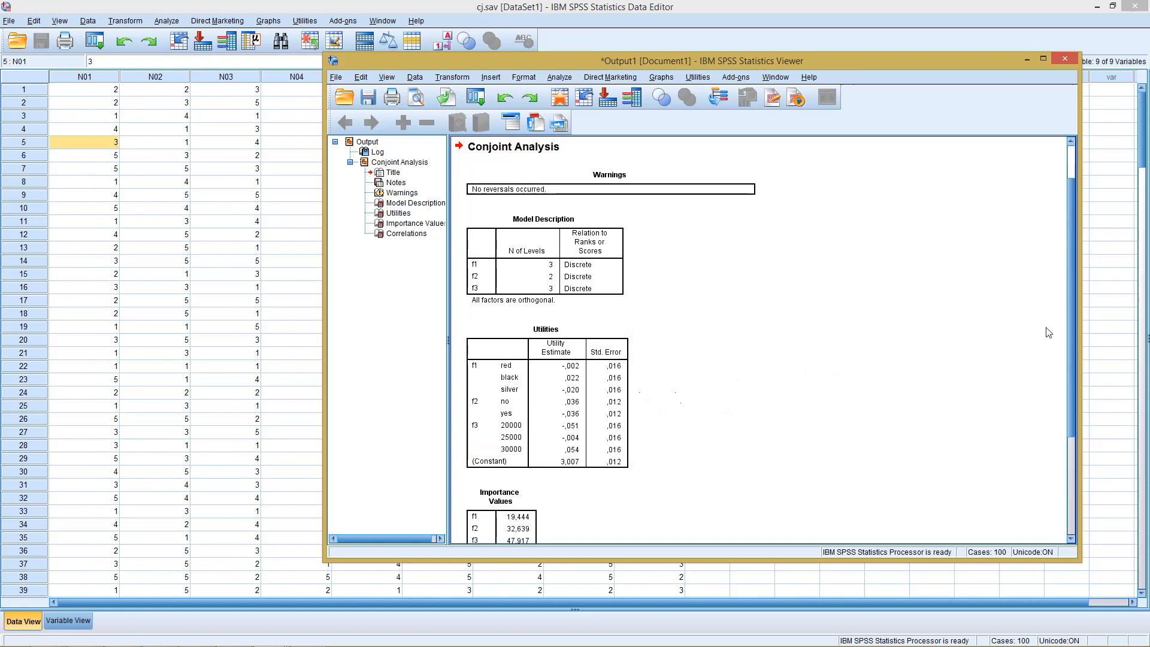
Scroll to the Correlations table (Pearson's R .949, Kendall's tau .817) and select the Utilities and Importance Values tables
scroll("down", 3)
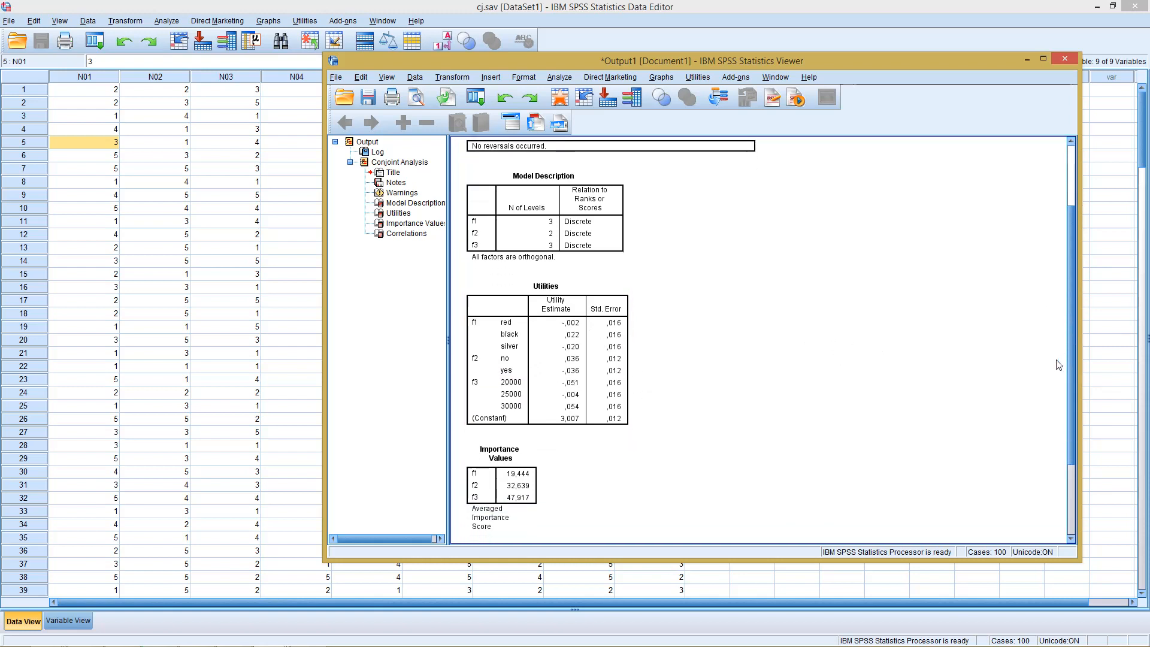
scroll("down", 3)
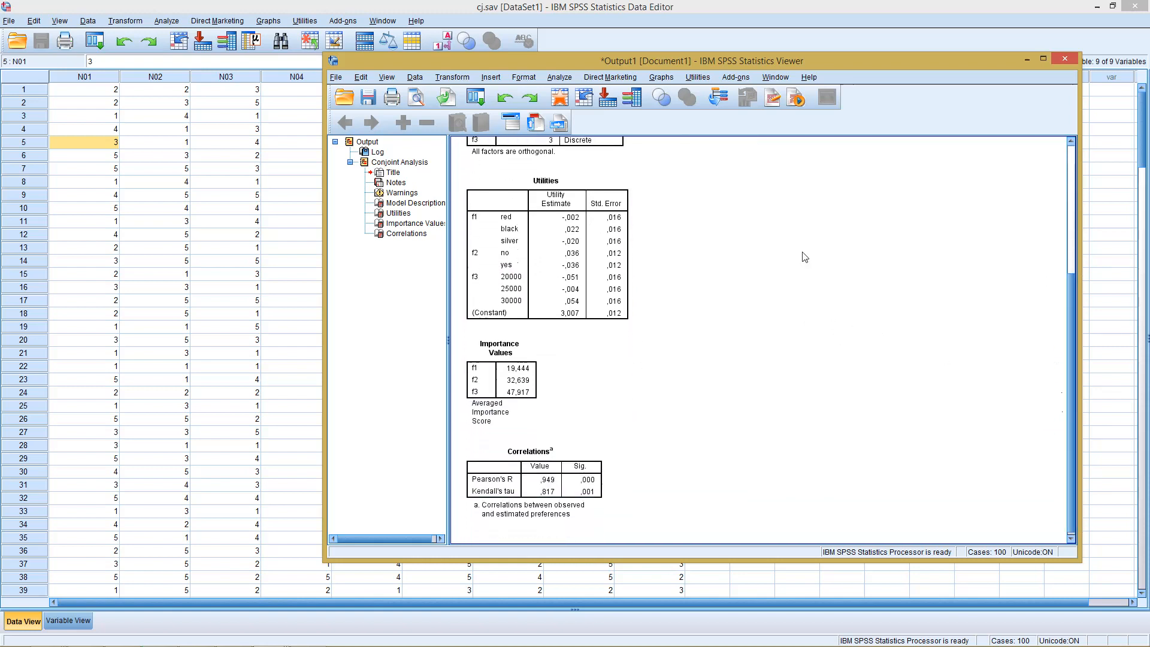
left_click(500, 379)
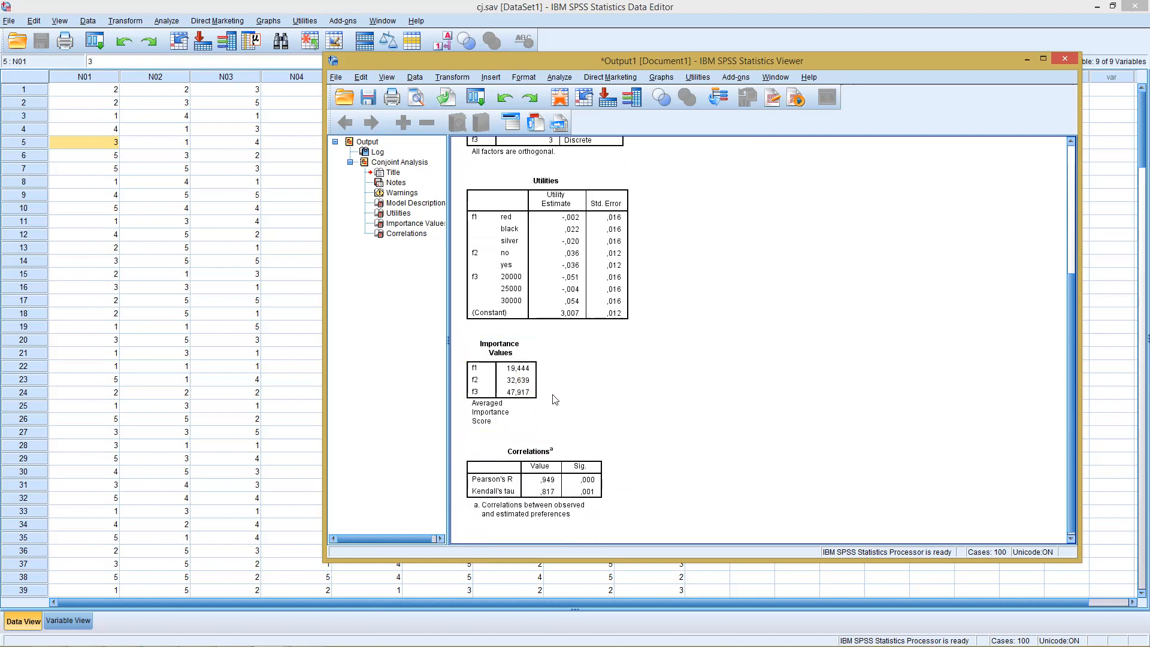
left_click(522, 262)
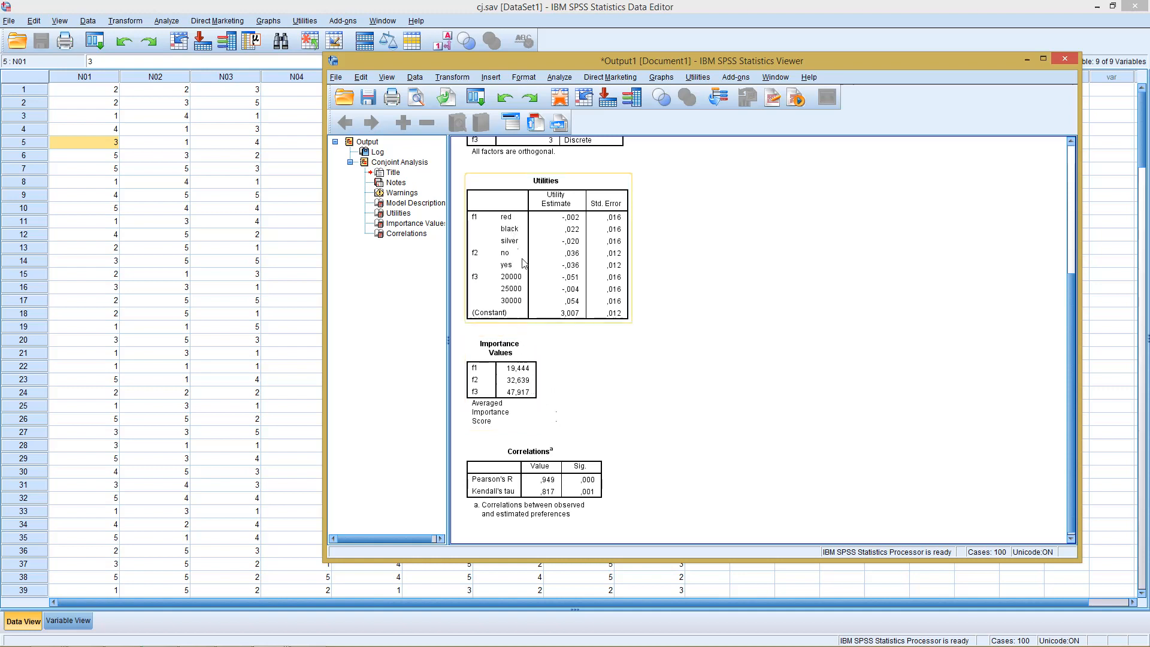
mouse_move(520, 277)
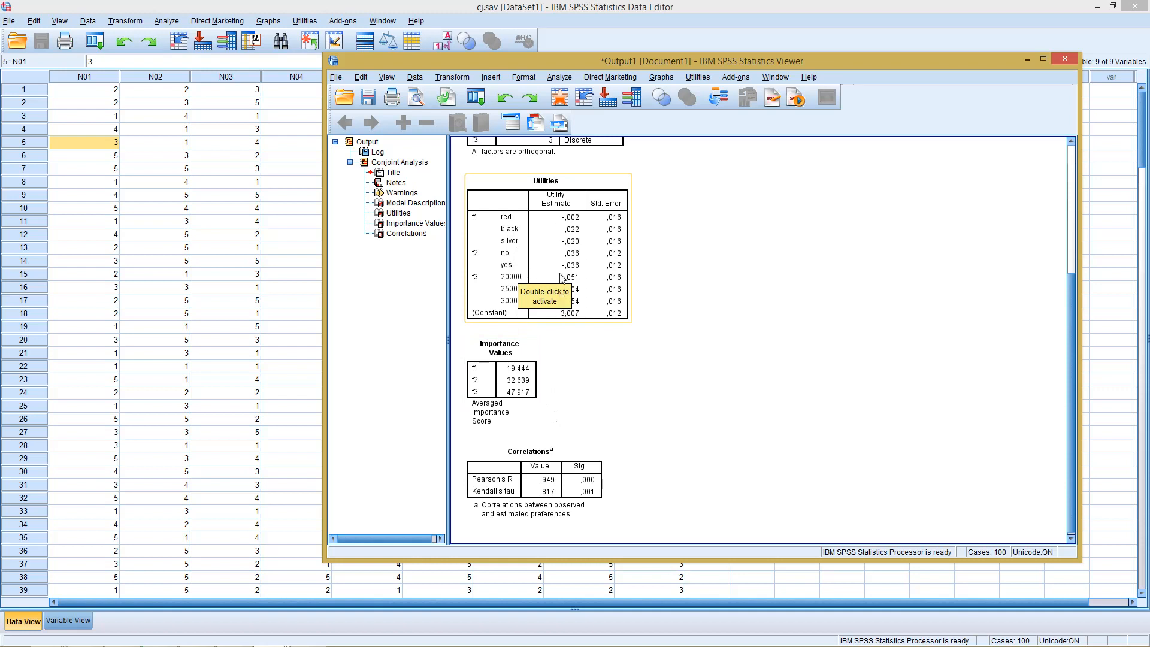
mouse_move(547, 256)
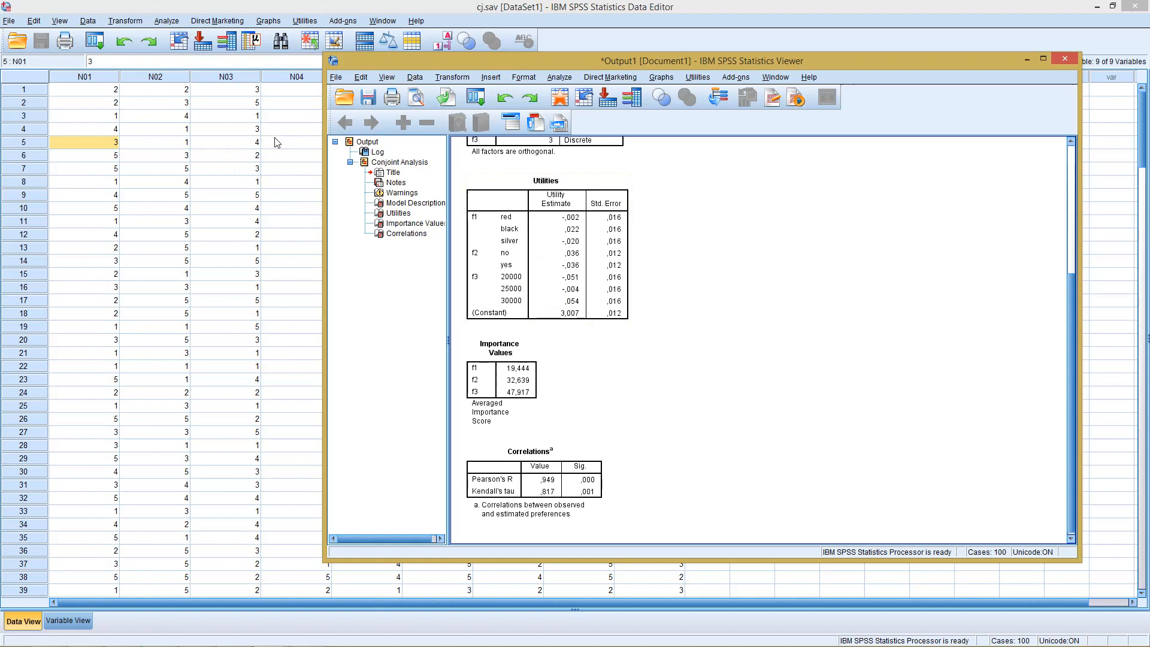
left_click(501, 379)
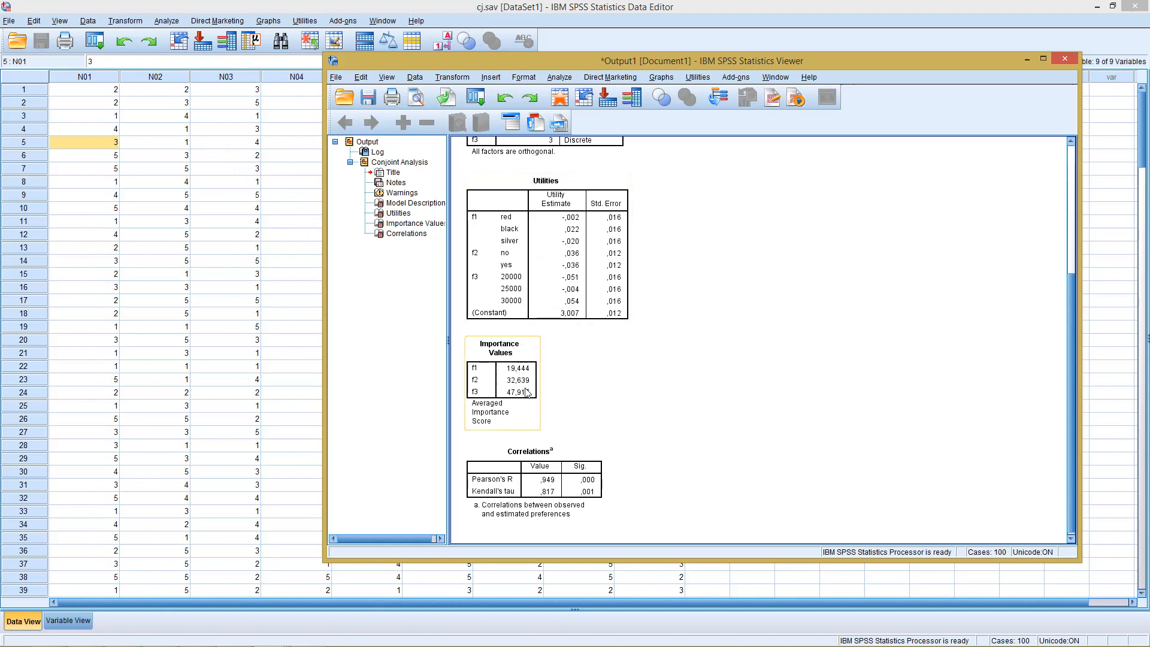
mouse_move(517, 398)
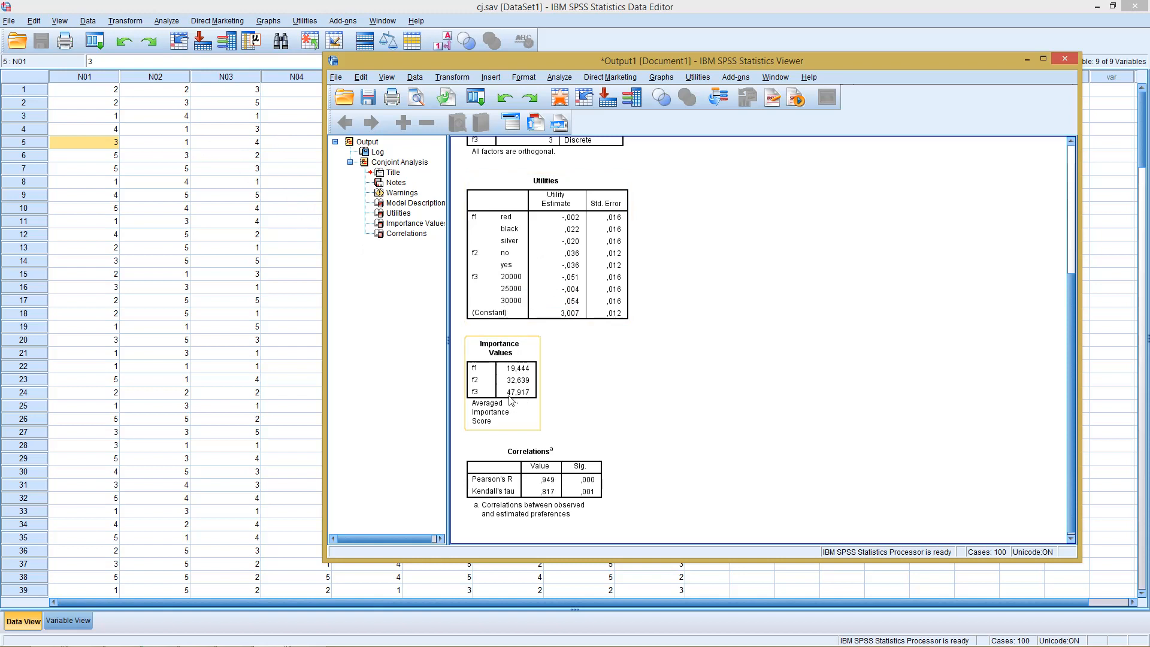
mouse_move(519, 304)
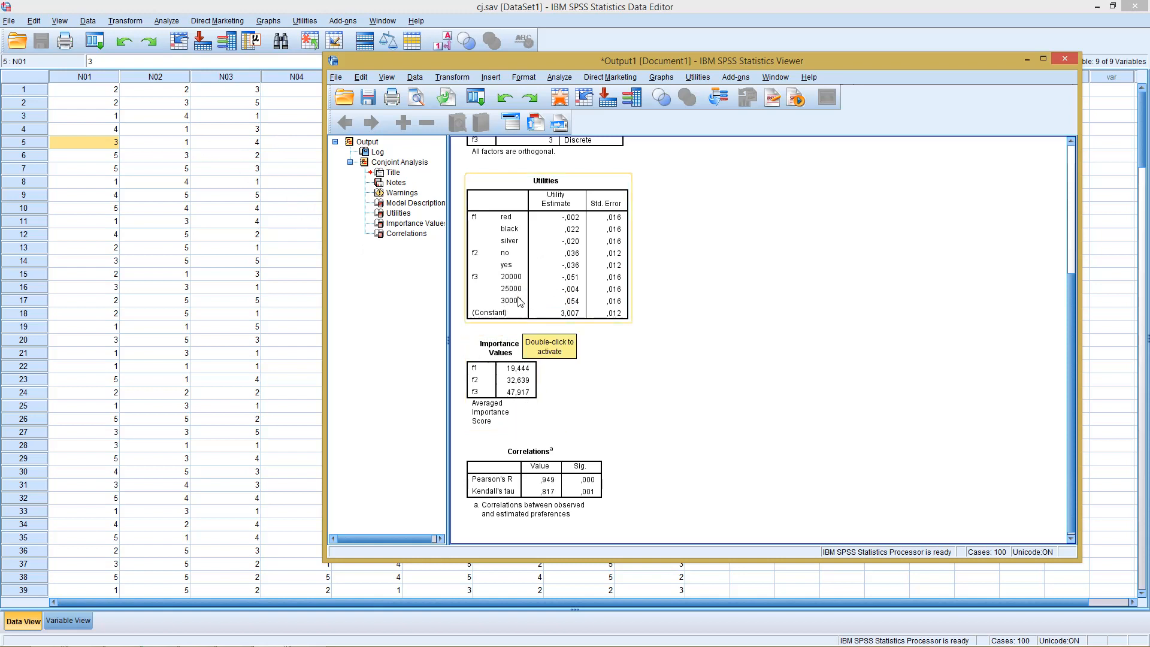
mouse_move(519, 264)
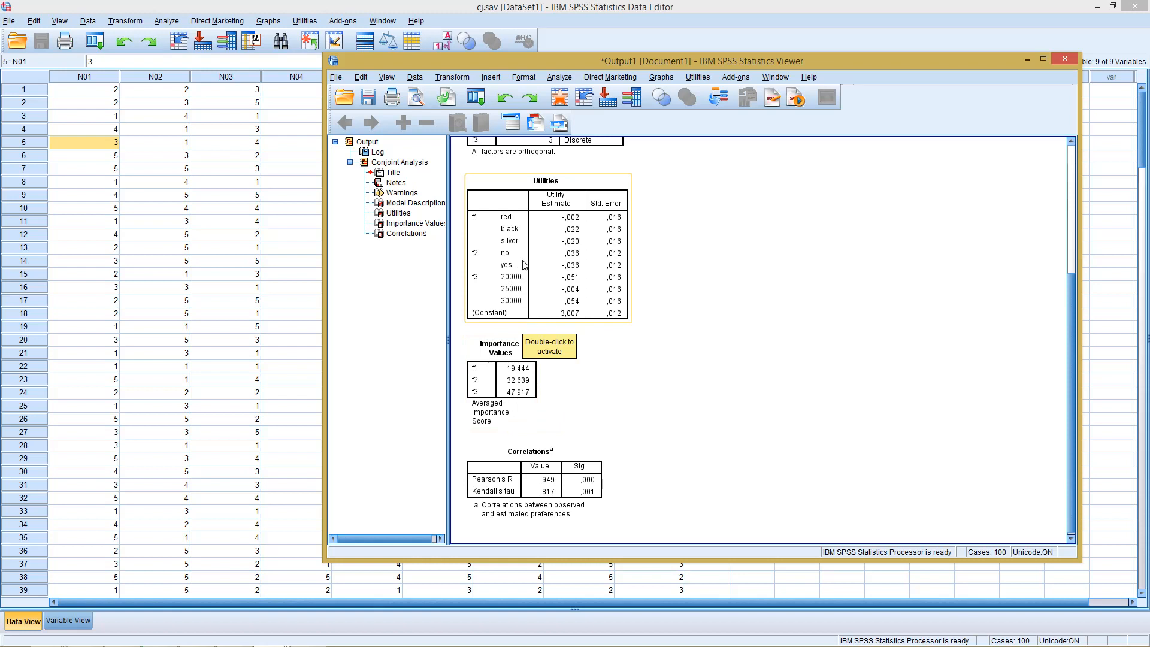
mouse_move(520, 254)
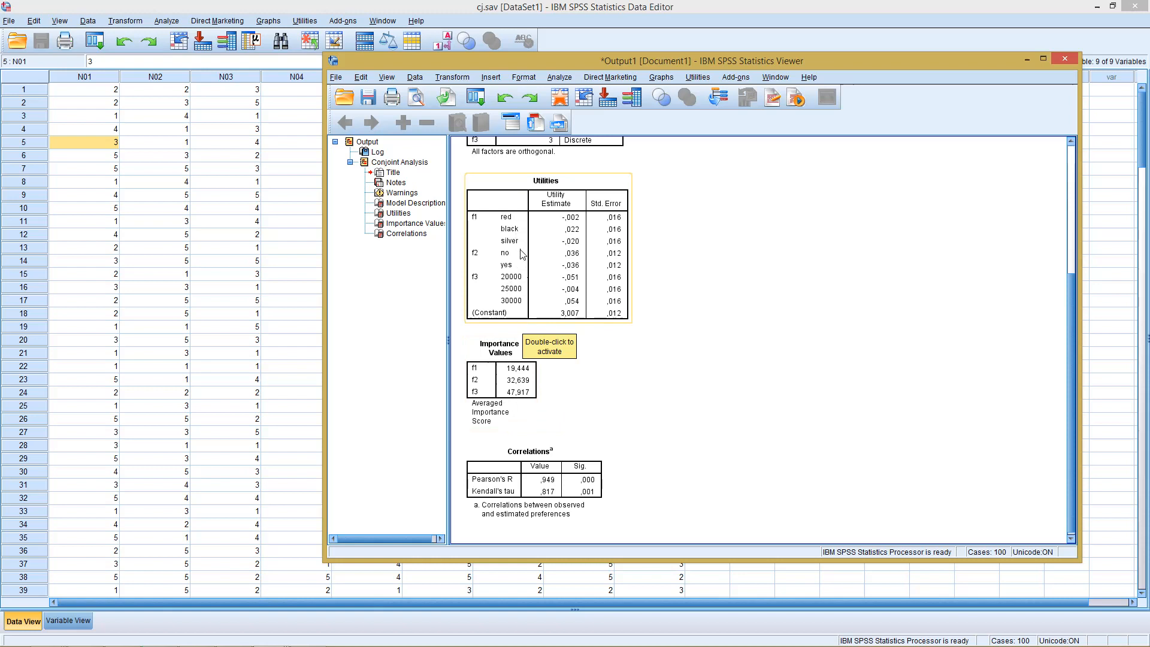
mouse_move(513, 248)
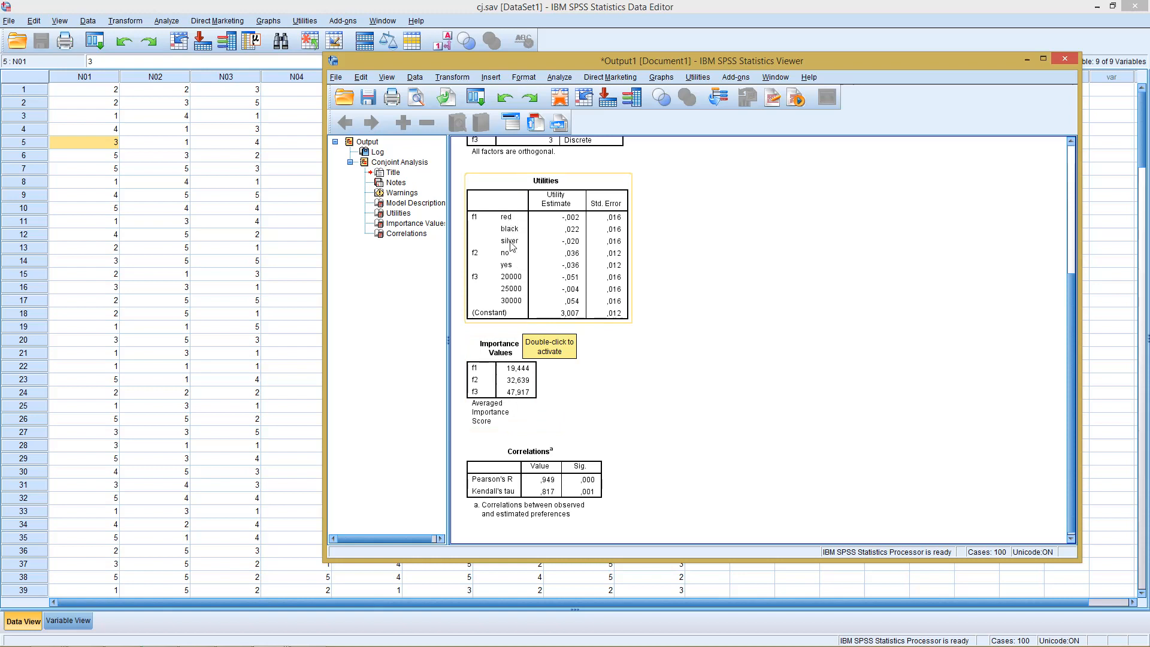
mouse_move(511, 223)
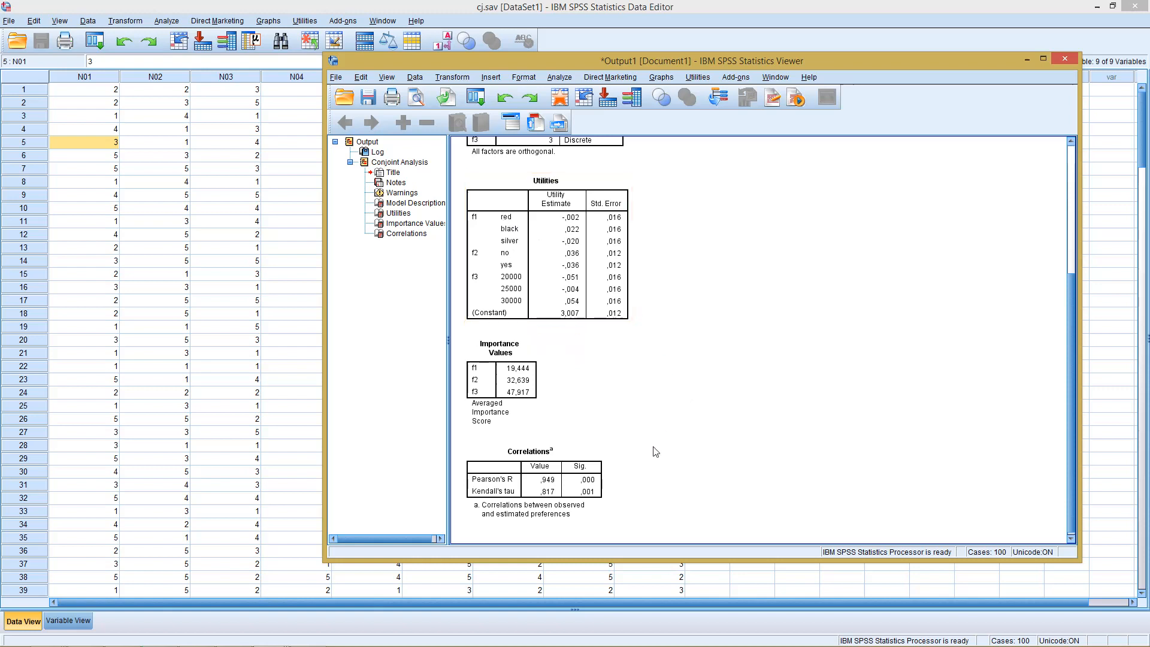
left_click(519, 481)
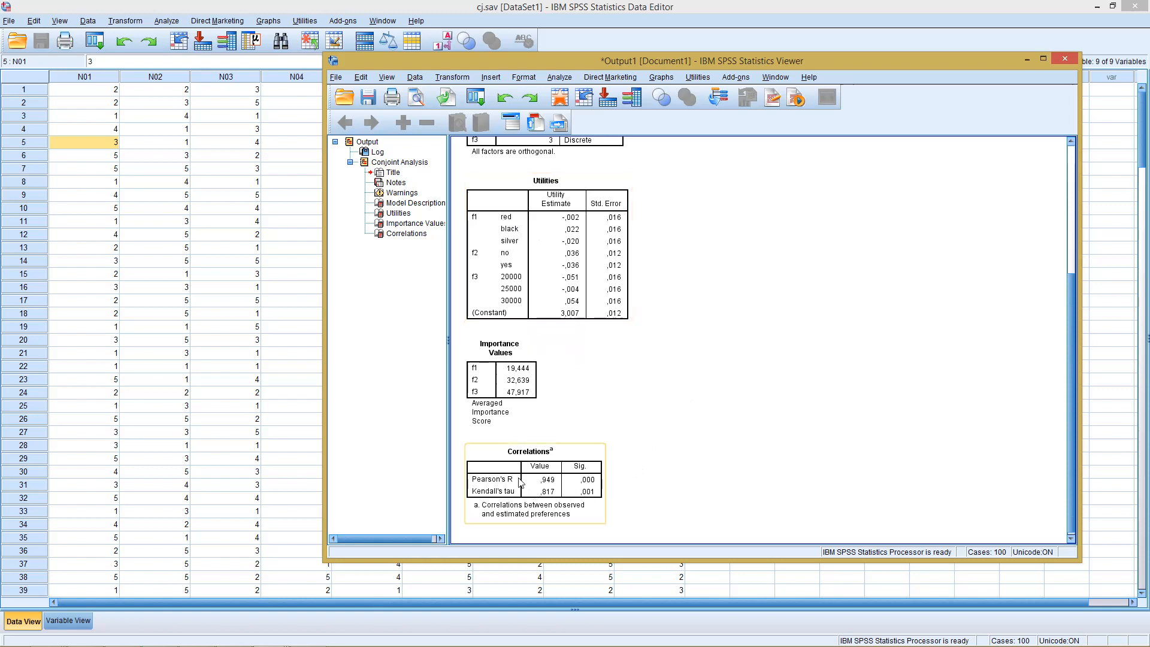
mouse_move(550, 501)
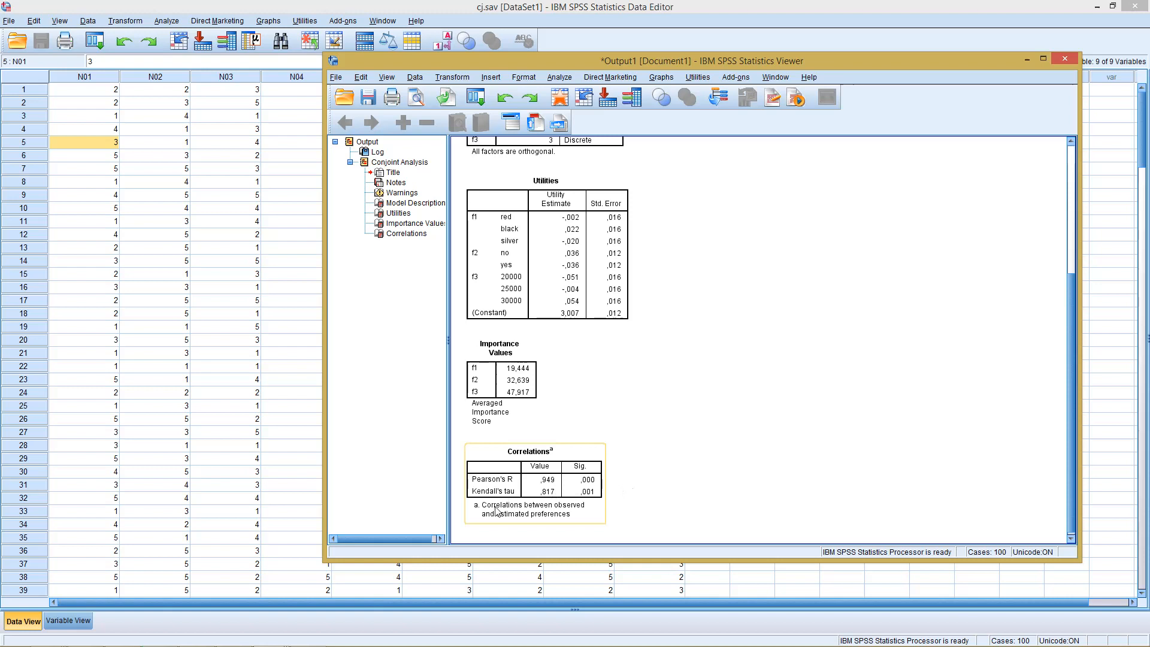
mouse_move(568, 513)
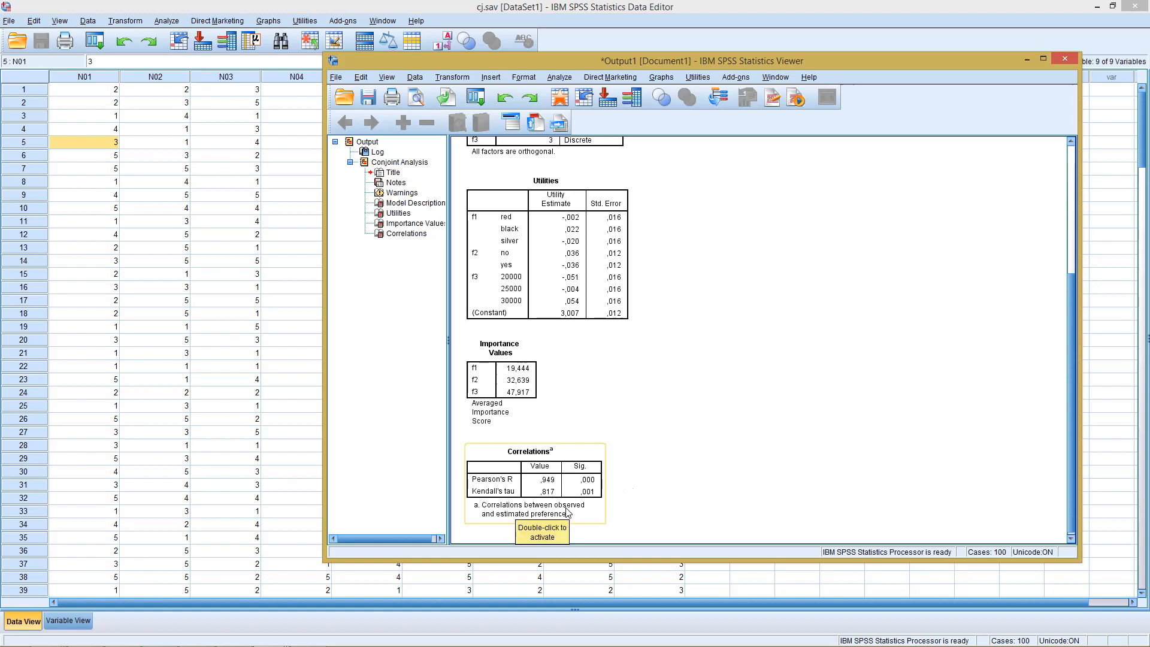
mouse_move(625, 478)
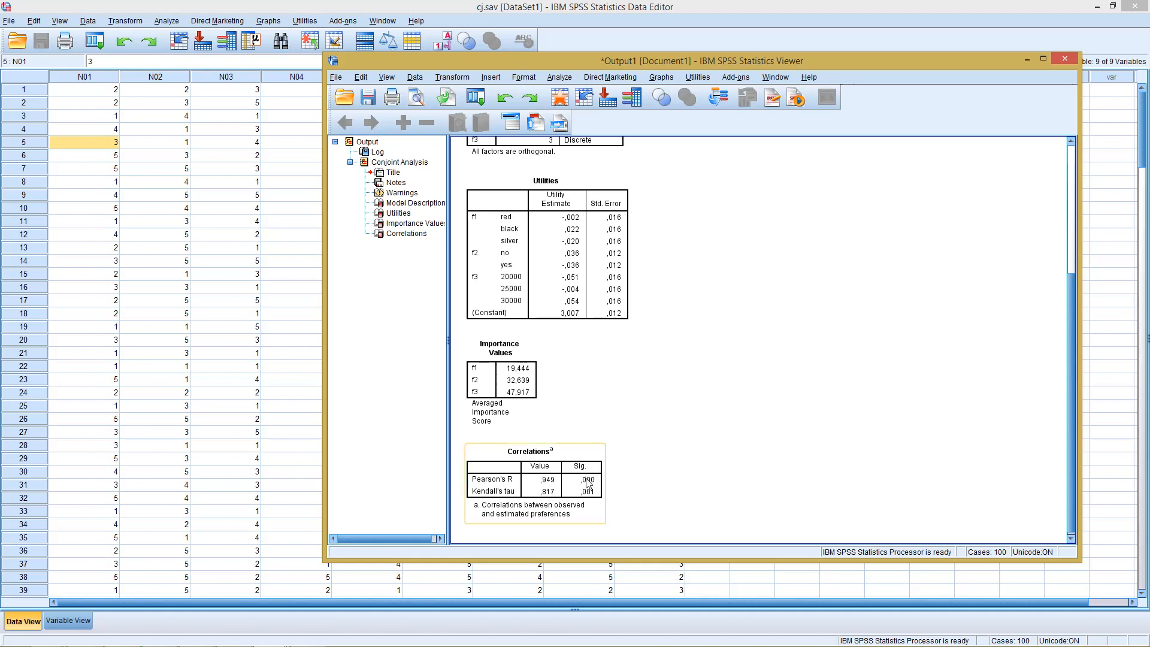
mouse_move(587, 484)
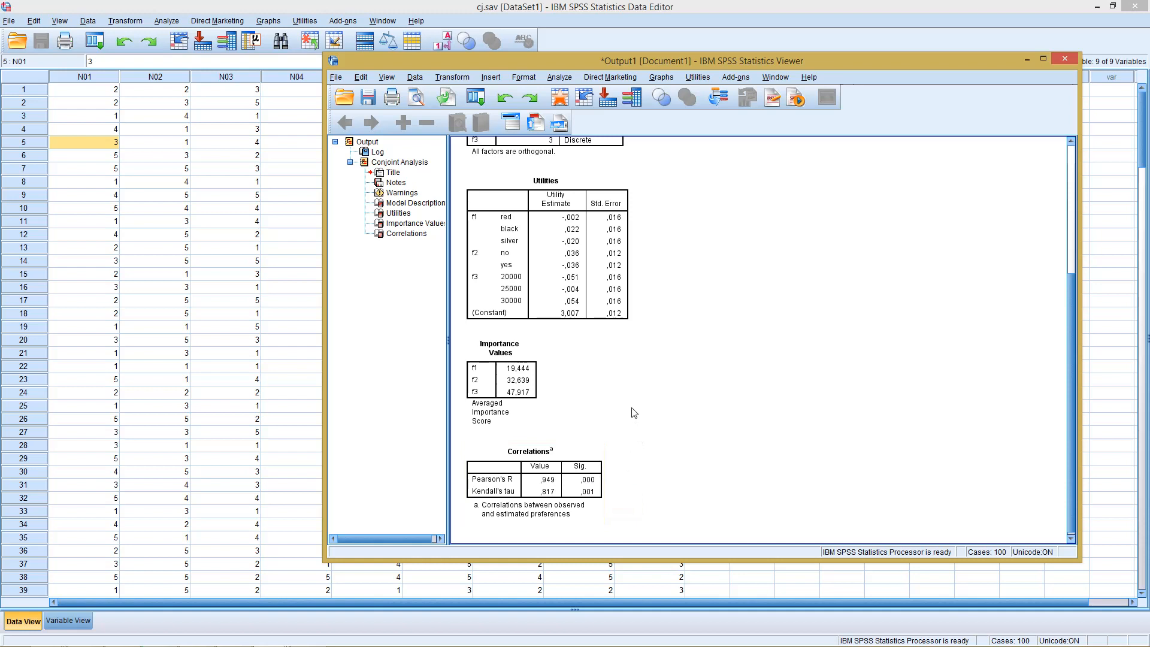
mouse_move(618, 378)
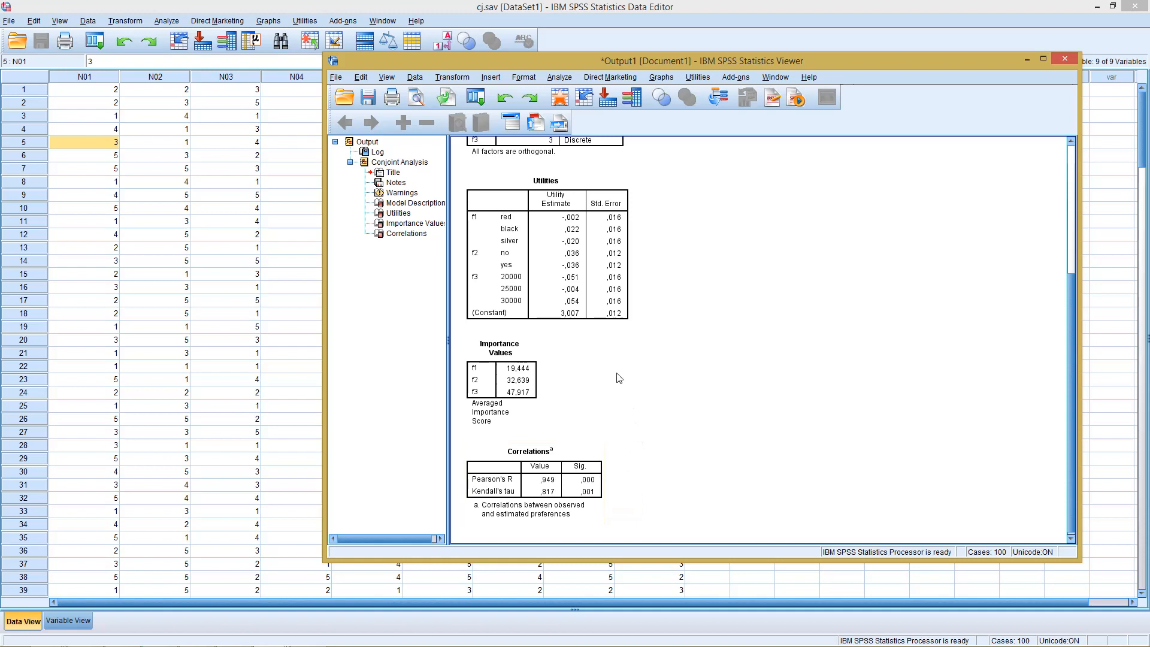
mouse_move(627, 347)
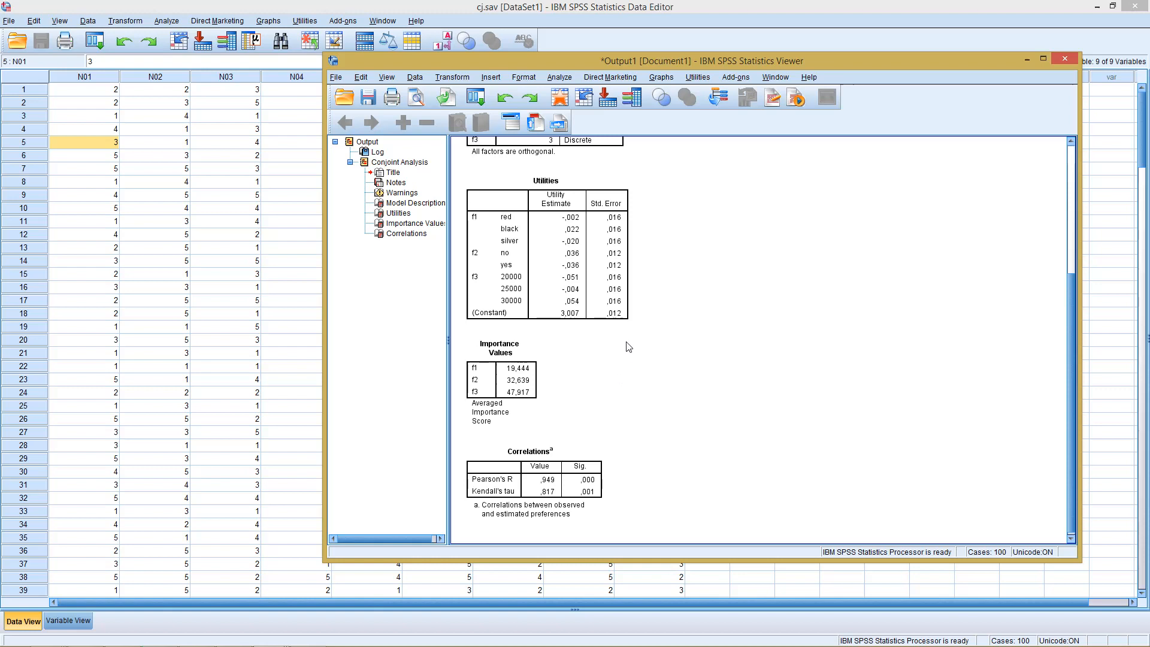
mouse_move(621, 183)
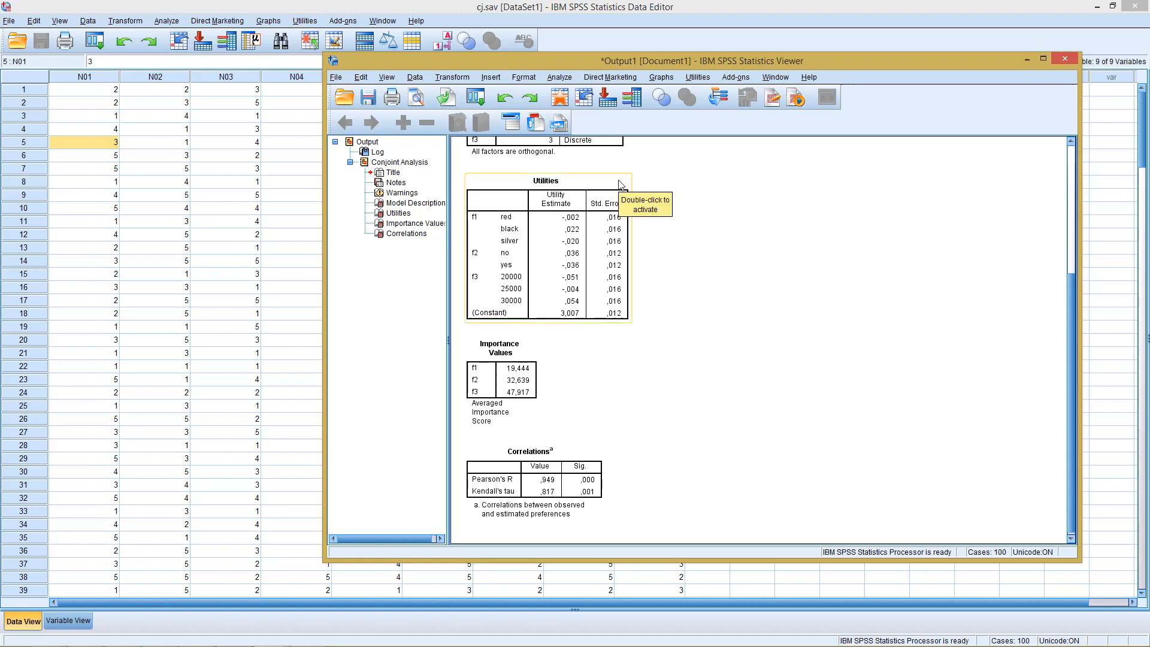
mouse_move(694, 222)
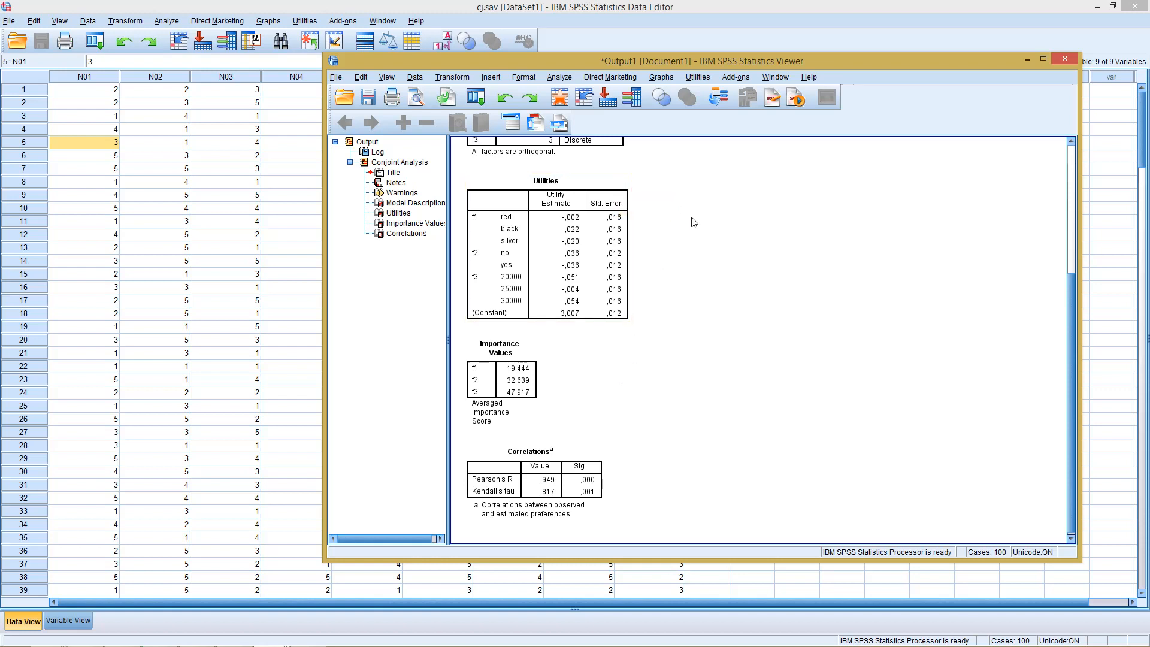